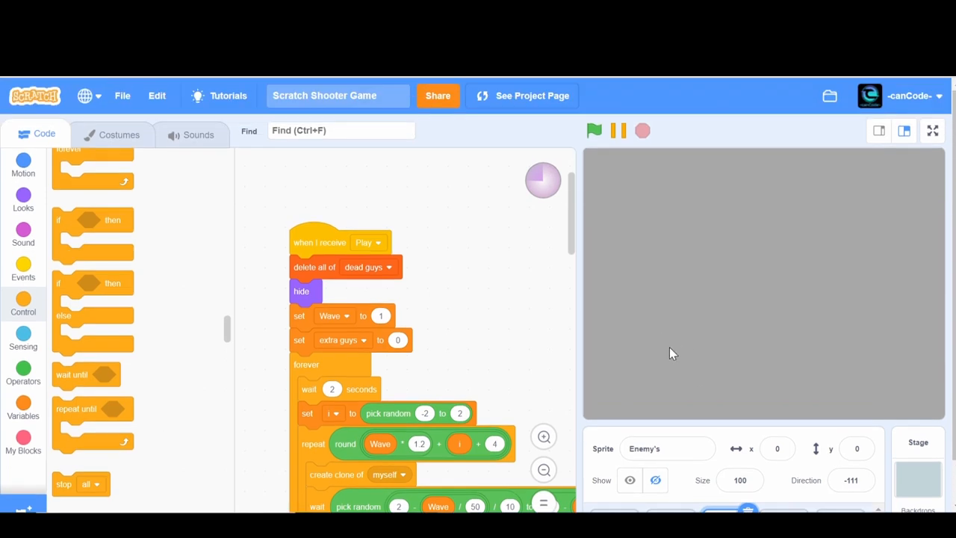
mouse_move(639, 415)
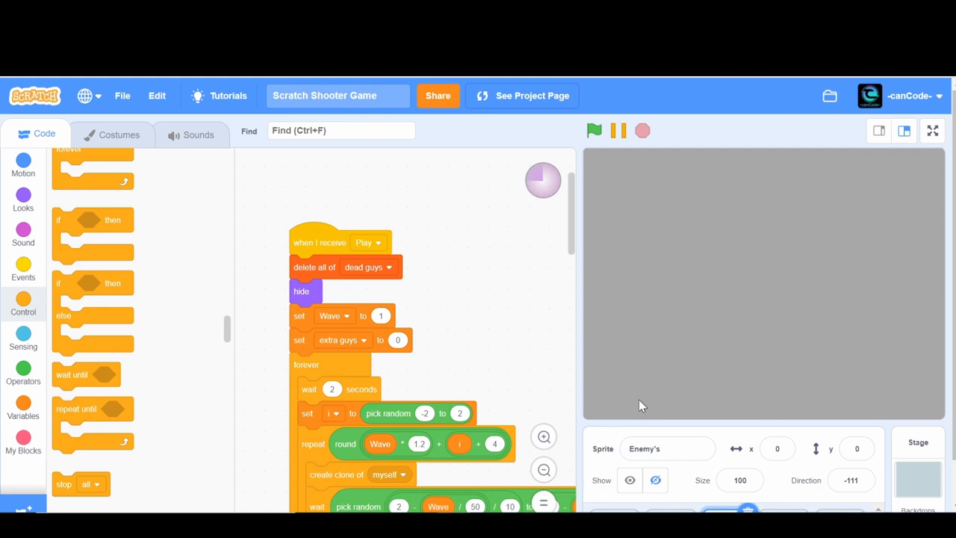
mouse_move(639, 370)
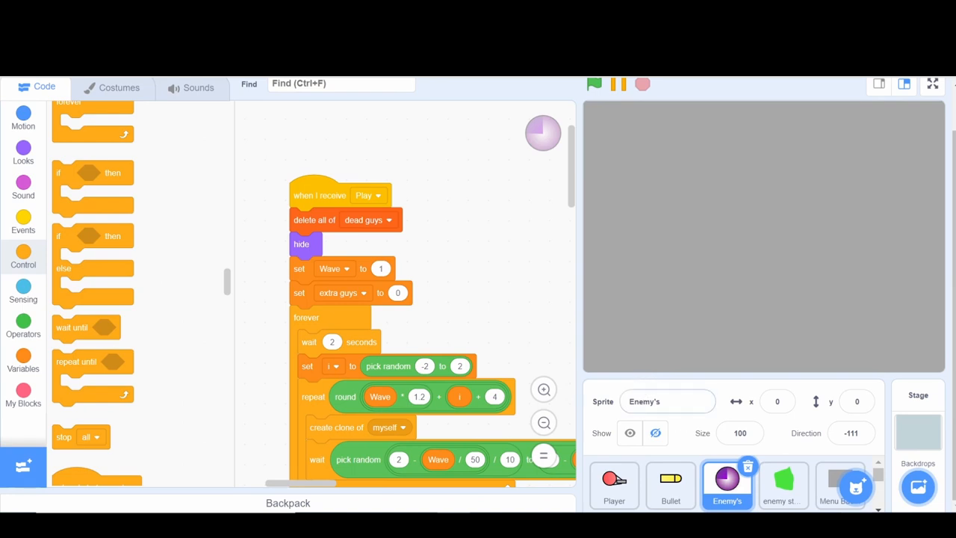
Select the Bullet sprite, then the Shop items sprite to show its scripts
left_click(669, 486)
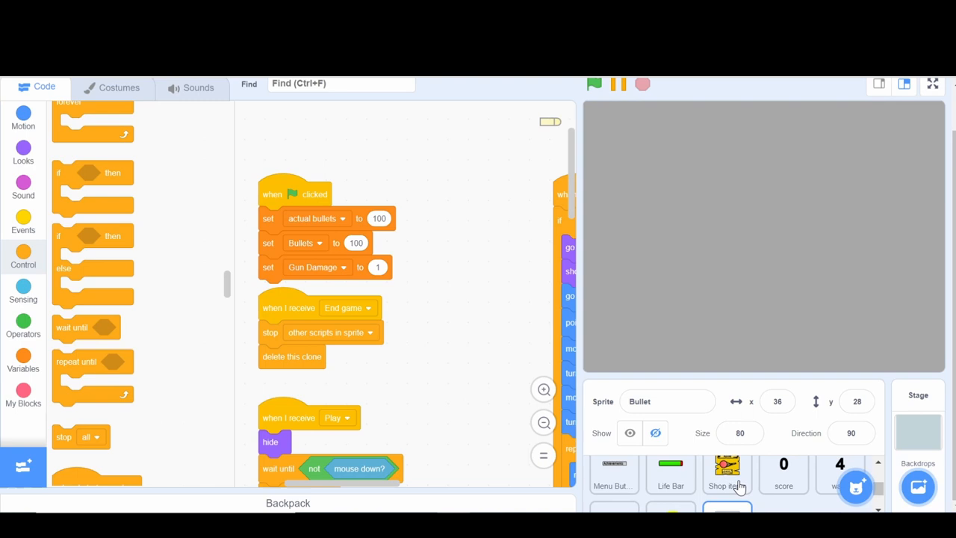
left_click(725, 475)
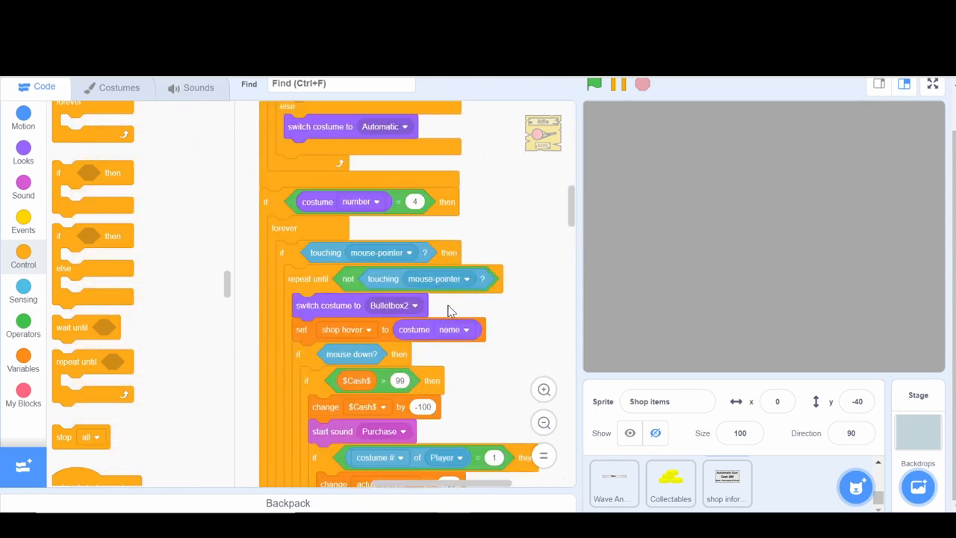
Scroll the Shop items scripts down to the Box of Bullets purchase script
scroll("down", 3)
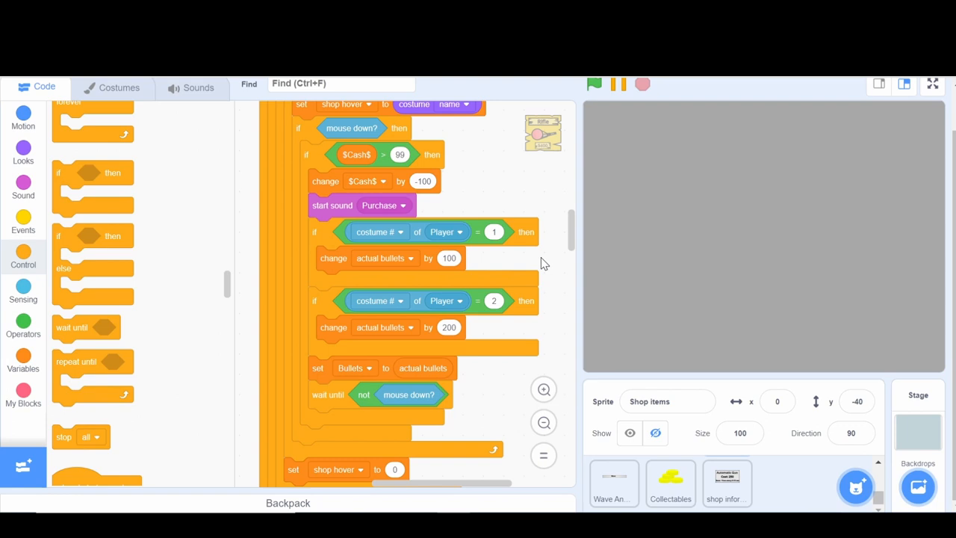
mouse_move(565, 296)
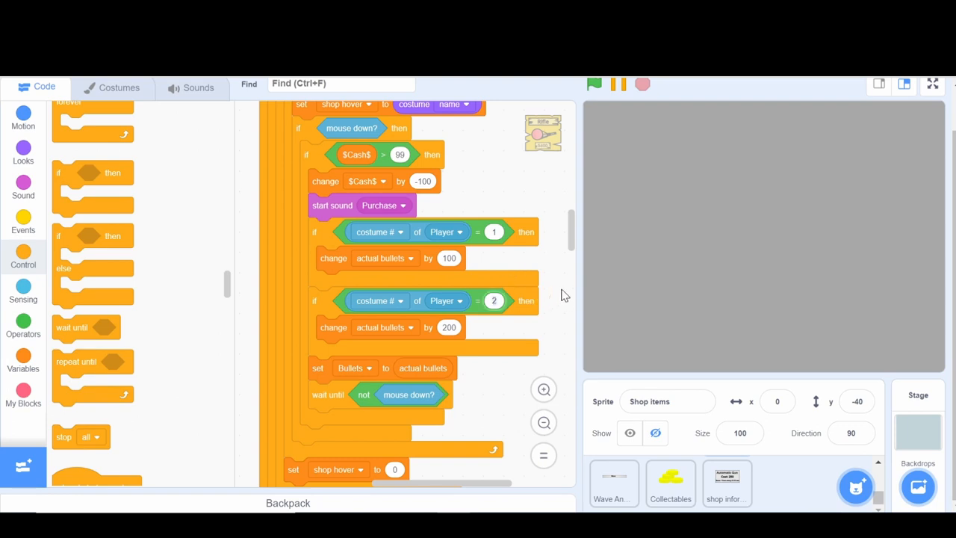
mouse_move(535, 326)
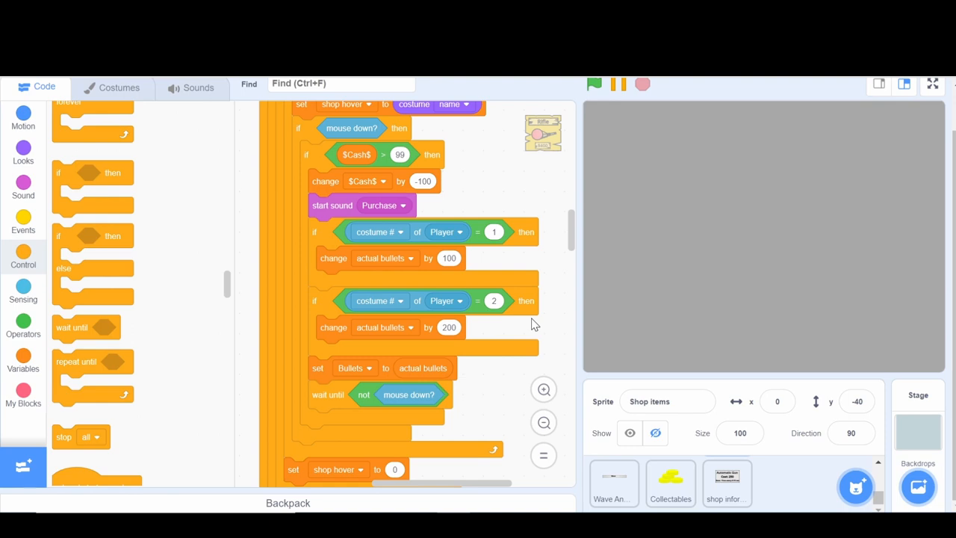
mouse_move(366, 309)
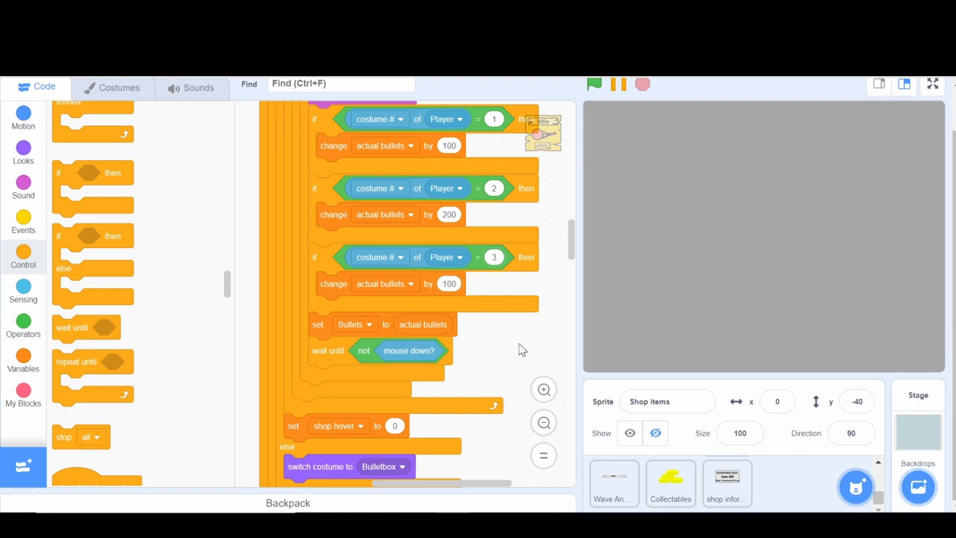
scroll("down", 3)
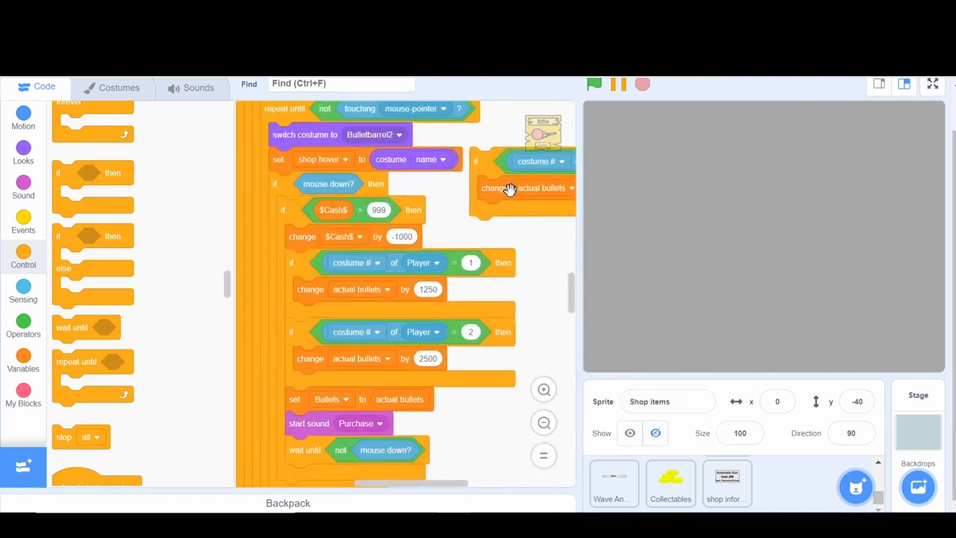
Drop the copied costume-3 rule into the House of Bullets script granting 15000 bullets
left_click_drag(526, 188, 521, 415)
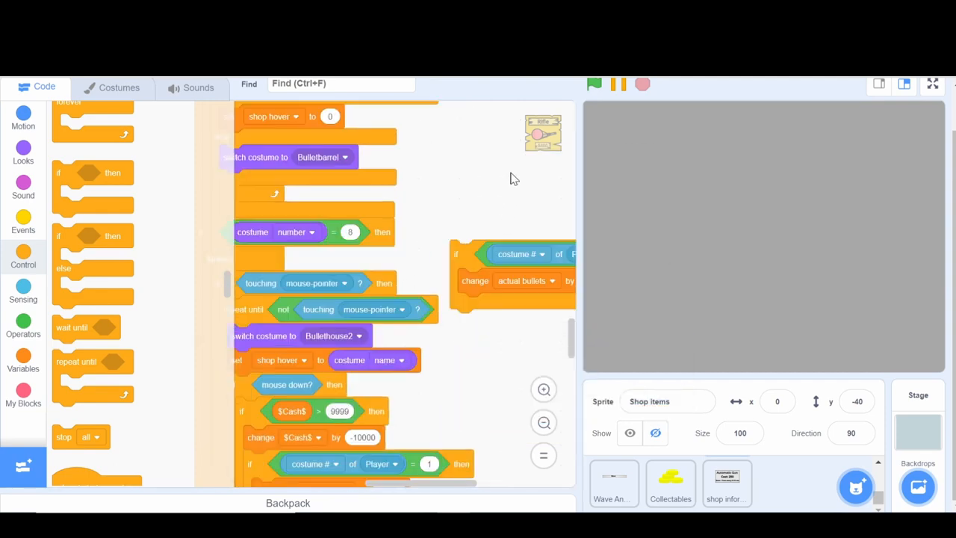
scroll("down", 3)
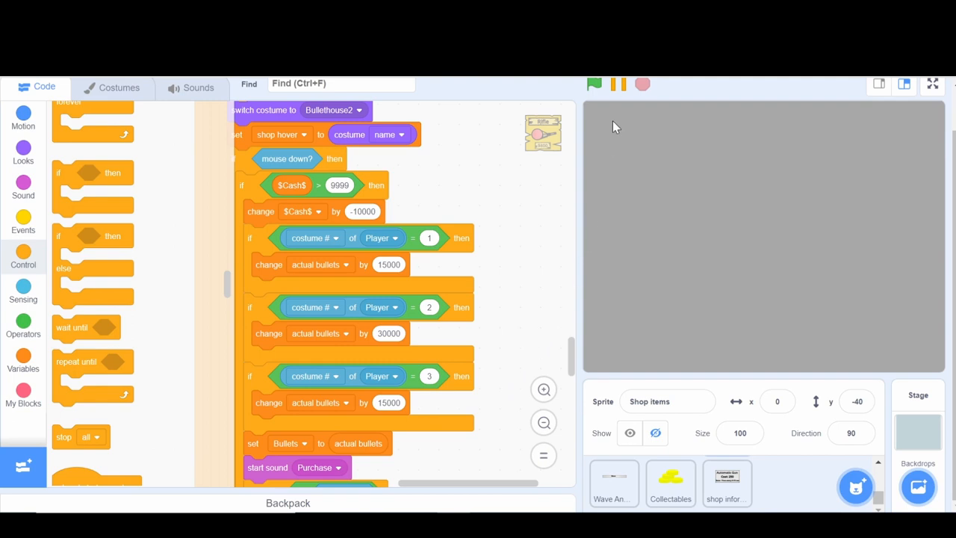
scroll("up", 3)
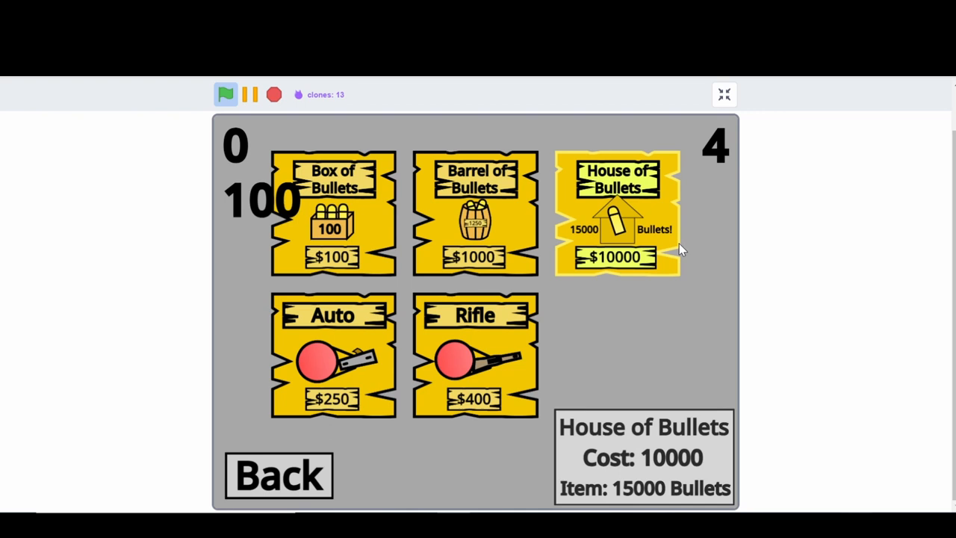
Buy the Rifle in the running game, go Back to the menu, then leave full screen
left_click(475, 355)
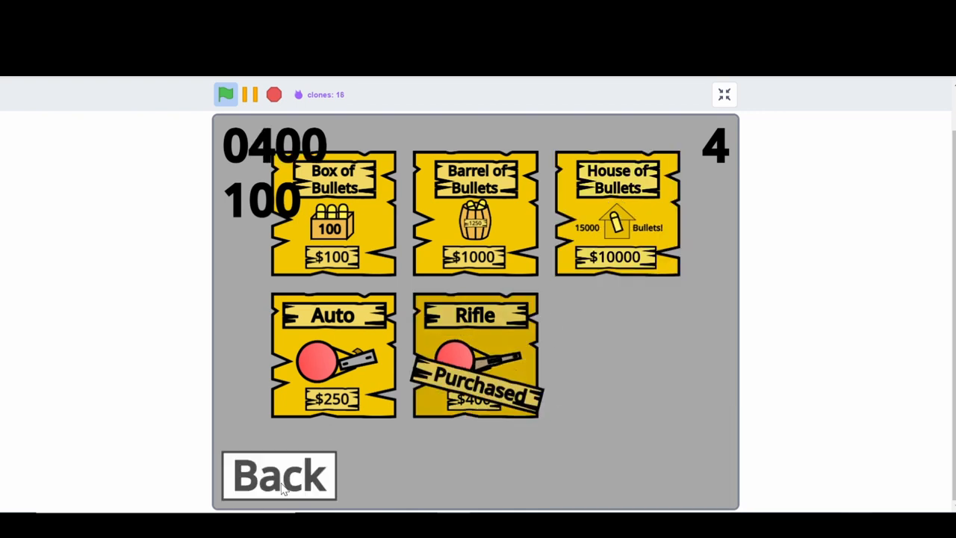
left_click(278, 475)
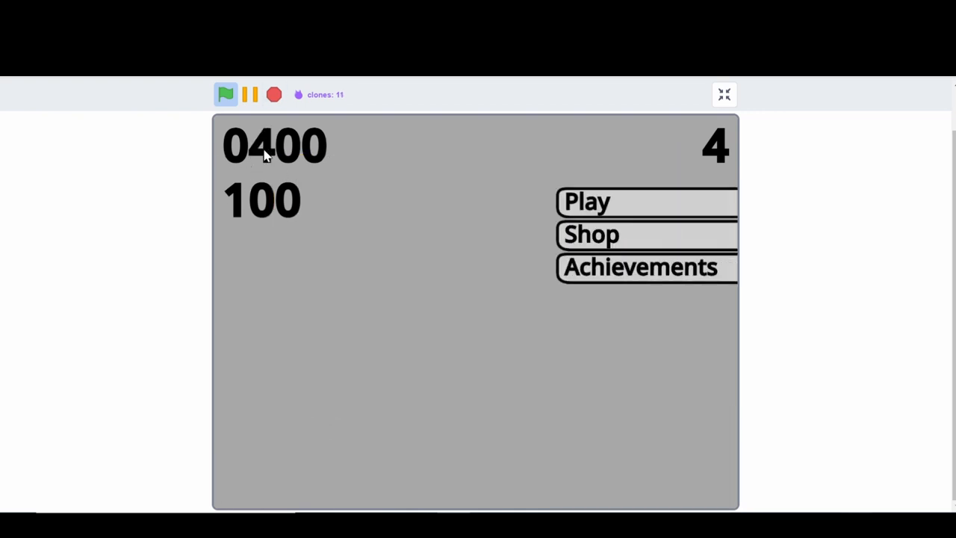
mouse_move(561, 238)
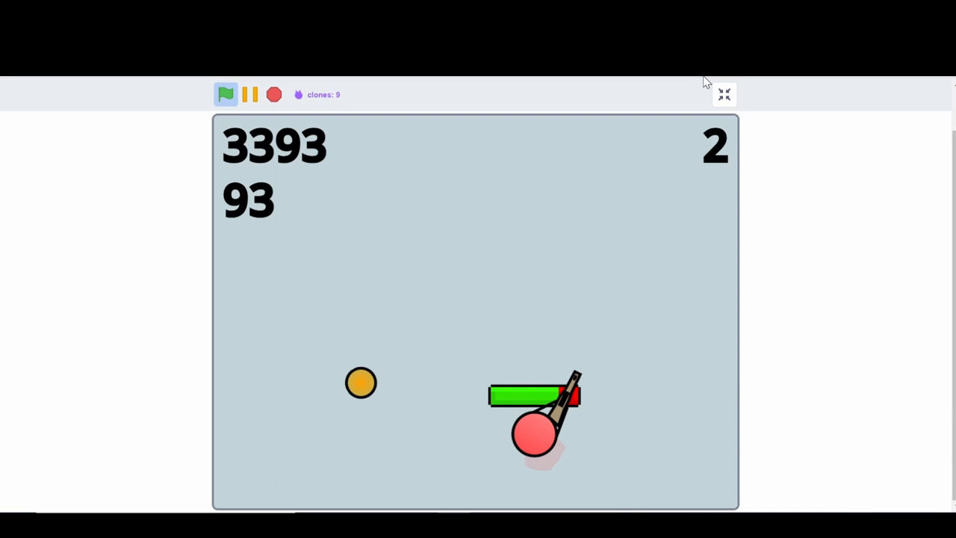
left_click(723, 94)
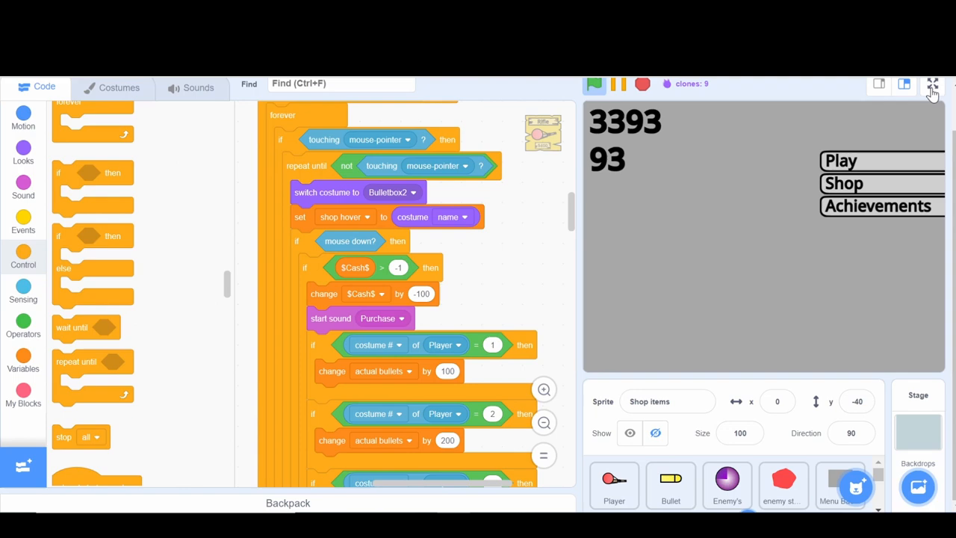
Add and run a set $Cash$ to 0 block, then try a shop purchase in full screen
left_click(932, 83)
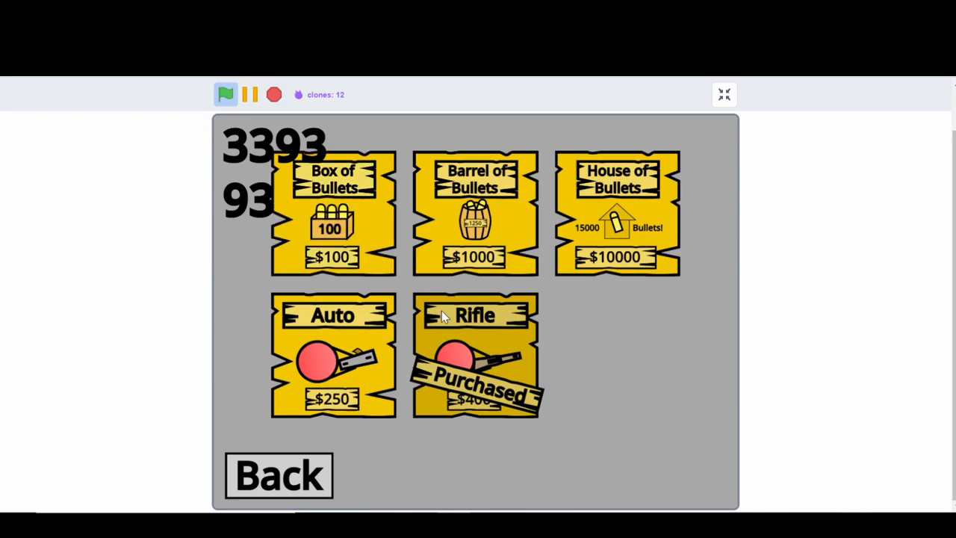
left_click(722, 94)
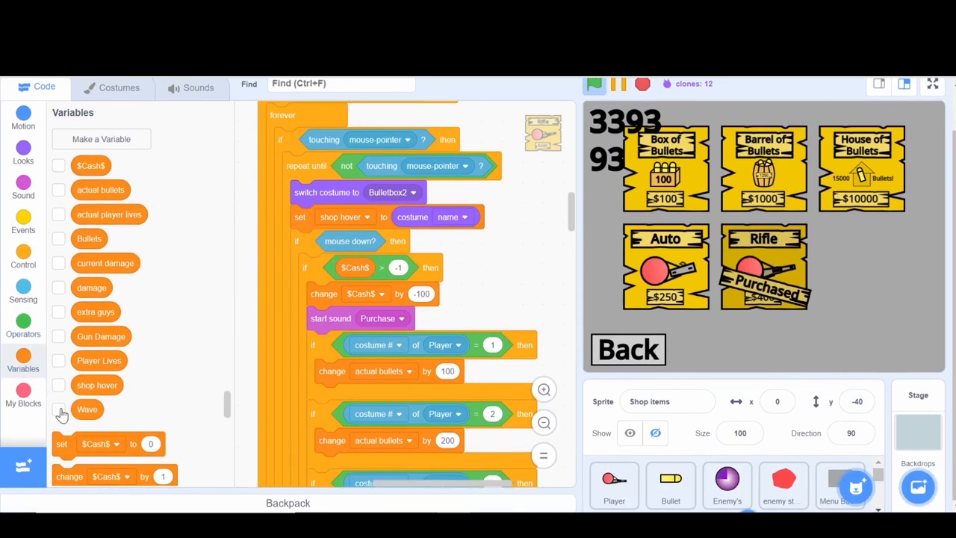
left_click_drag(105, 442, 519, 281)
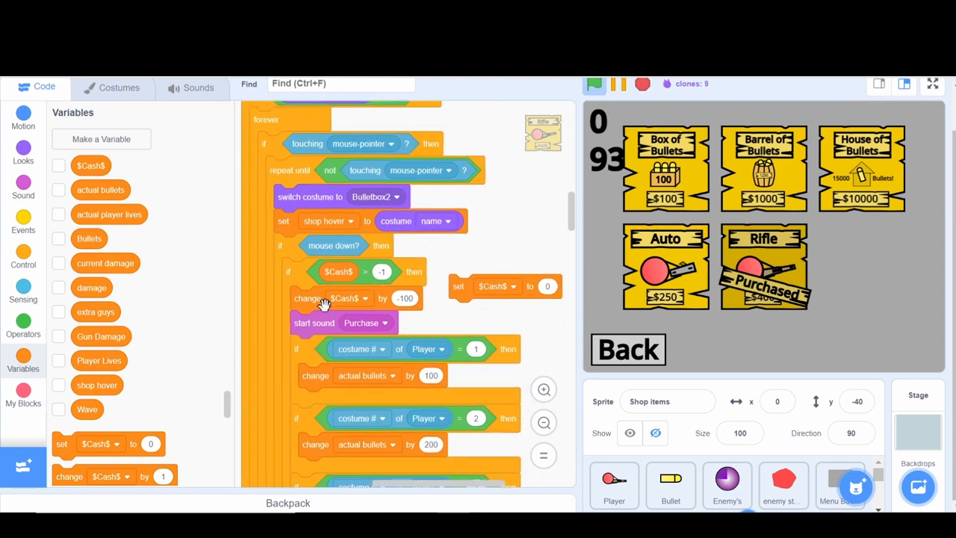
left_click(932, 84)
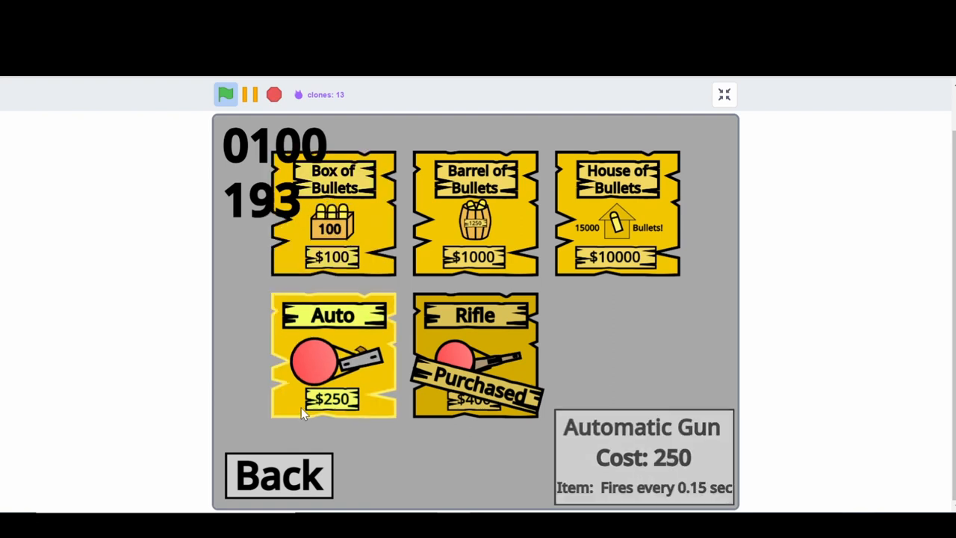
left_click(278, 475)
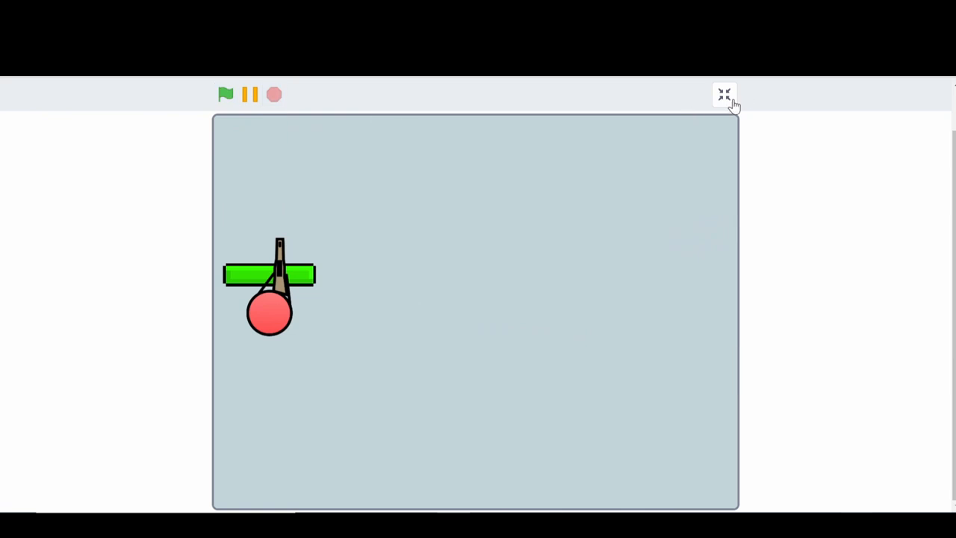
left_click(723, 94)
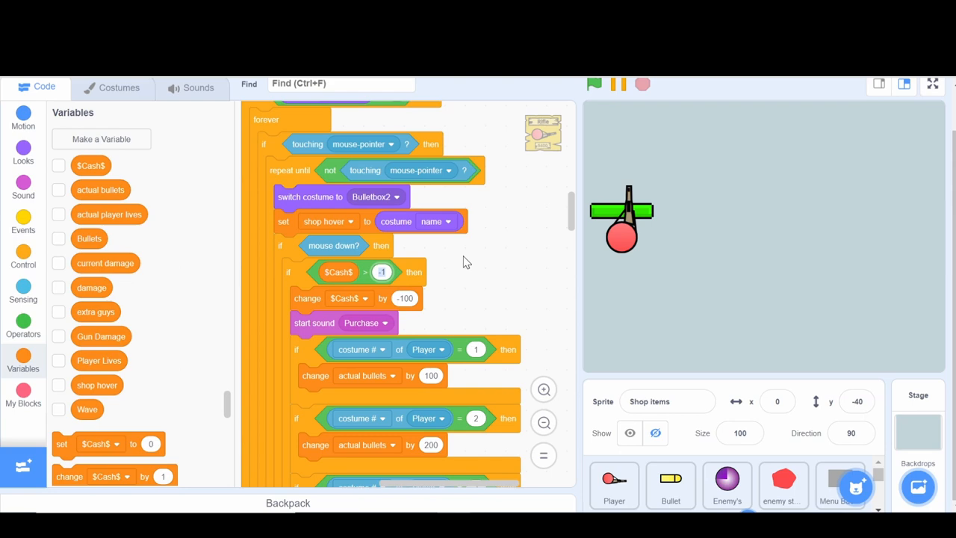
scroll("down", 3)
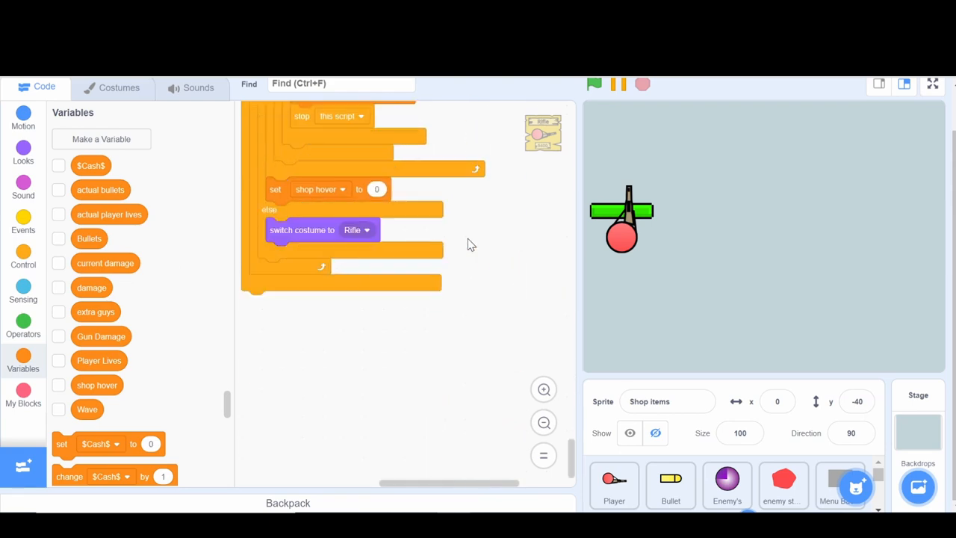
scroll("up", 3)
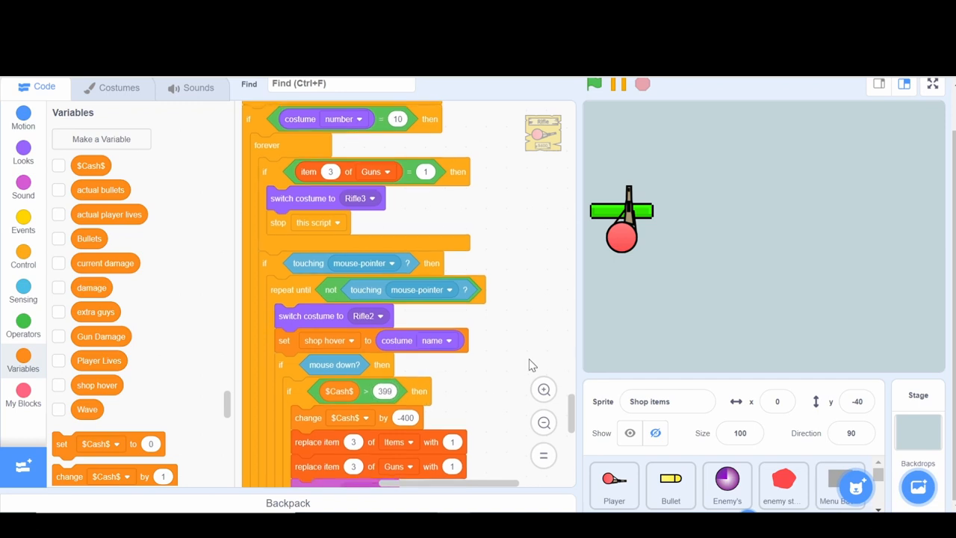
mouse_move(522, 348)
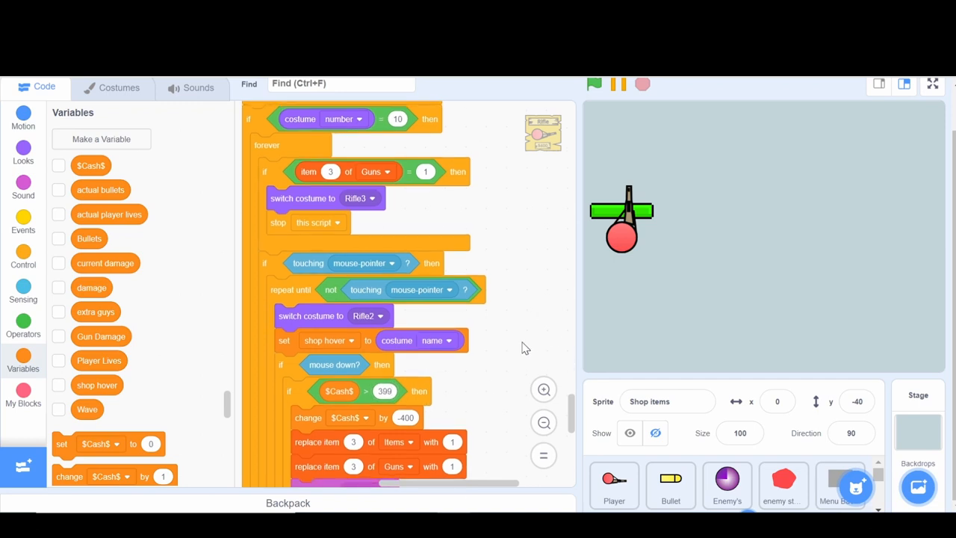
mouse_move(932, 97)
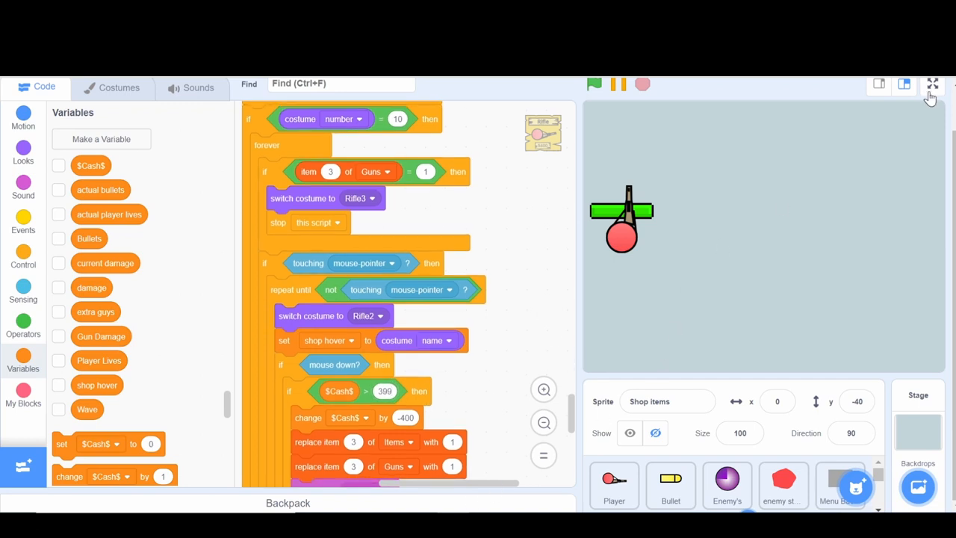
Run the game full screen, switch between Back and Shop several times, then exit to the editor
left_click(932, 84)
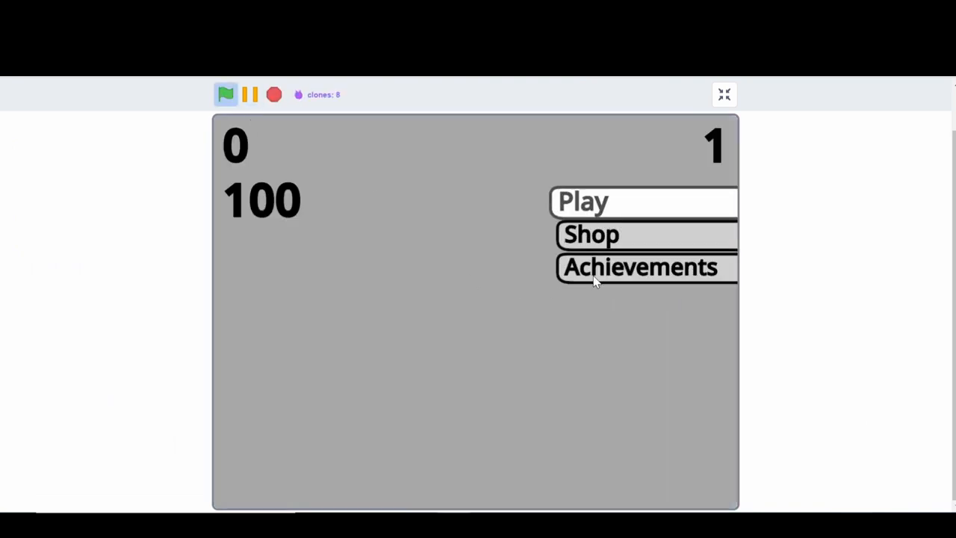
mouse_move(624, 233)
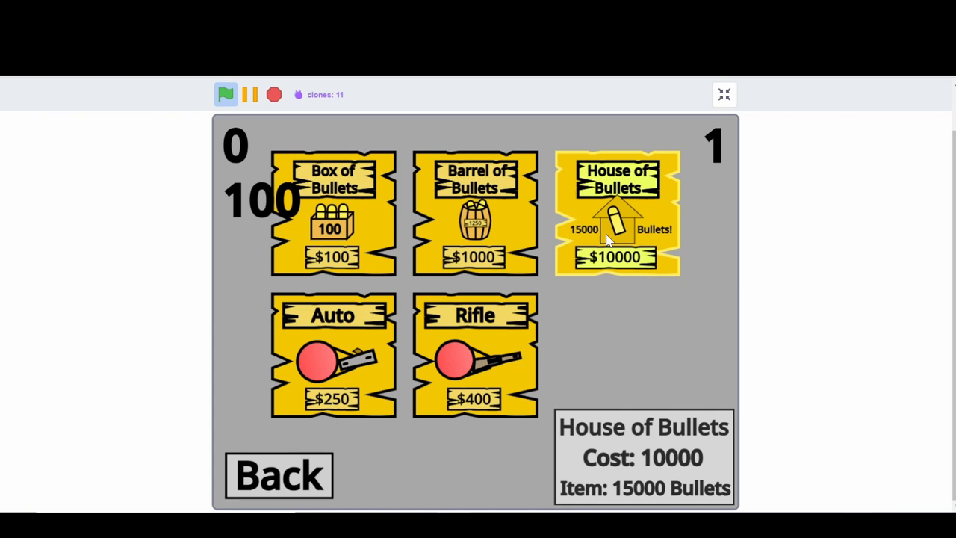
mouse_move(326, 455)
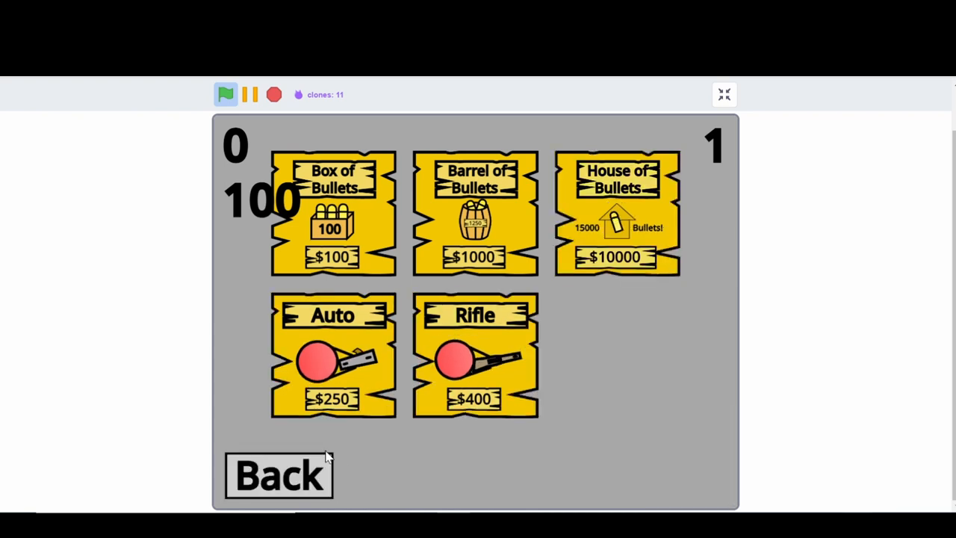
left_click(278, 475)
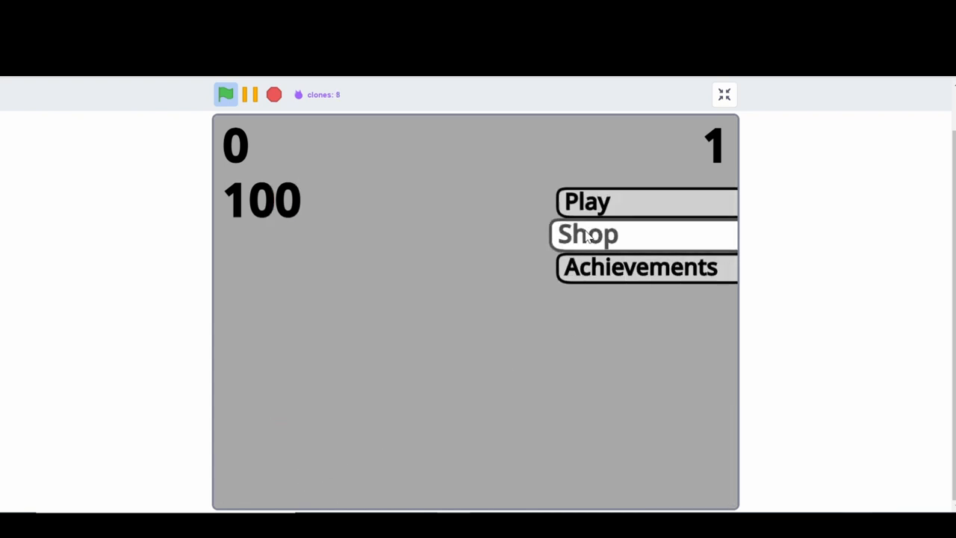
left_click(586, 233)
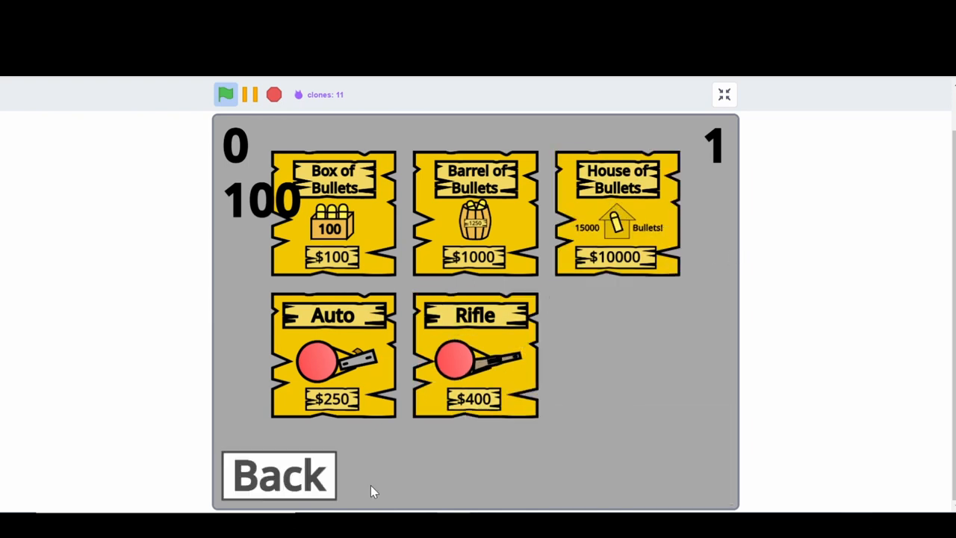
mouse_move(522, 455)
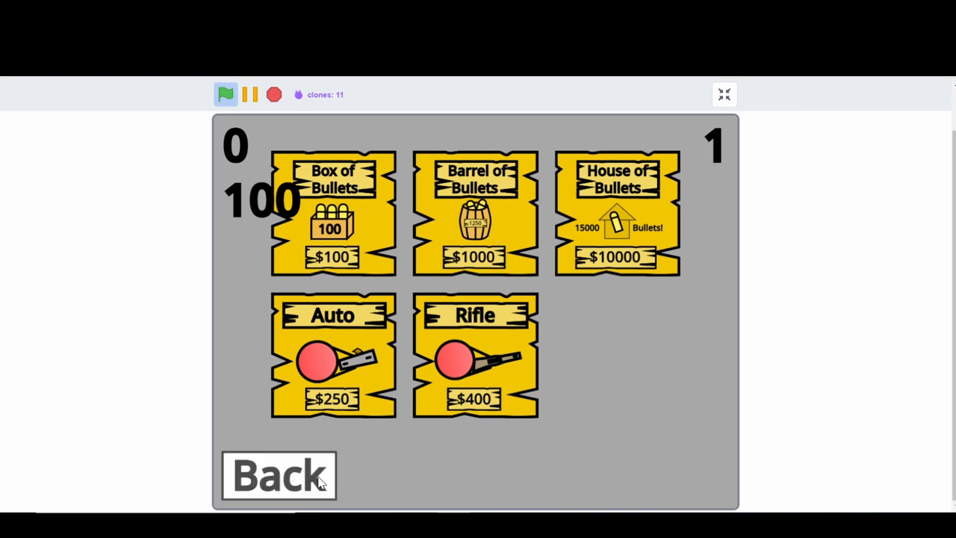
left_click(277, 475)
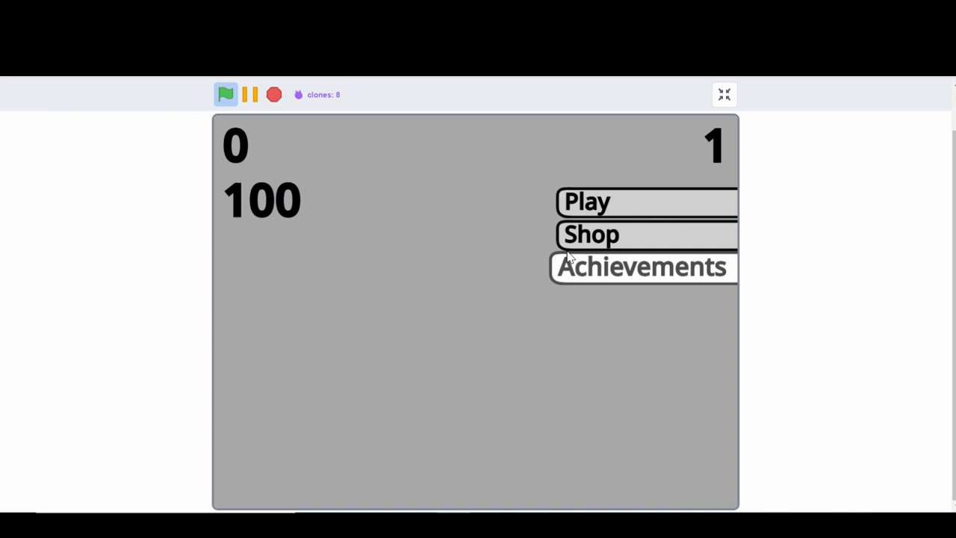
left_click(590, 233)
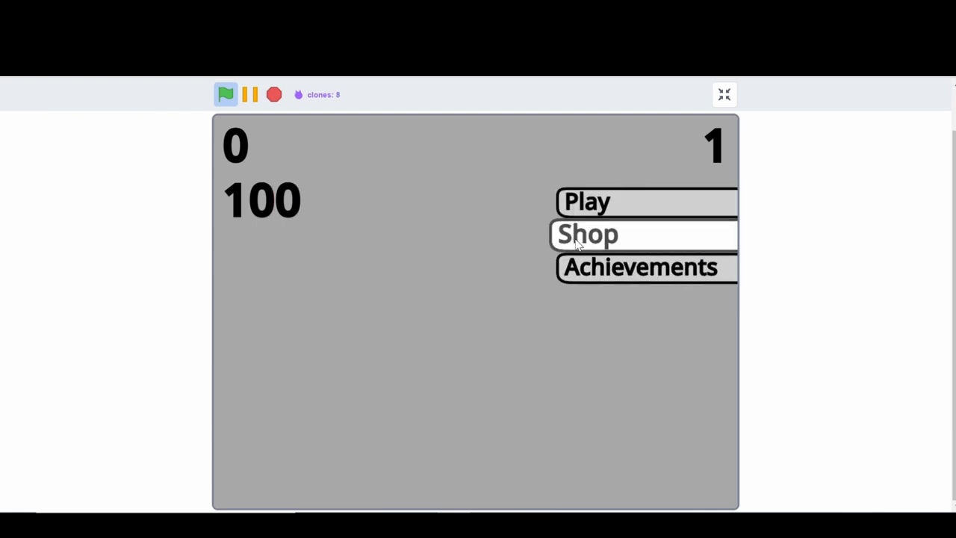
left_click(585, 233)
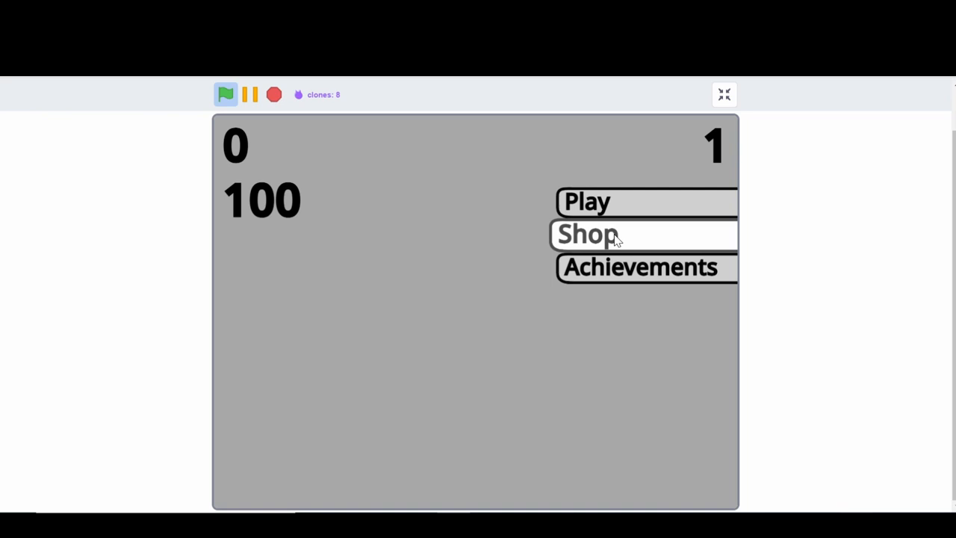
mouse_move(604, 248)
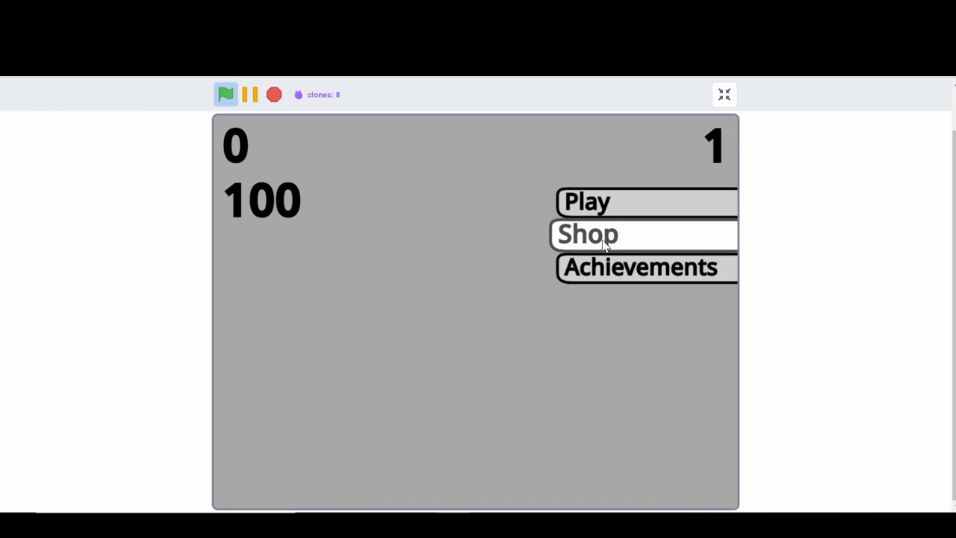
mouse_move(605, 202)
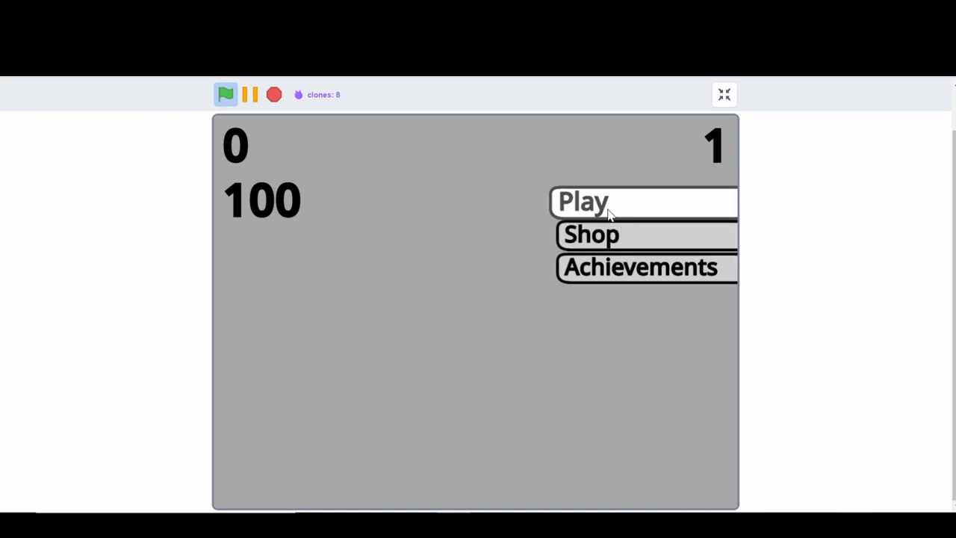
mouse_move(645, 233)
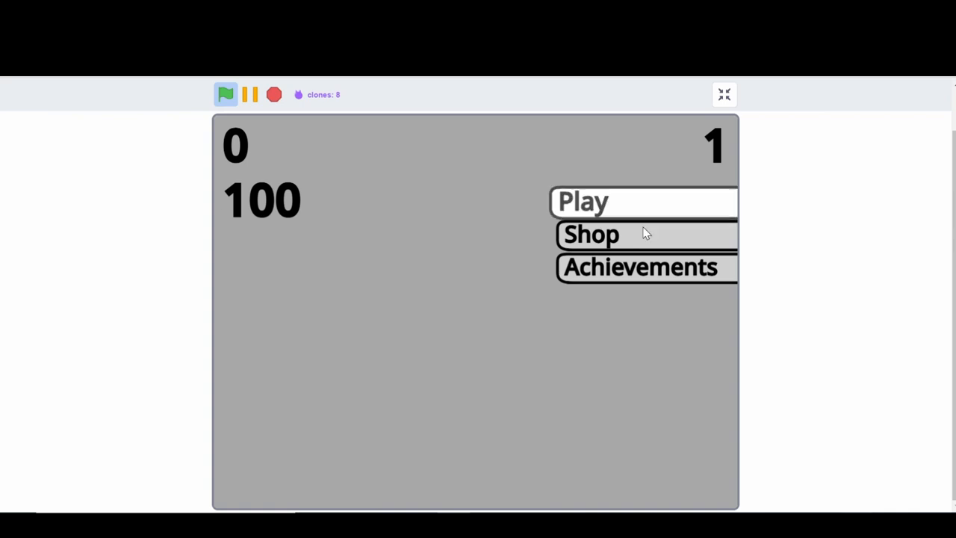
mouse_move(624, 182)
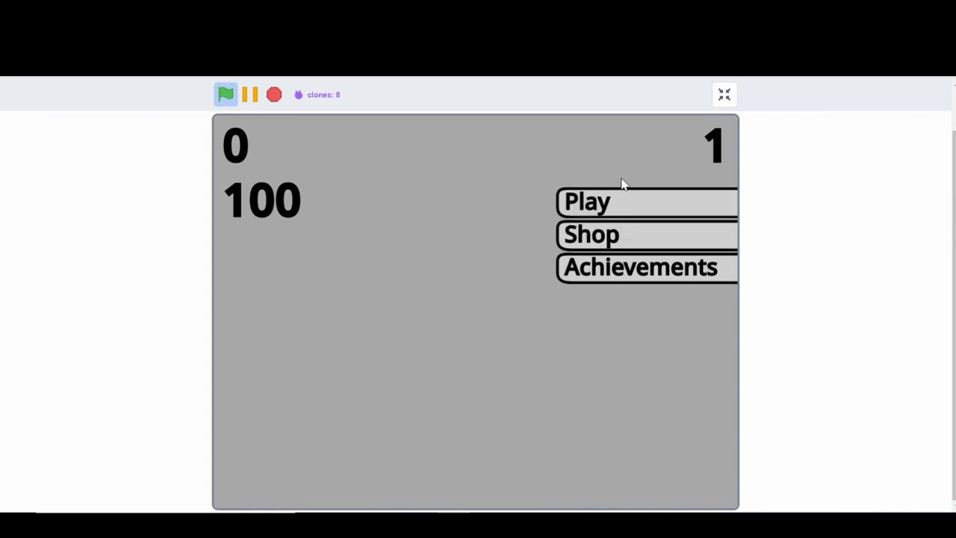
mouse_move(627, 207)
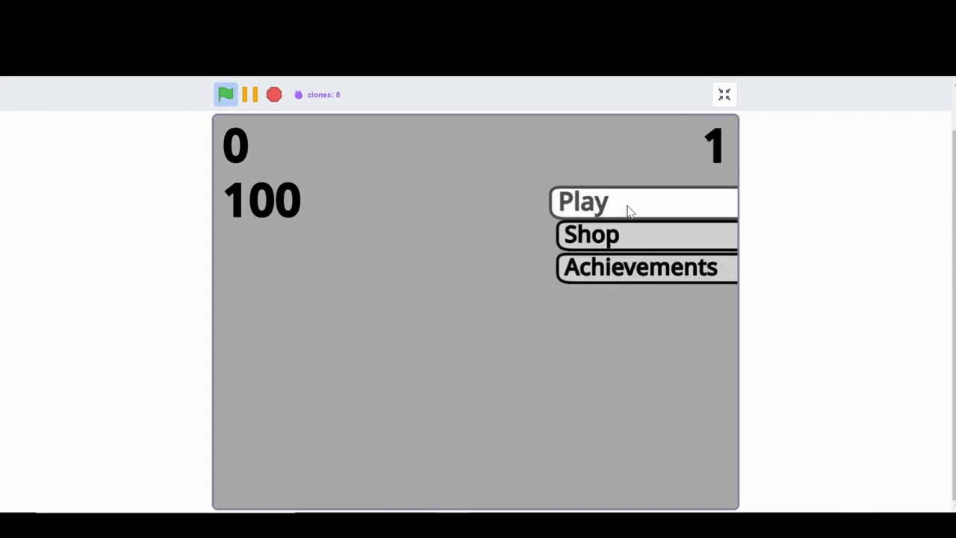
mouse_move(590, 233)
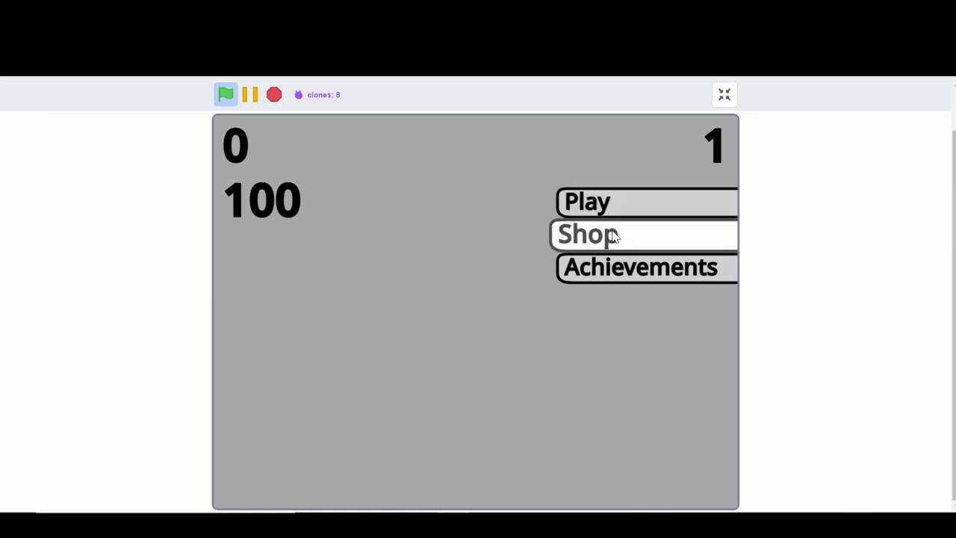
mouse_move(618, 236)
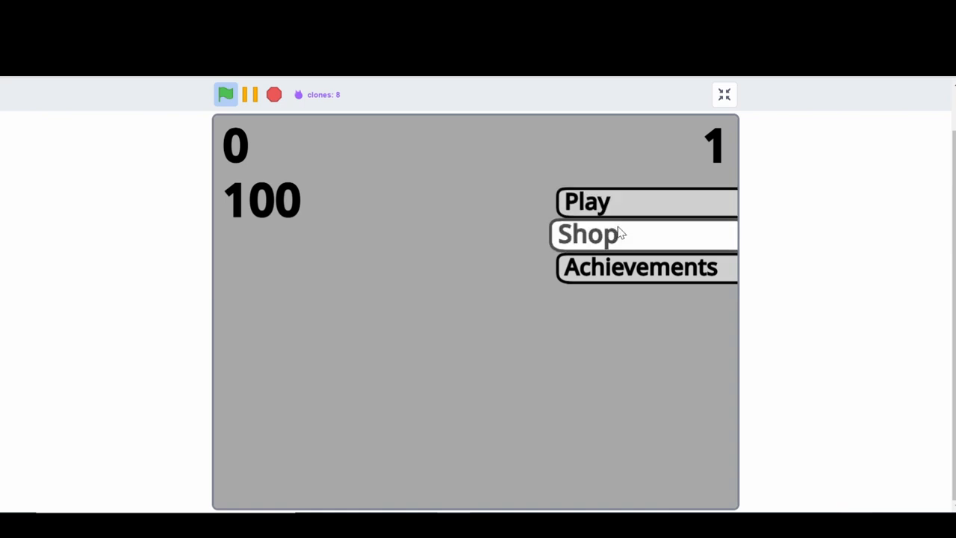
mouse_move(612, 238)
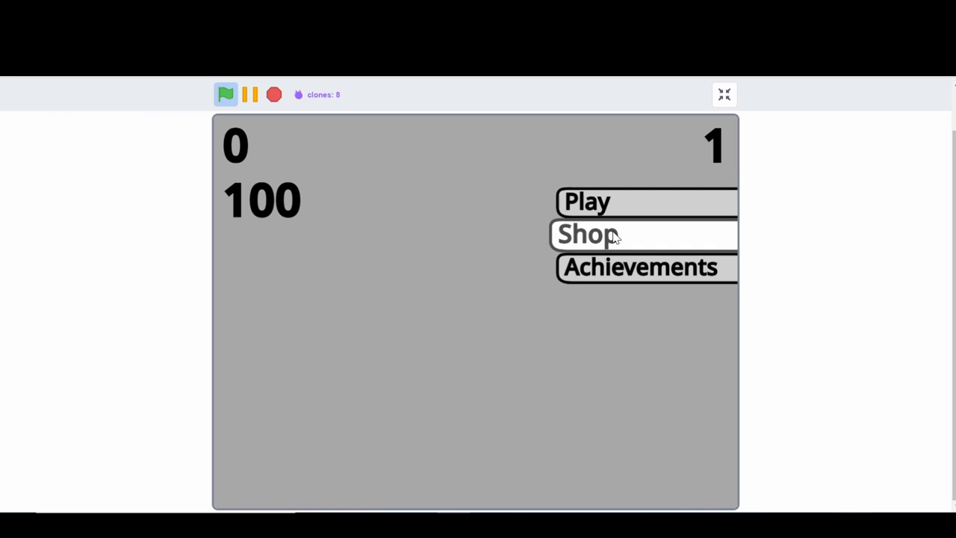
mouse_move(491, 382)
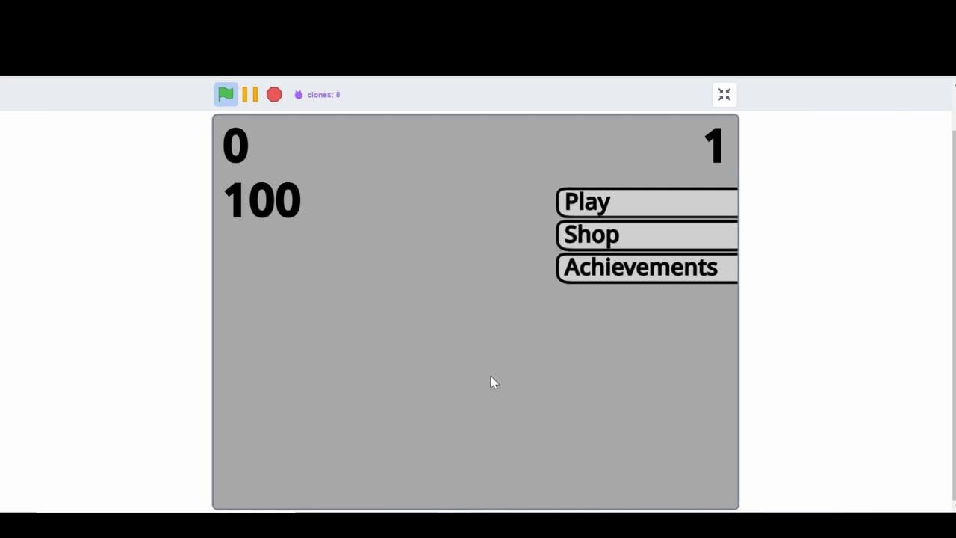
mouse_move(481, 370)
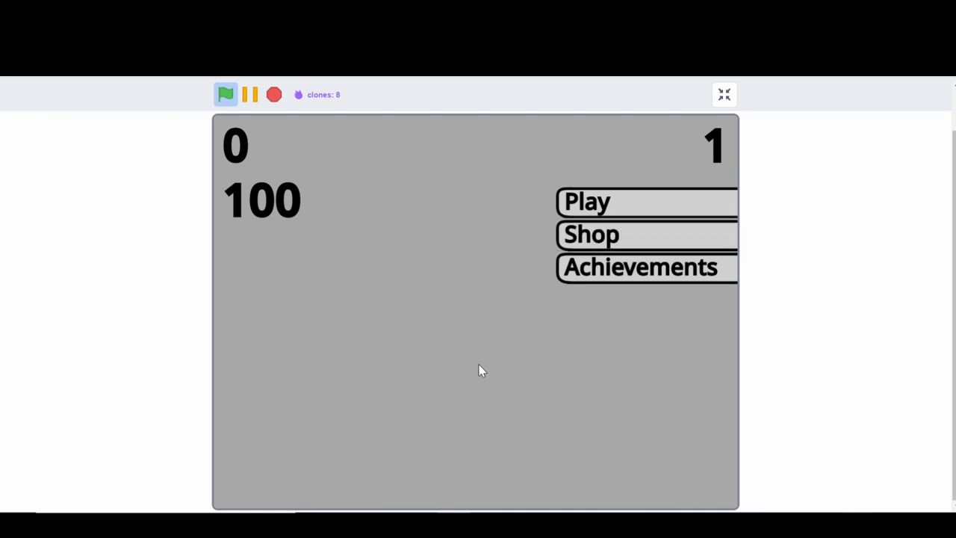
mouse_move(582, 314)
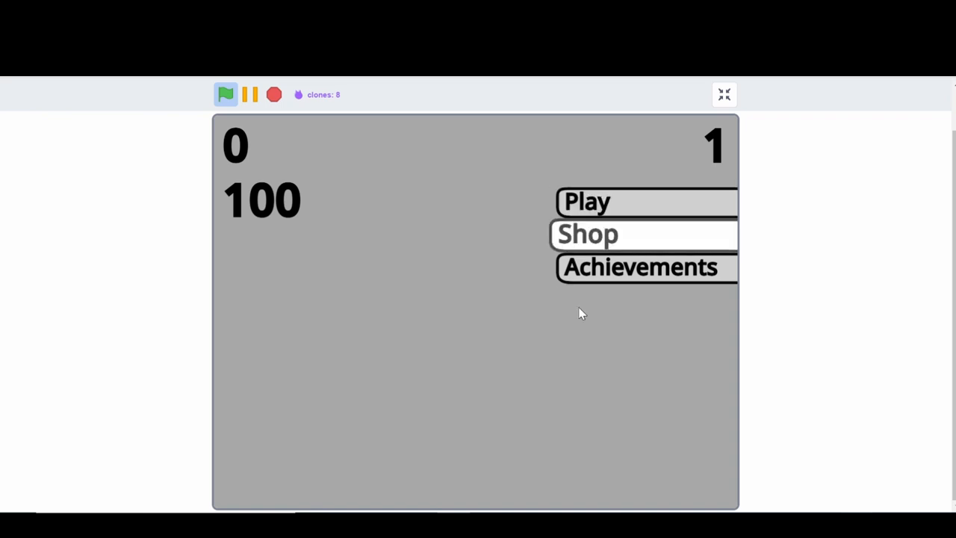
mouse_move(723, 95)
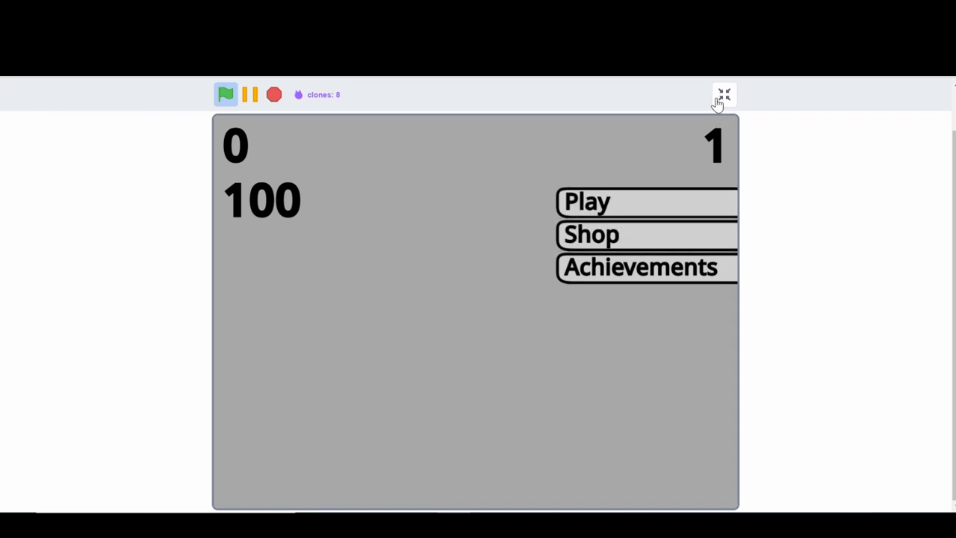
left_click(722, 94)
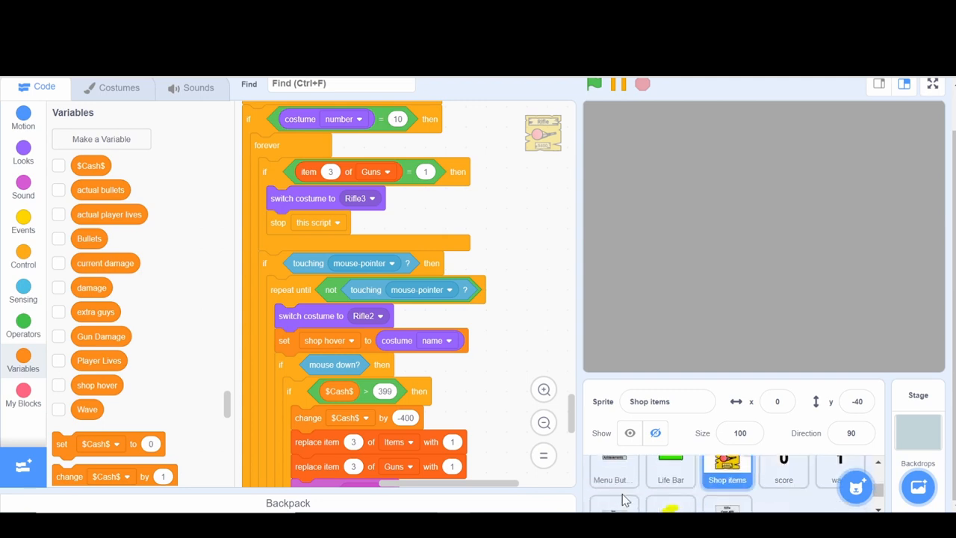
Review the Menu Buttons sprite's Play, Shop and Achievement costumes, then return to its code
left_click(614, 471)
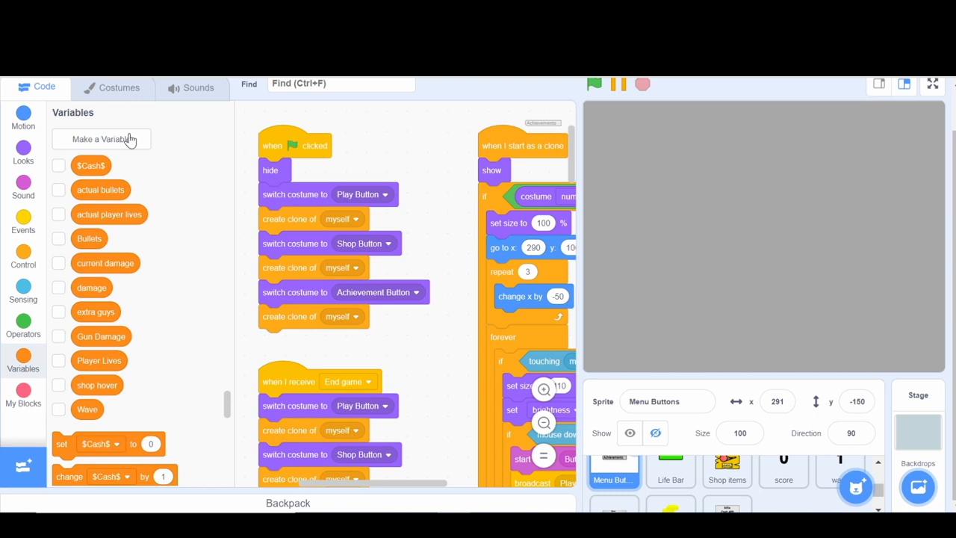
left_click(120, 87)
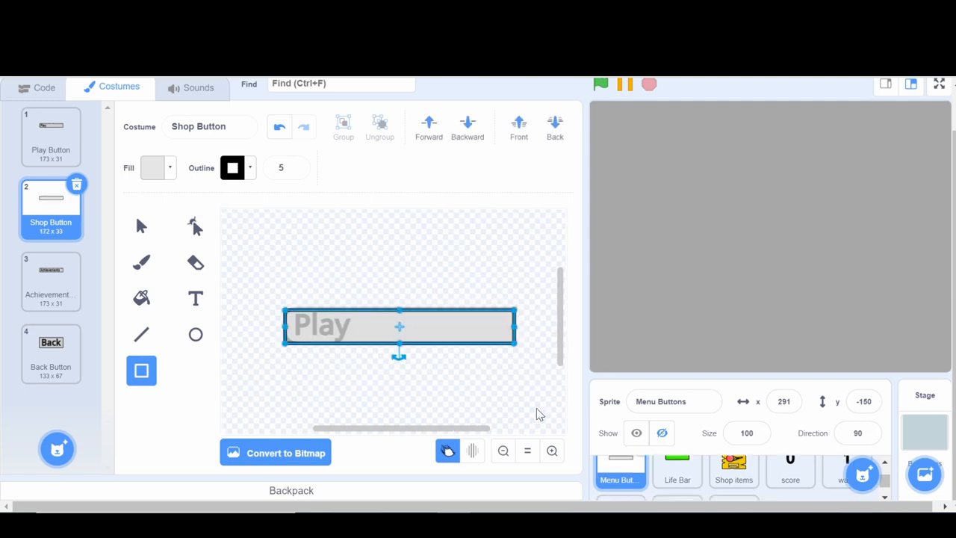
left_click(141, 225)
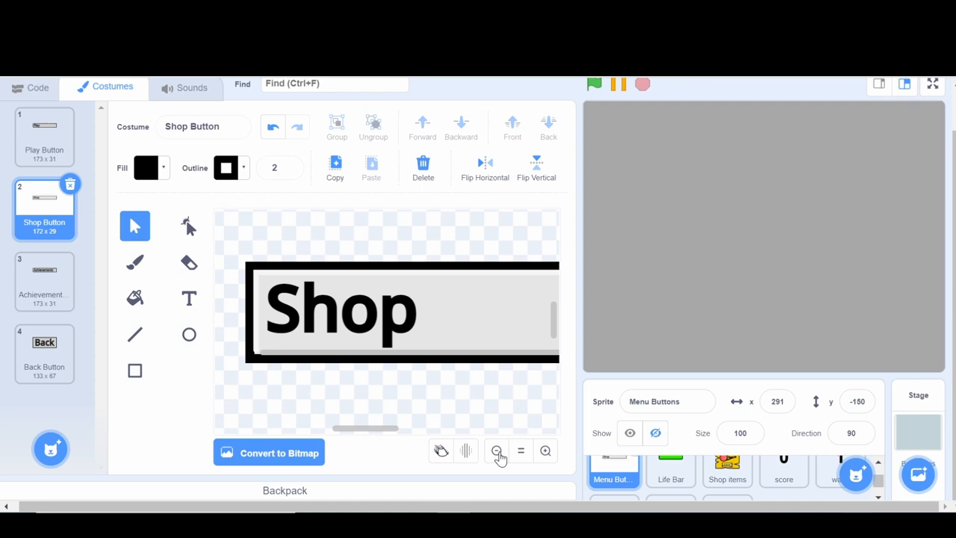
left_click(43, 280)
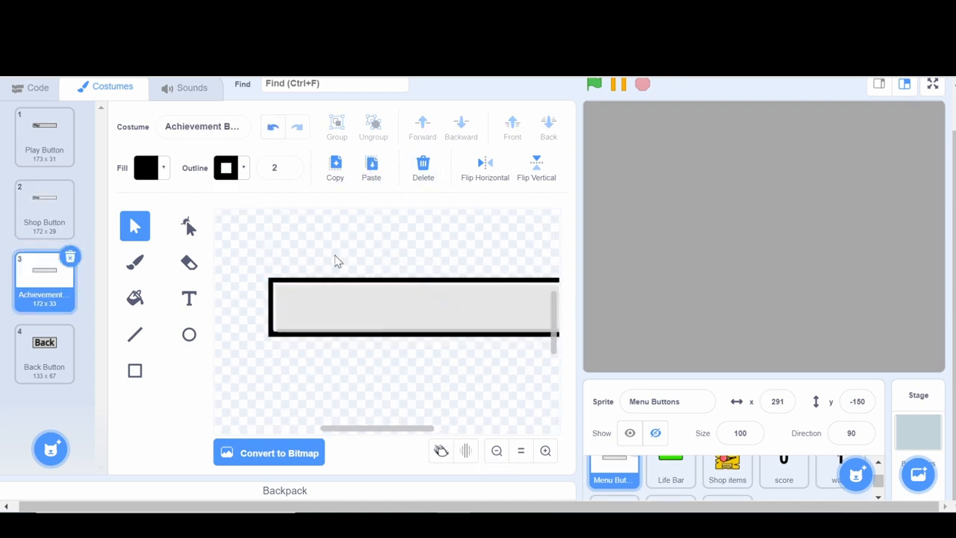
left_click(44, 136)
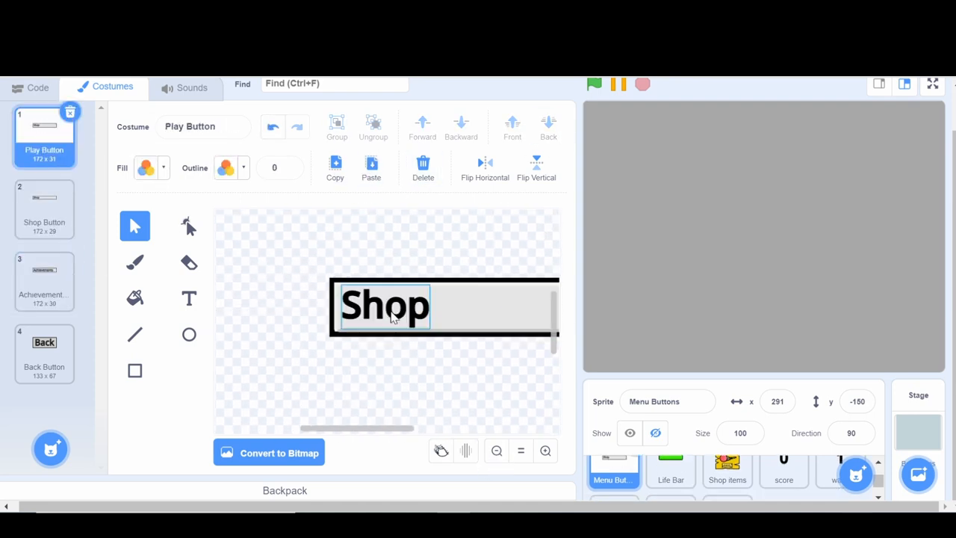
left_click(188, 226)
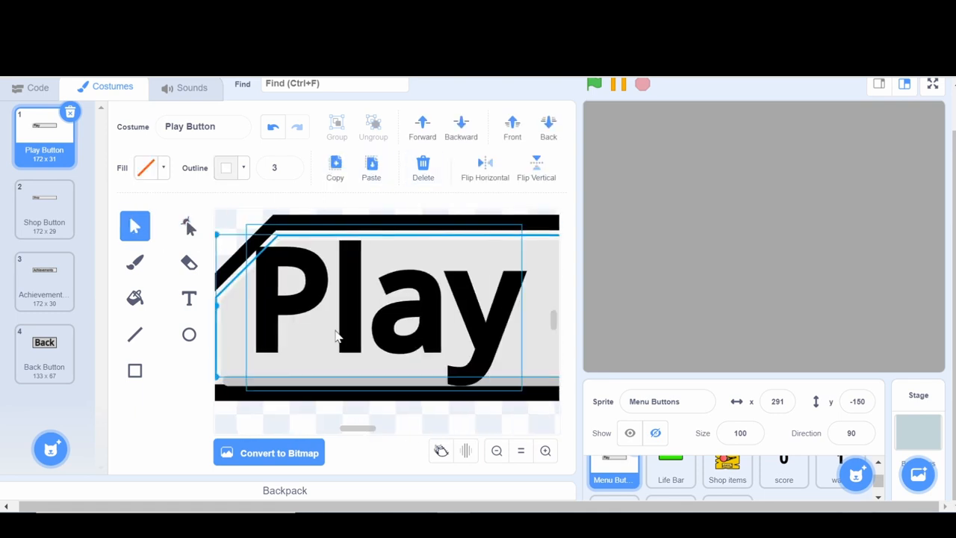
left_click(44, 209)
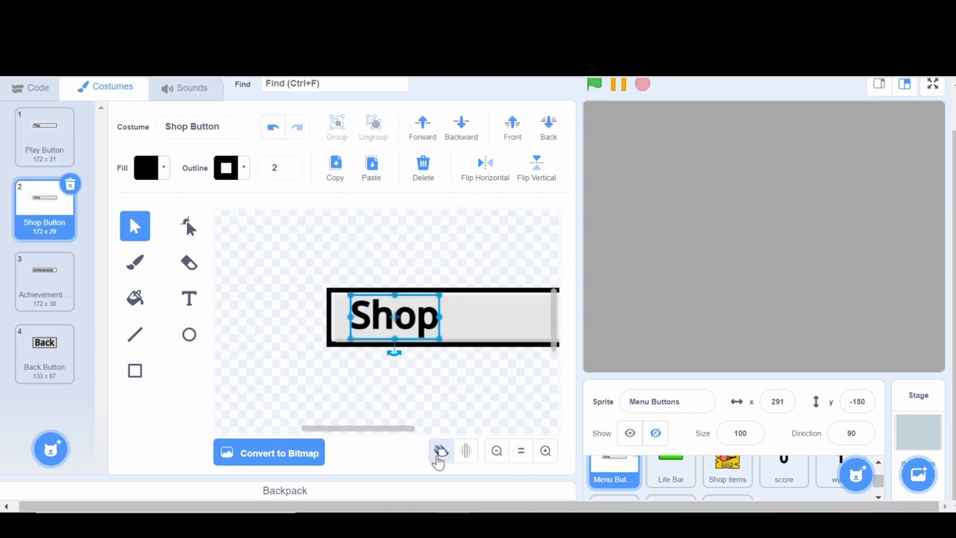
left_click(45, 280)
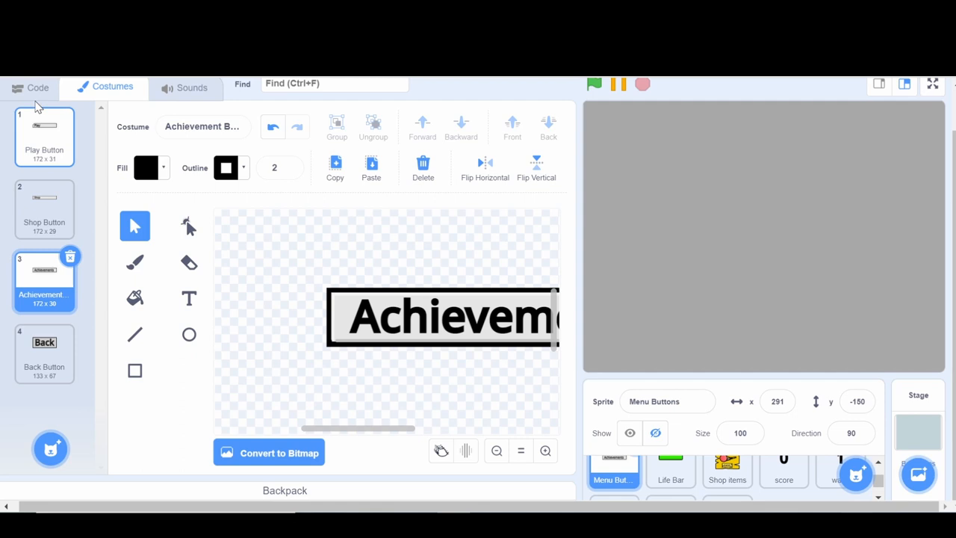
left_click(38, 87)
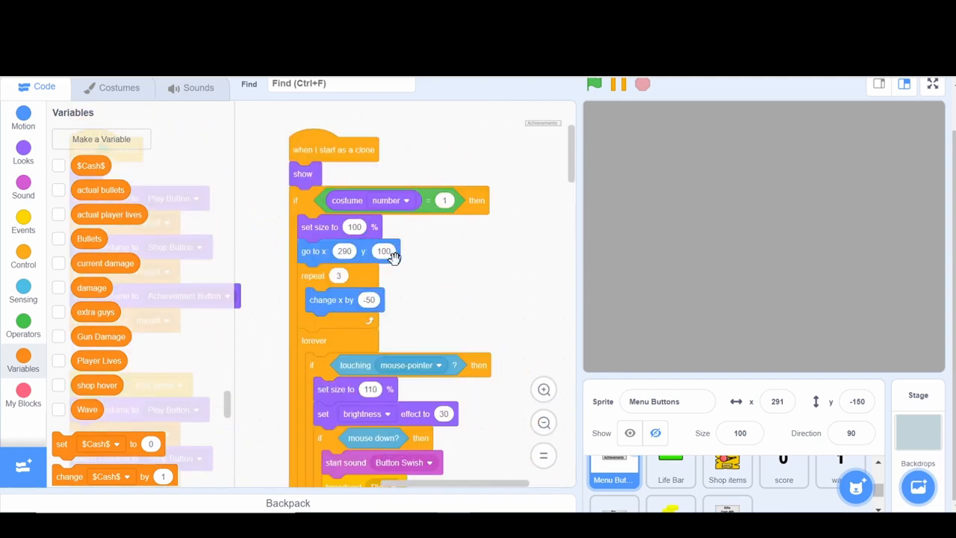
Delete the Play button's set-size block and reach the Shop button's size block options
right_click(383, 251)
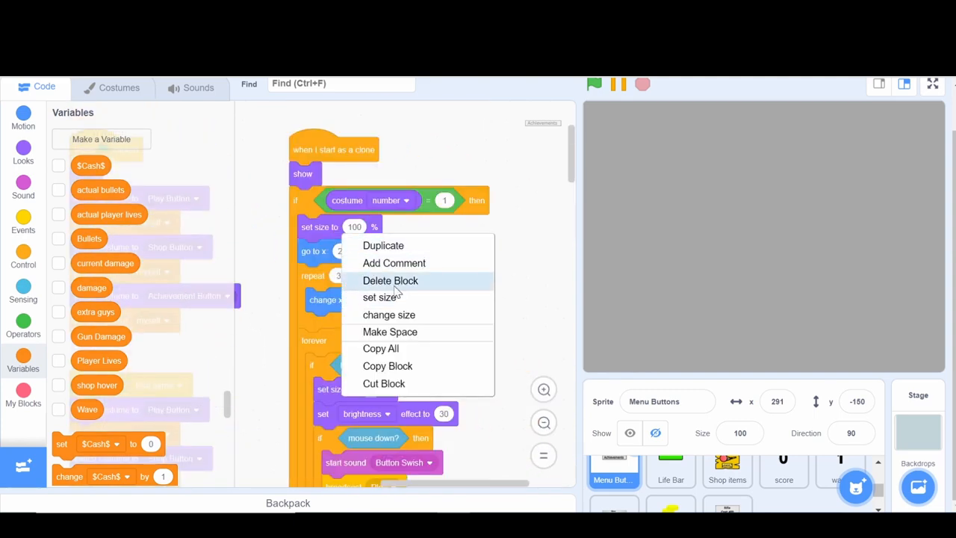
left_click(390, 280)
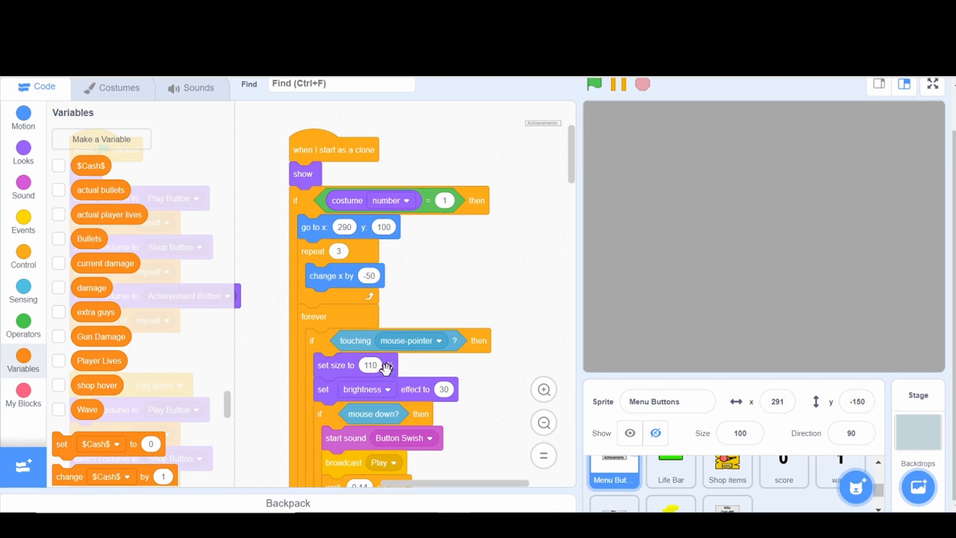
scroll("down", 3)
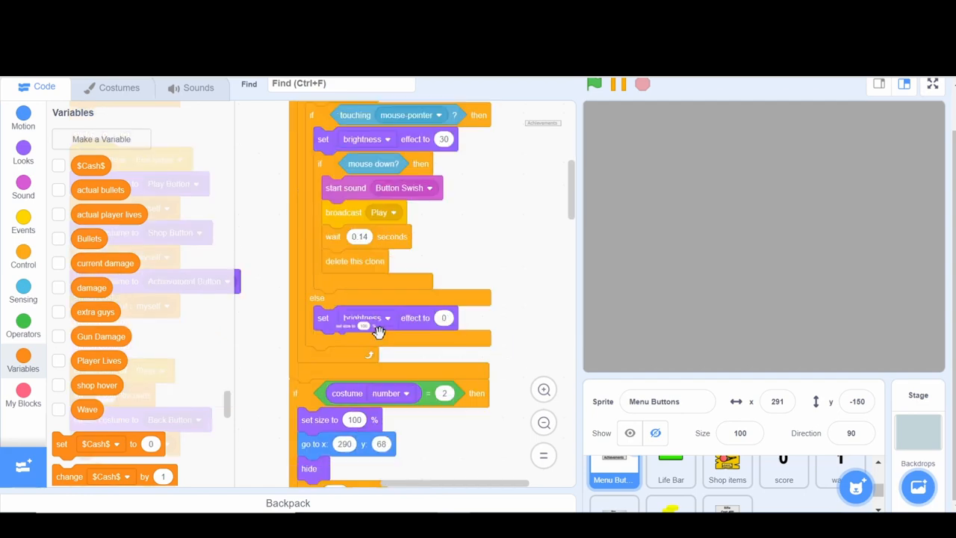
scroll("down", 3)
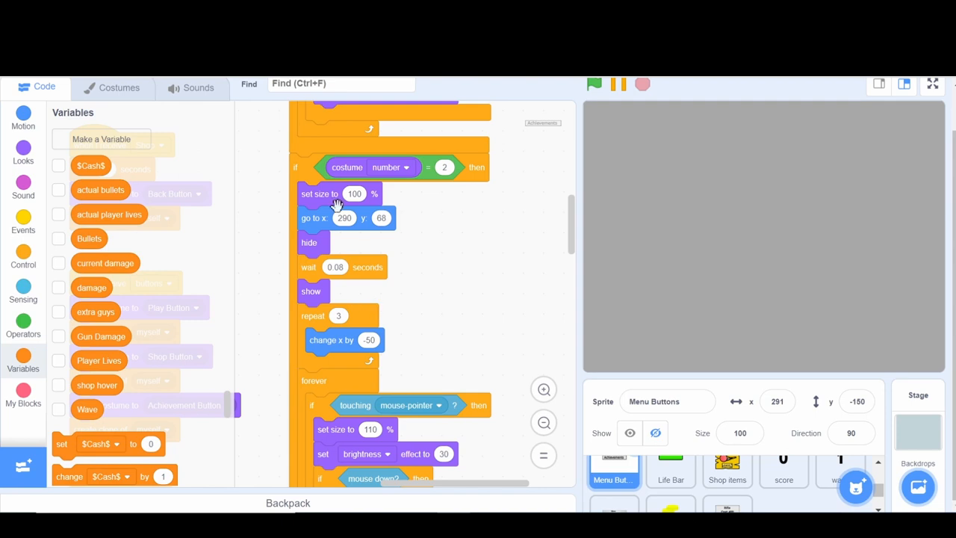
right_click(320, 194)
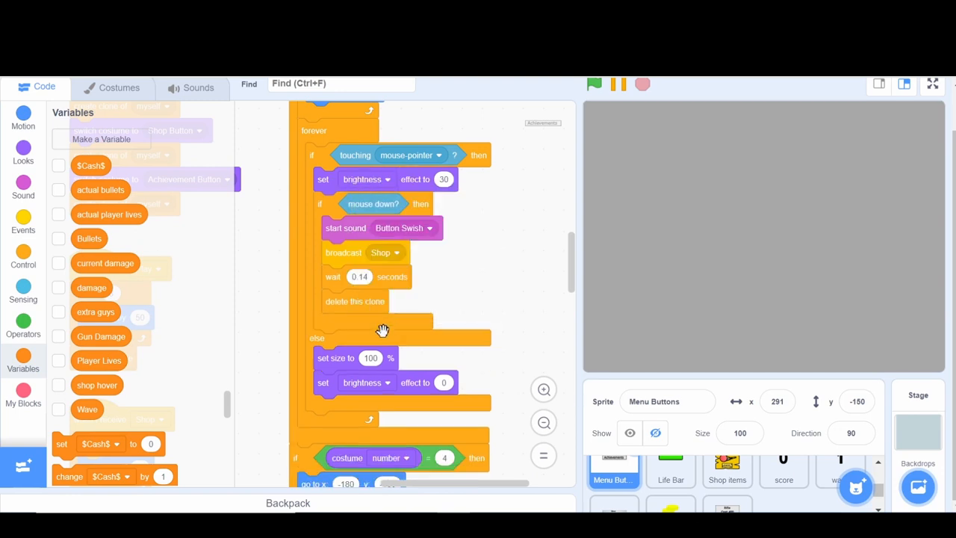
Delete the Achievements button's size reset block further down the clone scripts
scroll("down", 3)
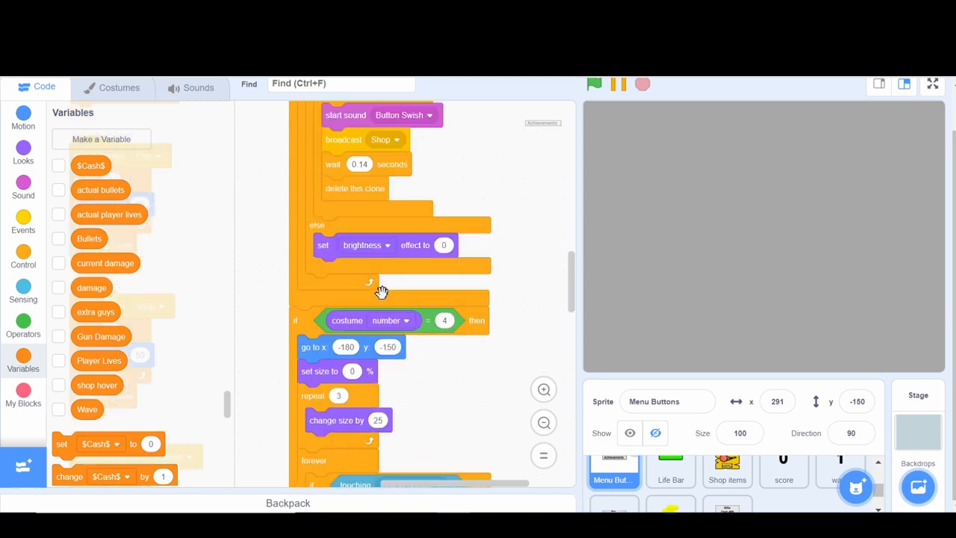
scroll("down", 3)
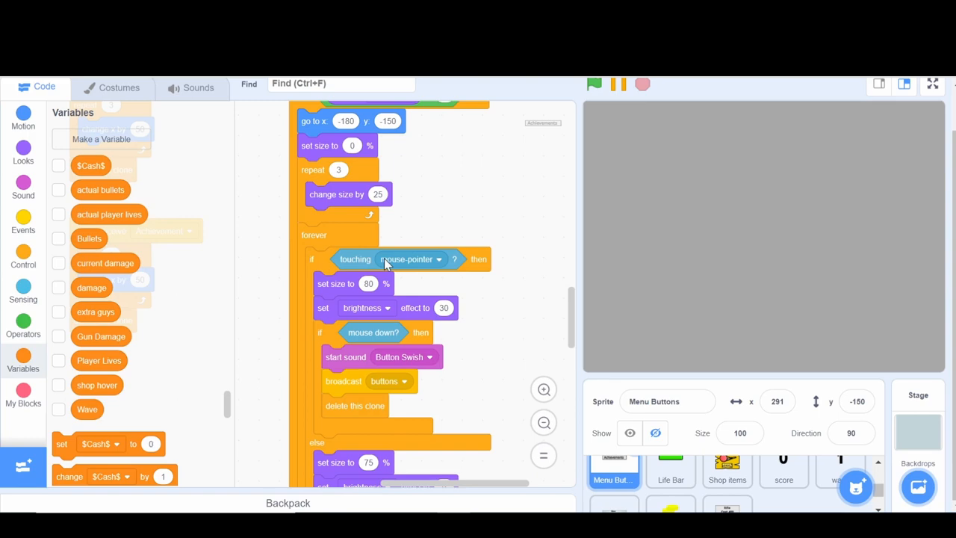
scroll("down", 3)
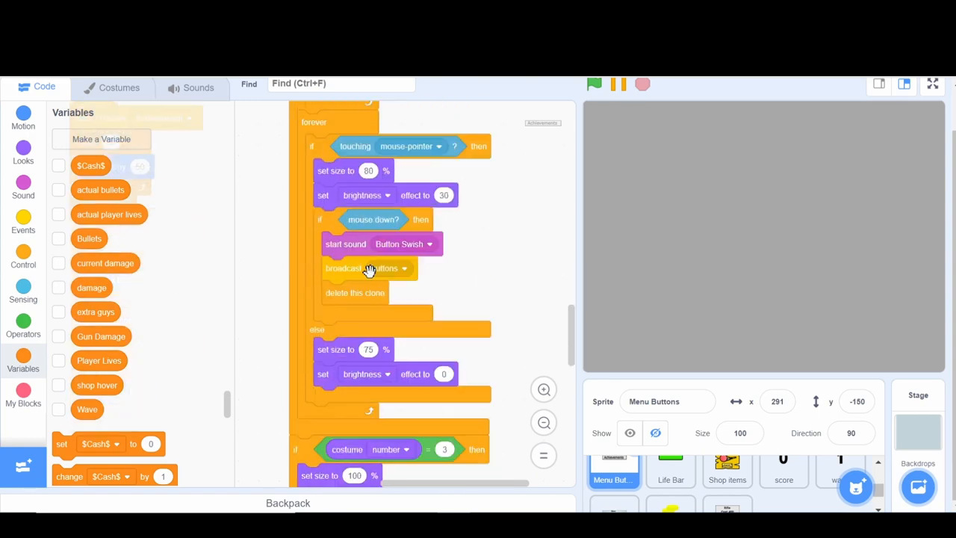
scroll("down", 3)
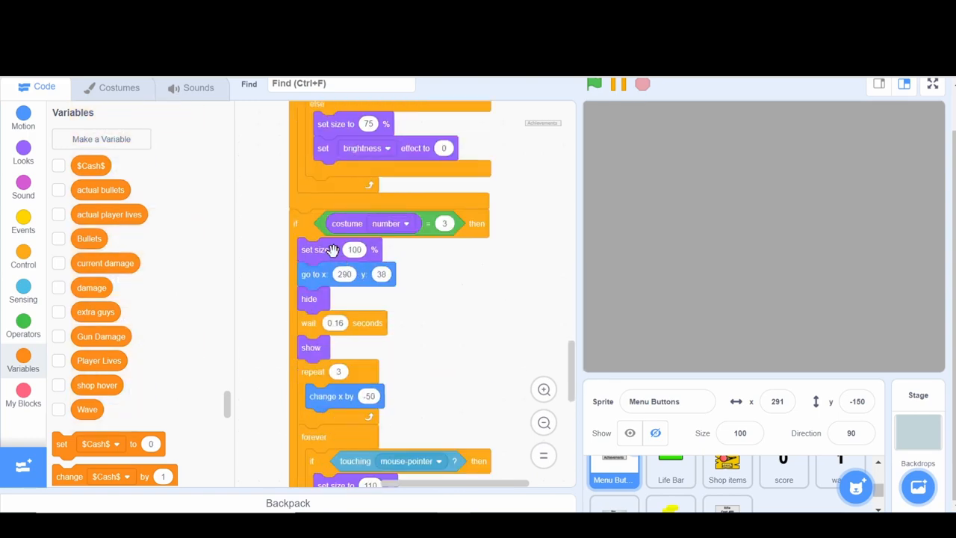
scroll("up", 3)
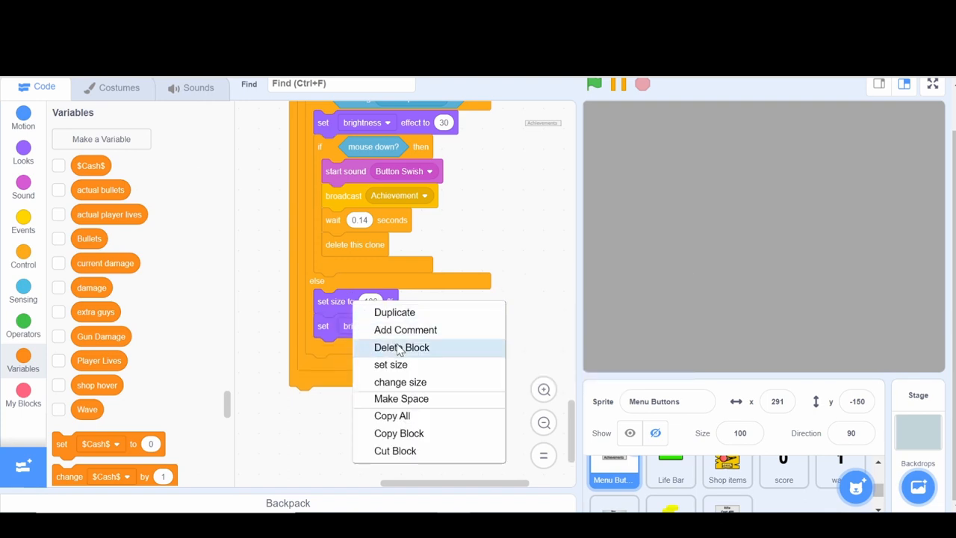
left_click(402, 346)
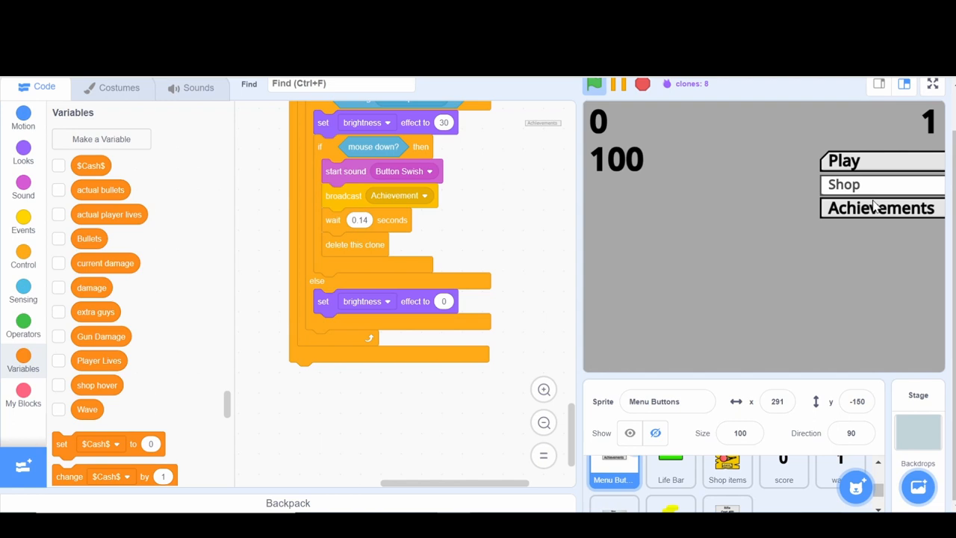
mouse_move(850, 275)
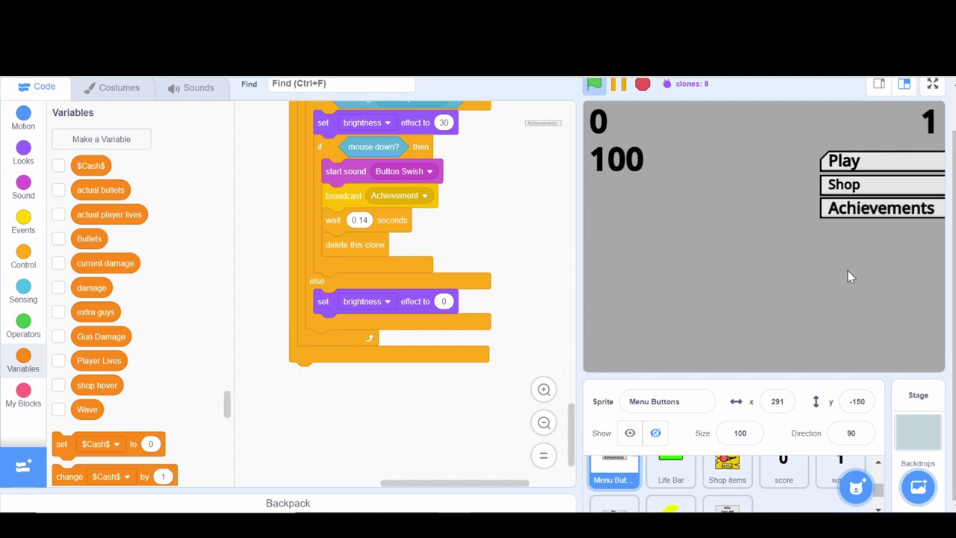
mouse_move(443, 302)
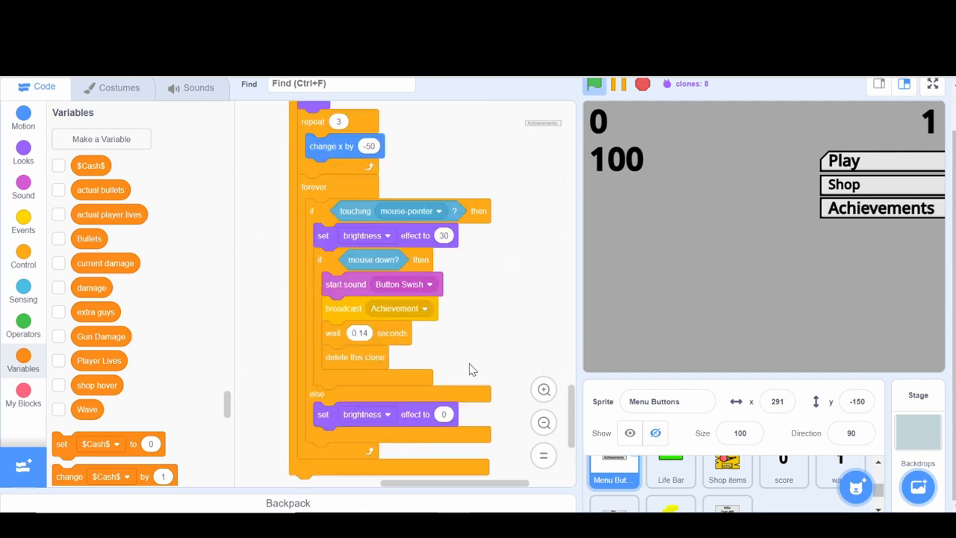
Set the Shop button's go-to y to 72, run the project to check alignment, then view costumes
scroll("down", 3)
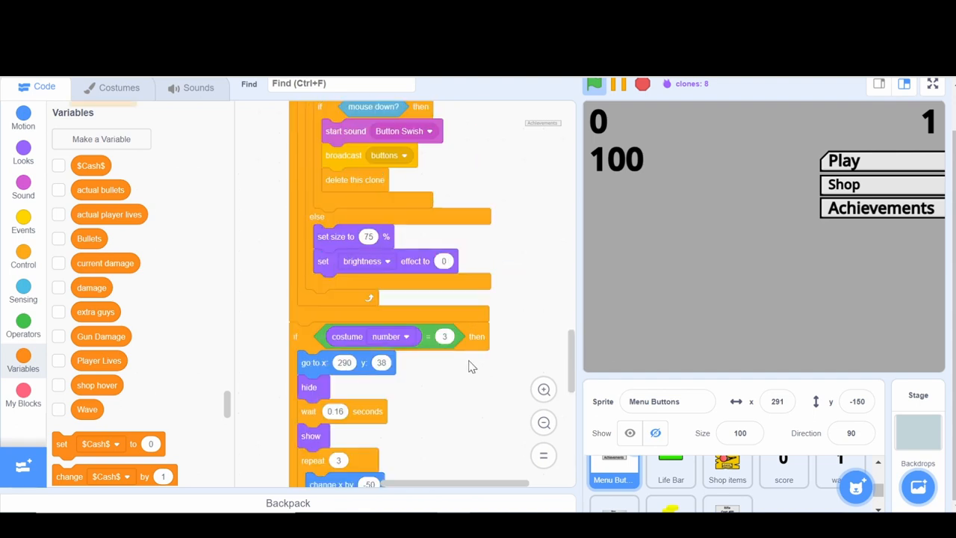
scroll("up", 3)
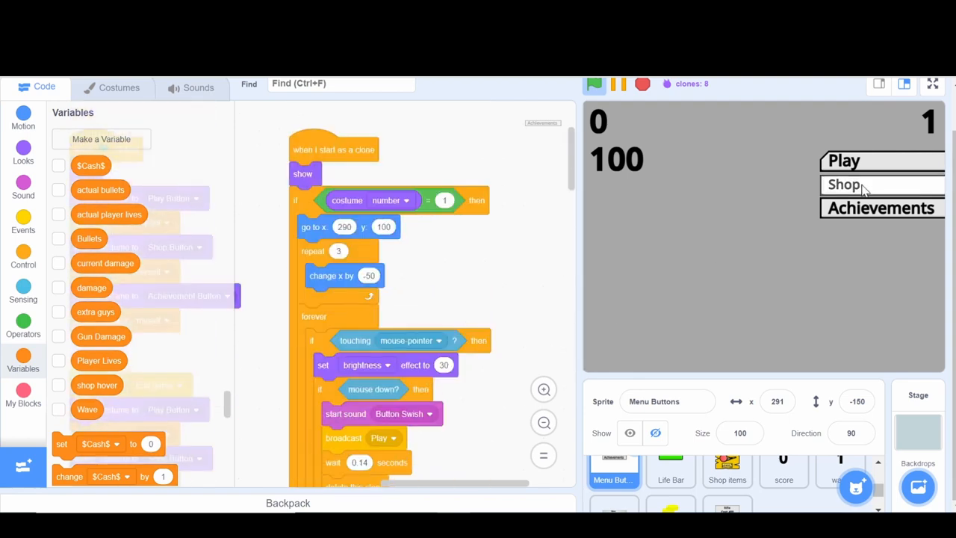
mouse_move(863, 174)
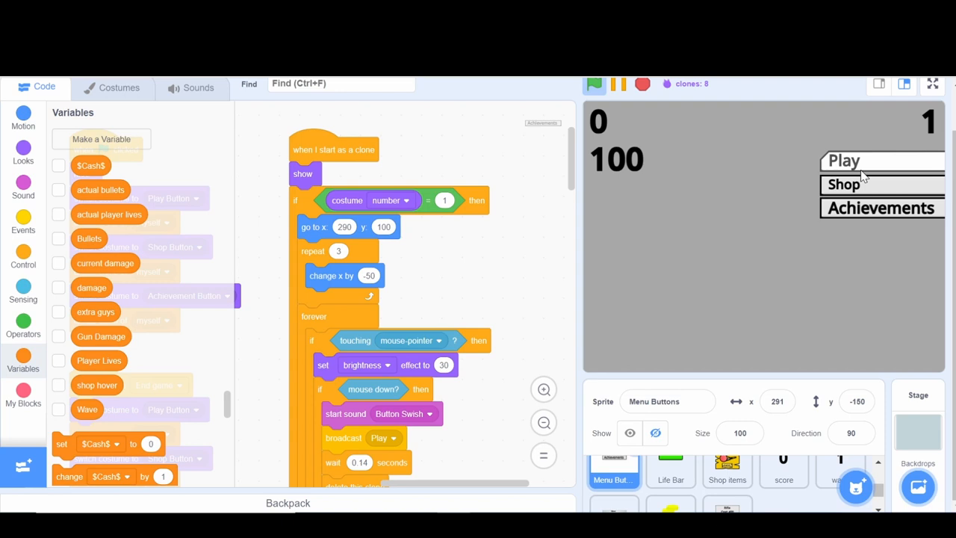
mouse_move(536, 296)
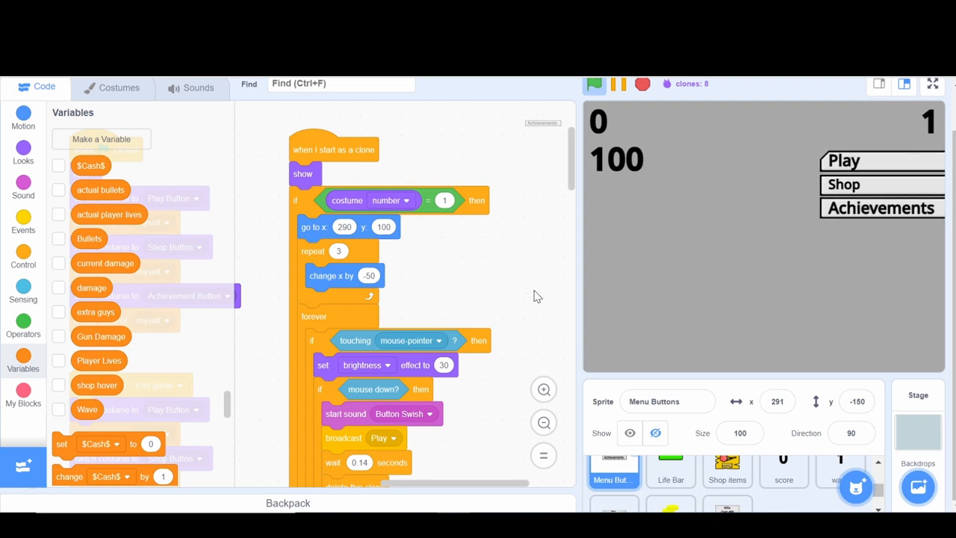
mouse_move(436, 254)
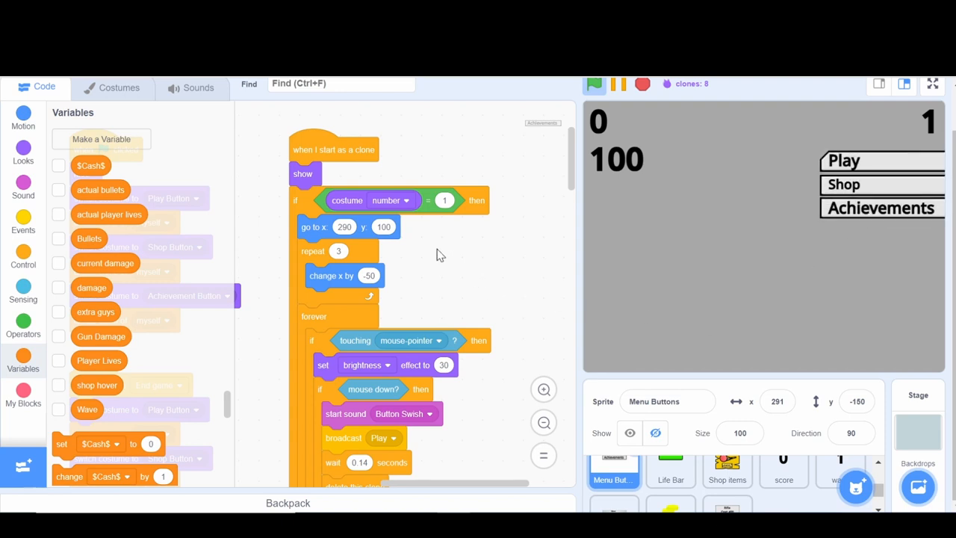
scroll("down", 3)
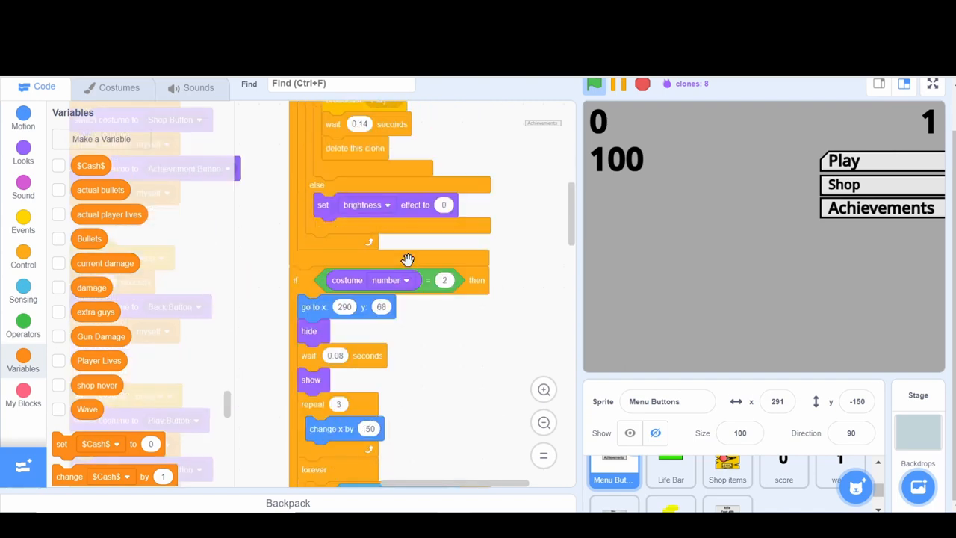
scroll("down", 3)
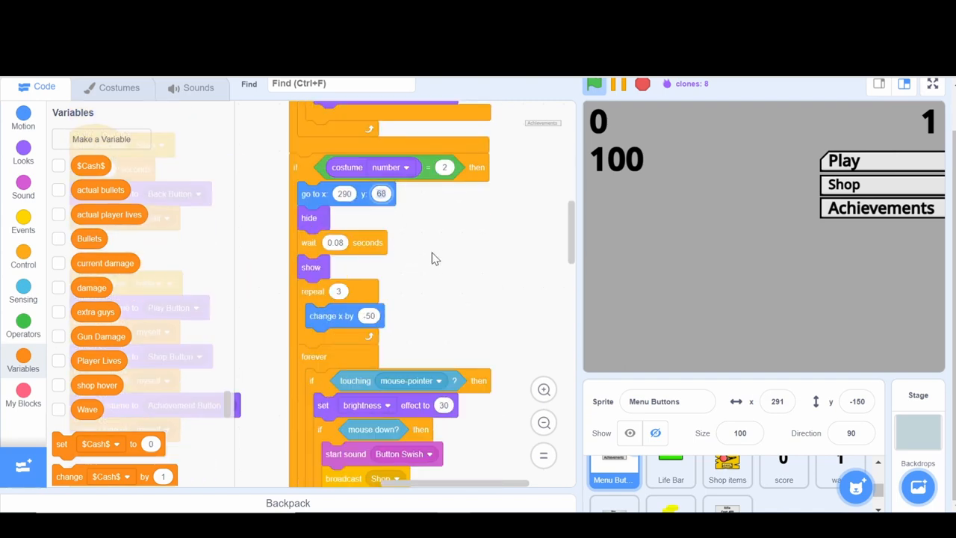
left_click(595, 84)
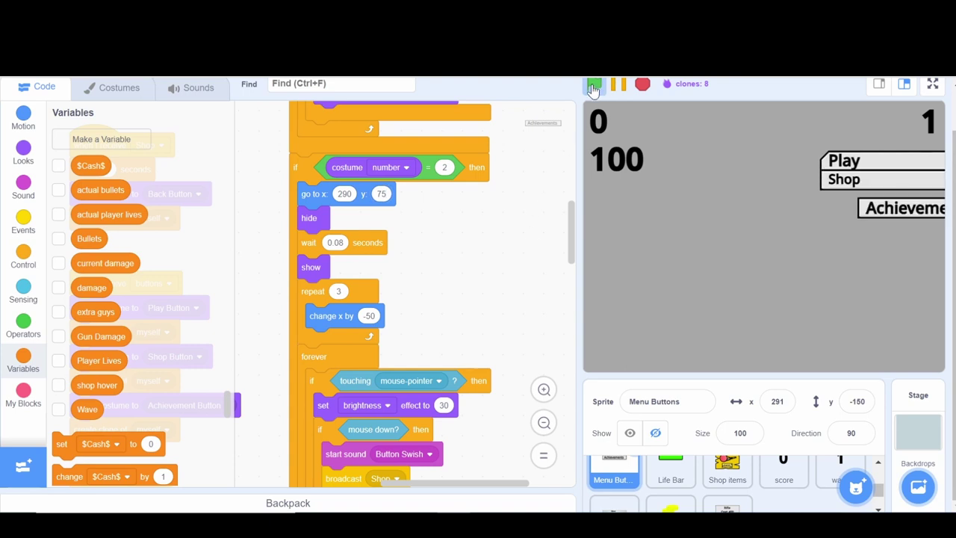
left_click(595, 84)
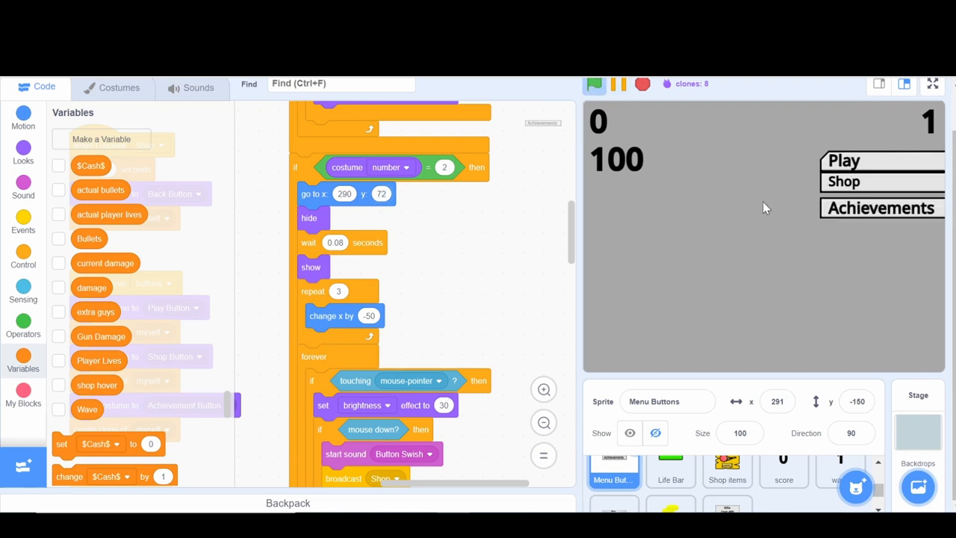
mouse_move(132, 101)
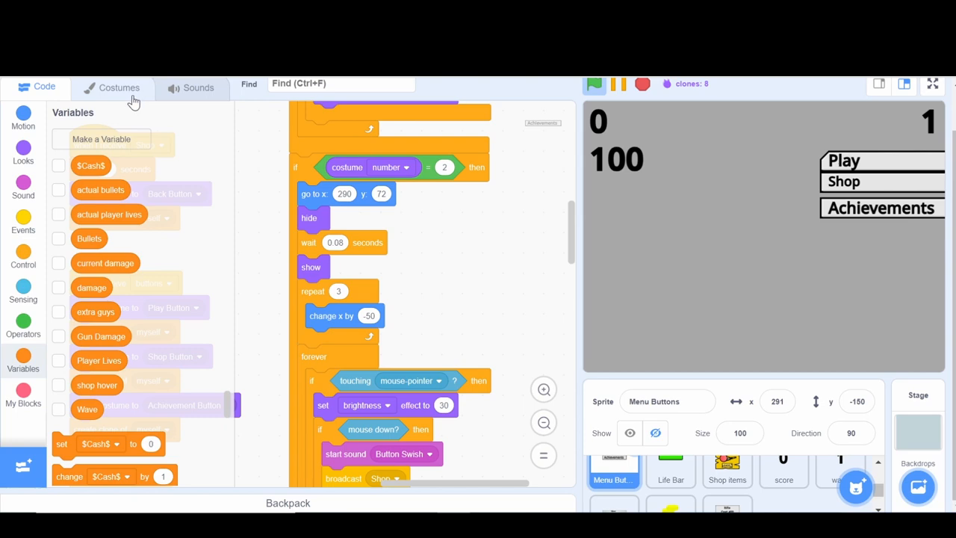
left_click(120, 86)
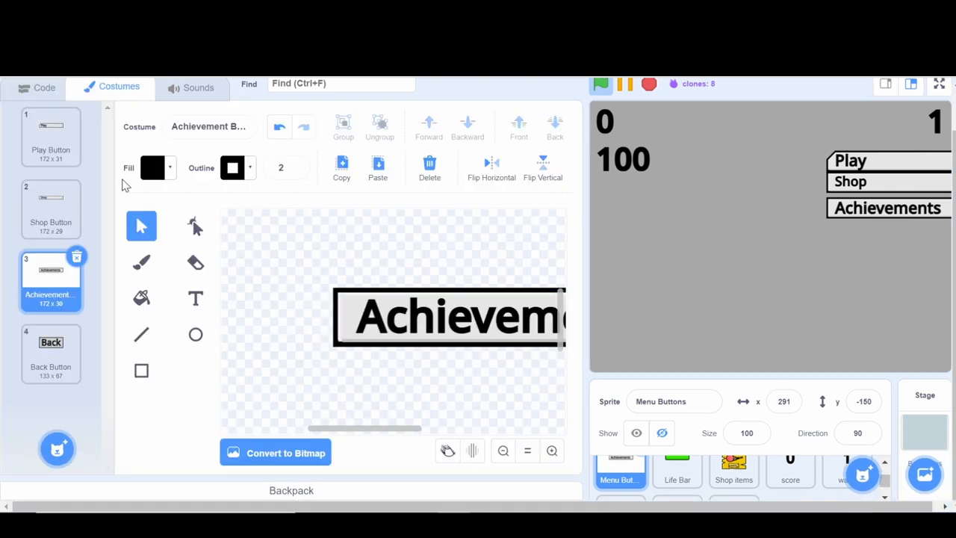
Step through the Play, Shop and Achievement button costumes, then return to the scripts
left_click(51, 134)
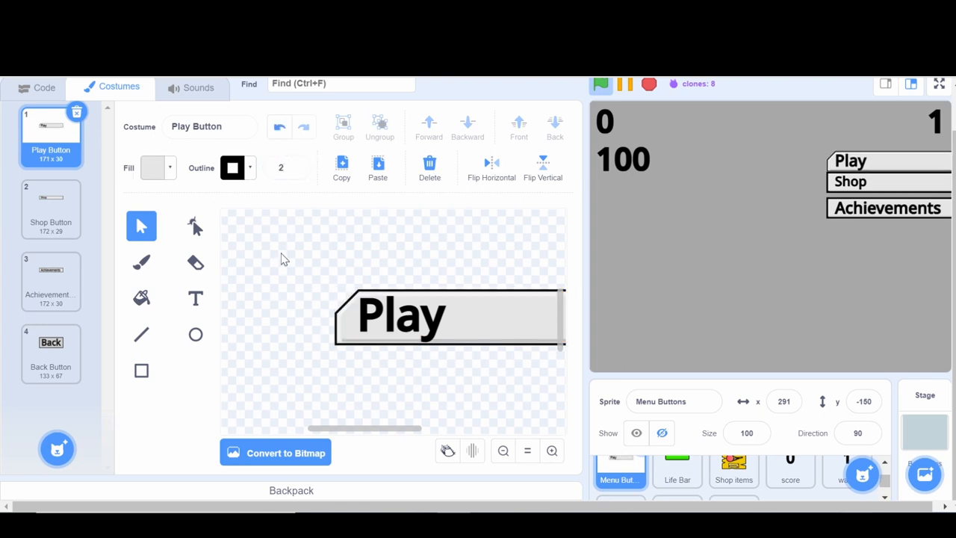
left_click(50, 207)
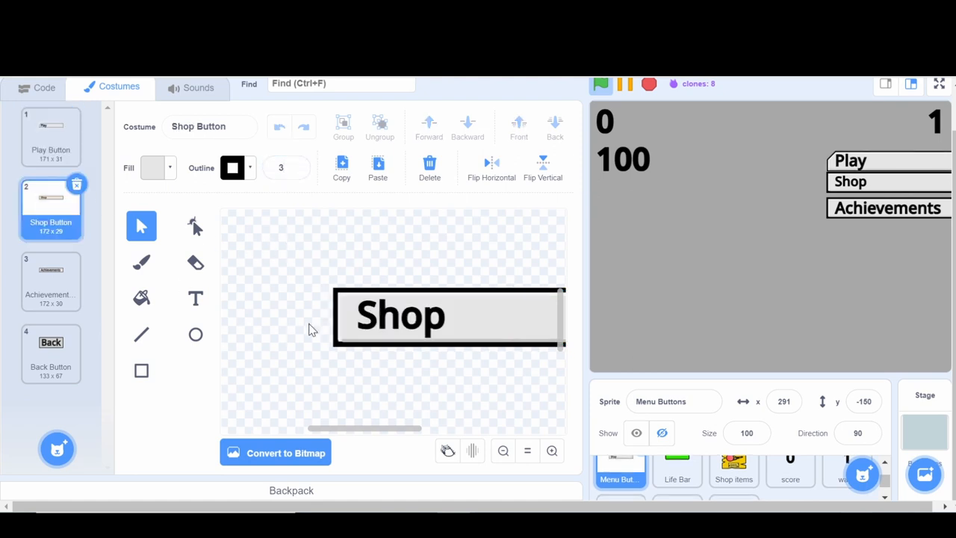
left_click(51, 281)
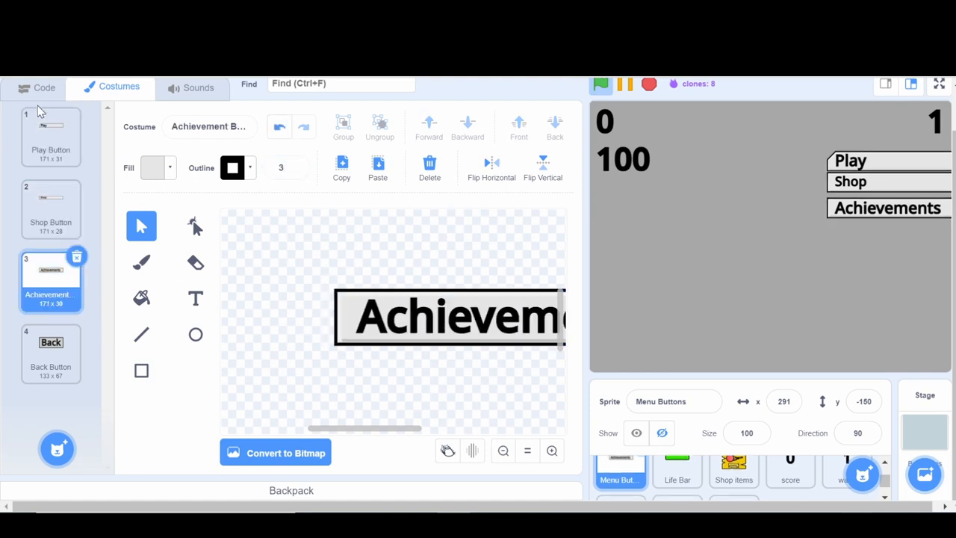
left_click(36, 86)
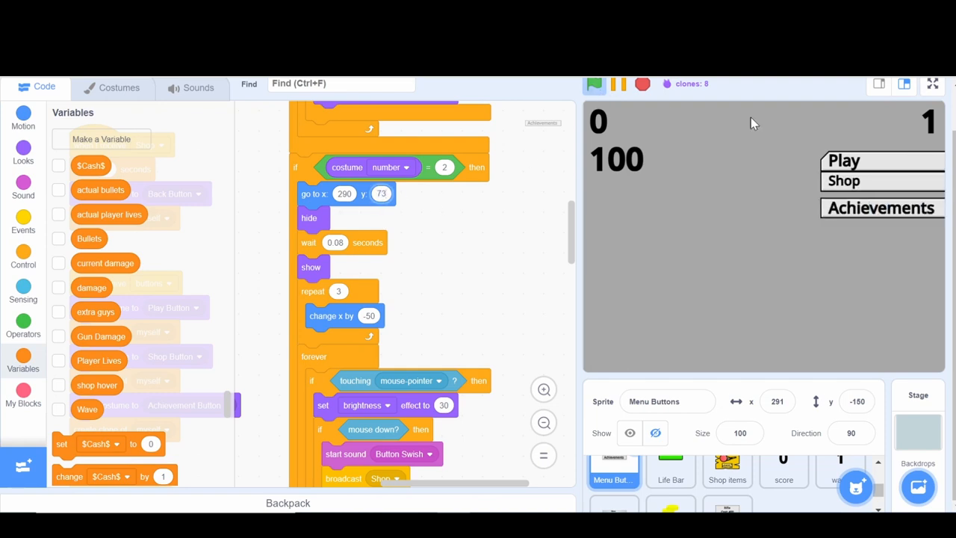
left_click(931, 84)
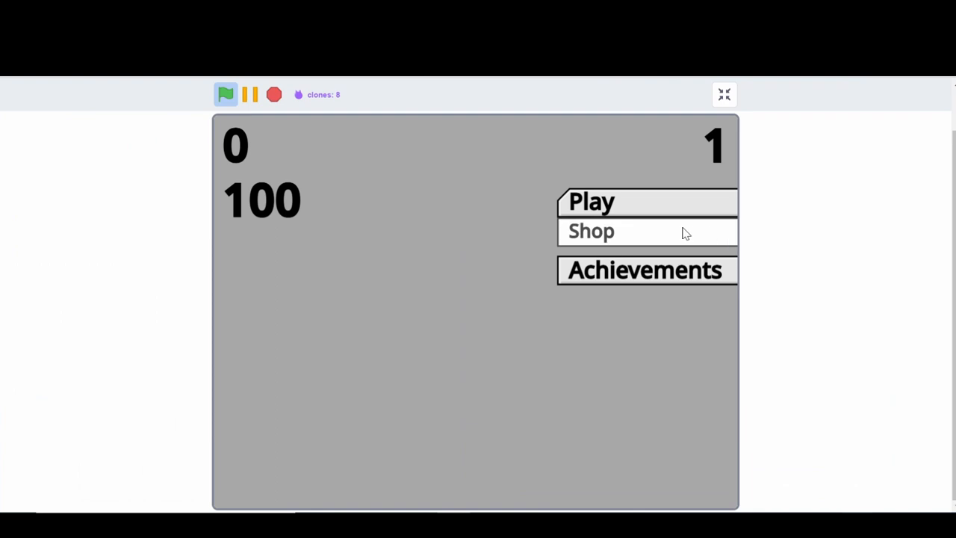
mouse_move(626, 326)
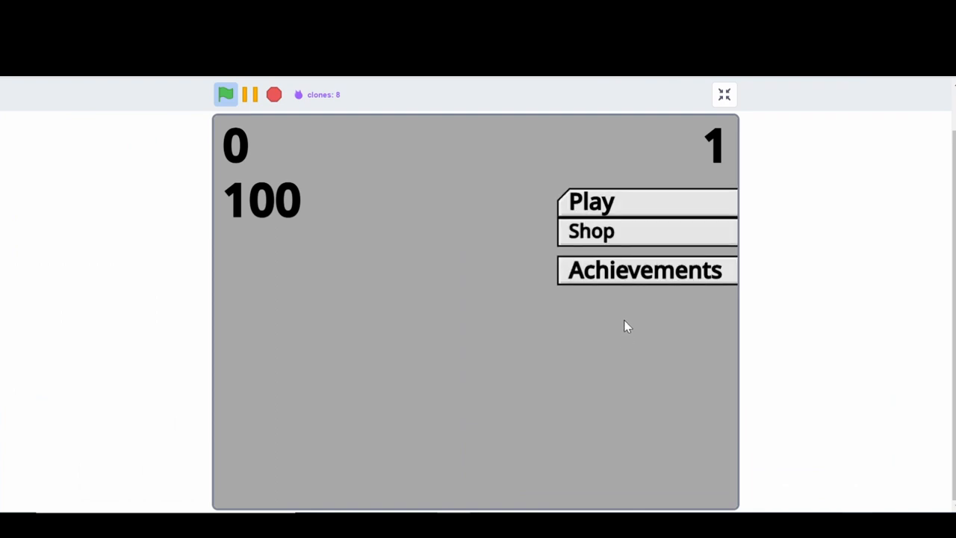
mouse_move(639, 224)
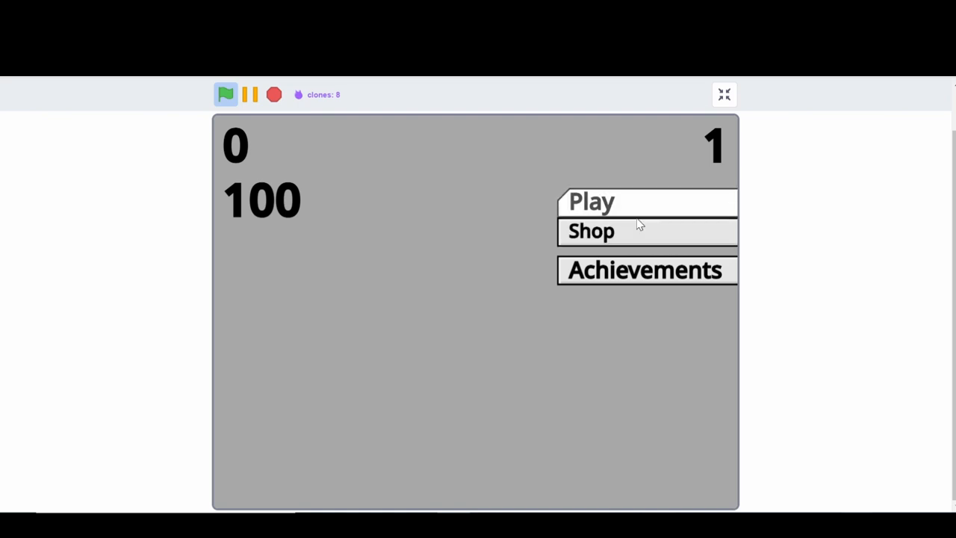
mouse_move(633, 246)
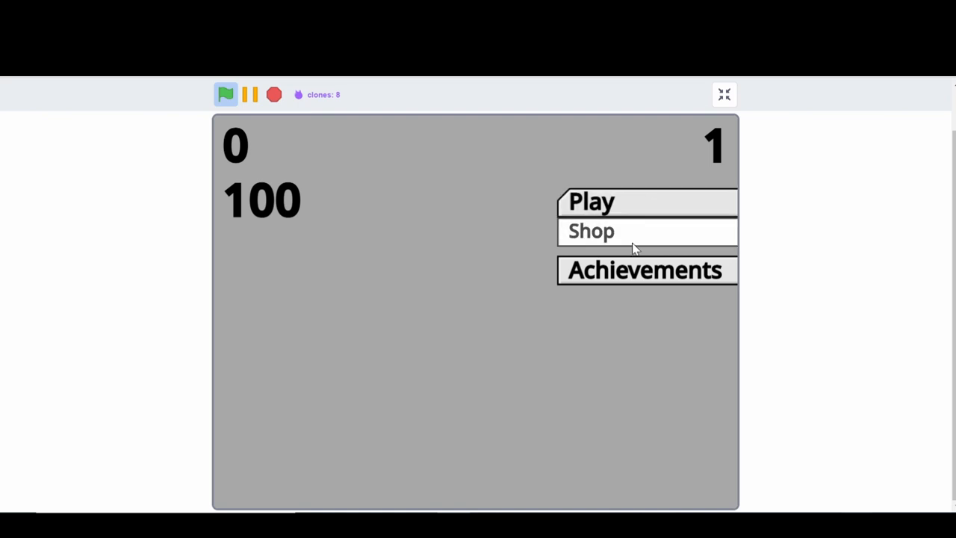
left_click(722, 94)
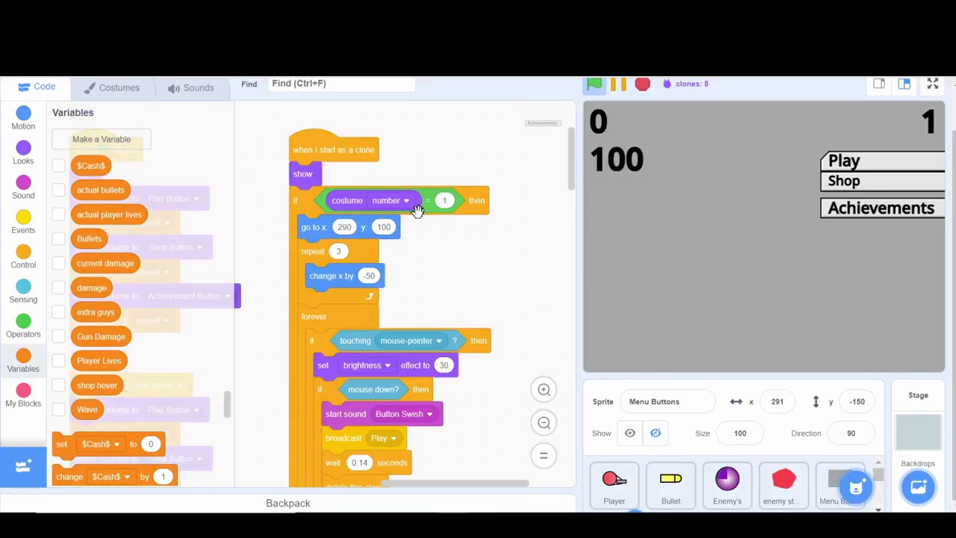
Scroll the Menu Buttons scripts down to the costume 3 clone script to set its y to 46
scroll("down", 3)
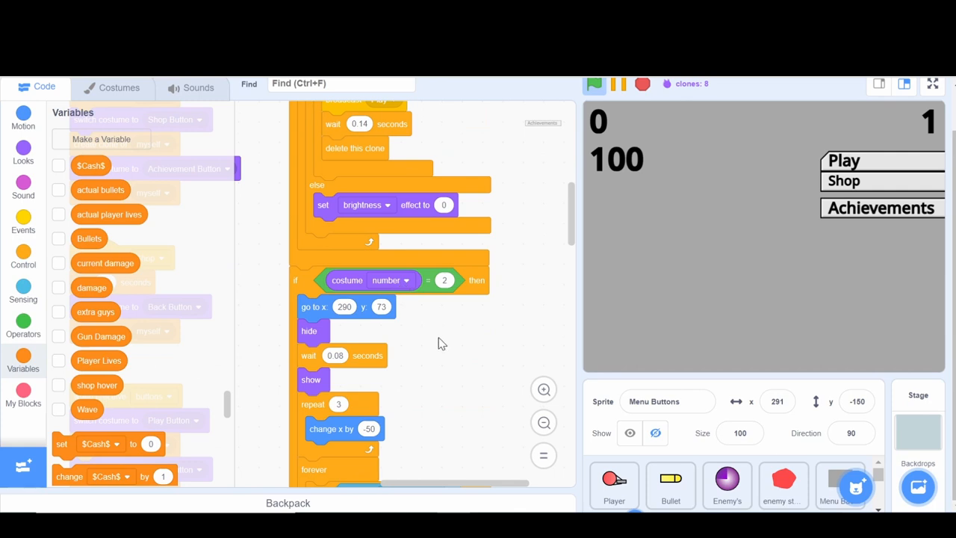
scroll("down", 3)
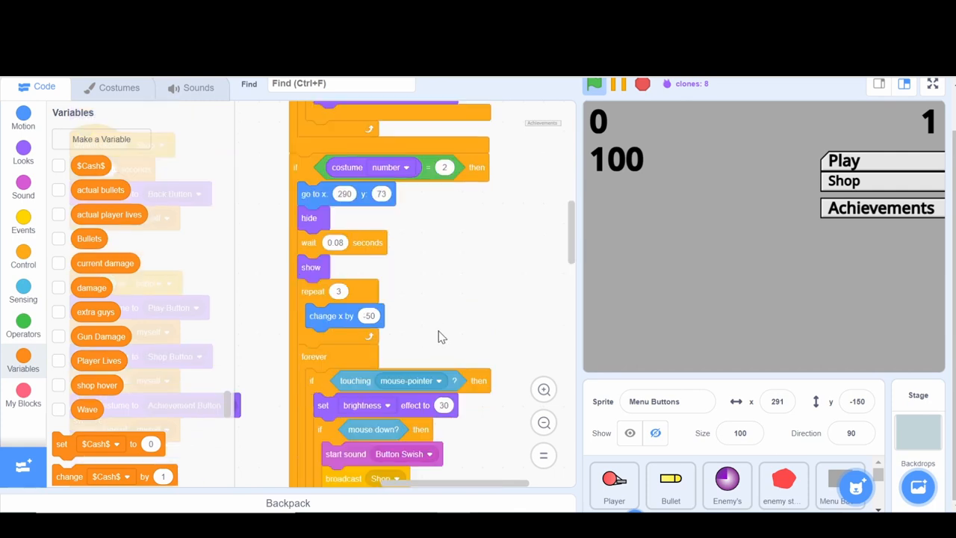
mouse_move(442, 331)
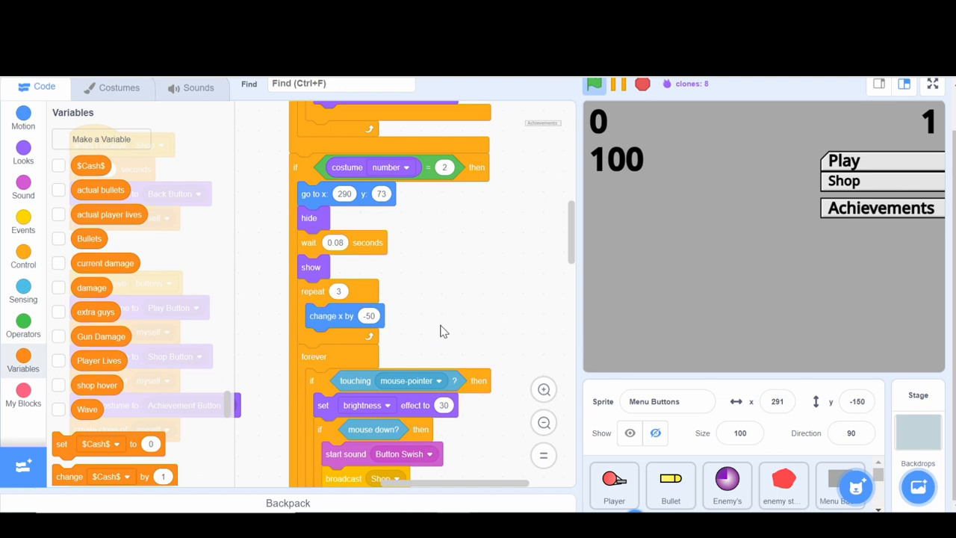
scroll("down", 3)
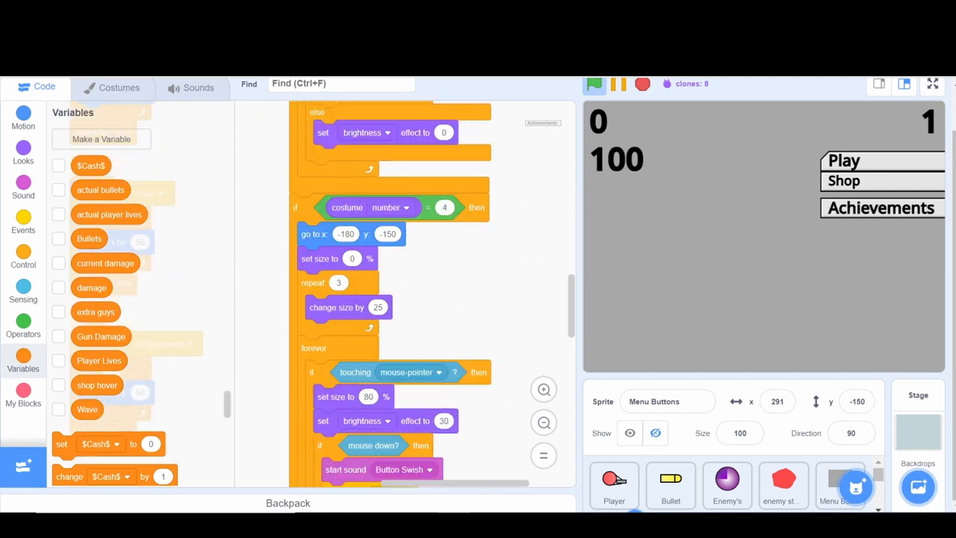
scroll("down", 3)
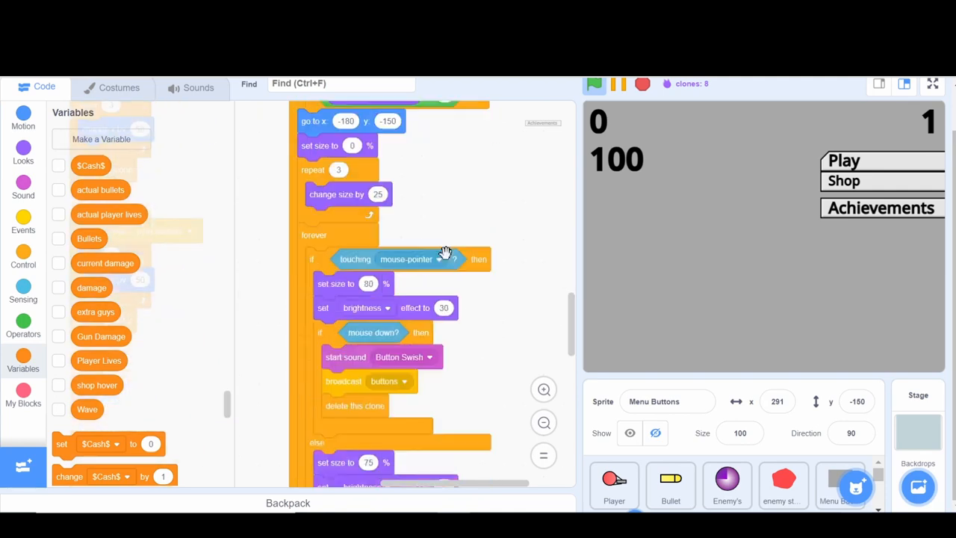
scroll("down", 3)
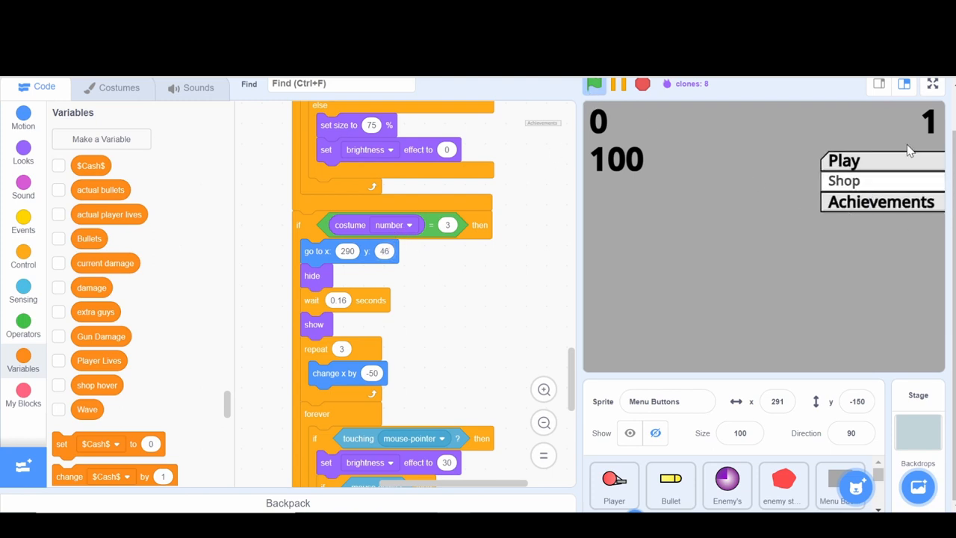
mouse_move(863, 287)
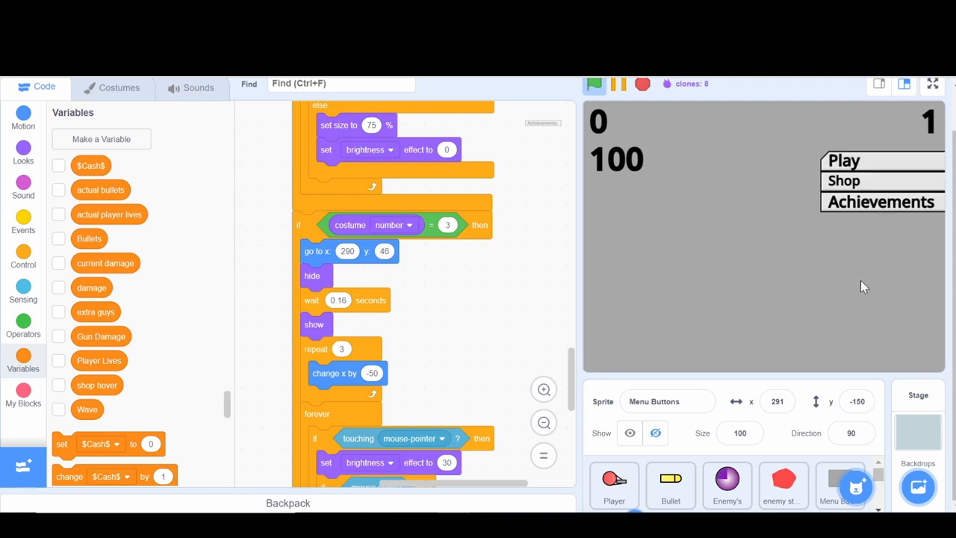
left_click(932, 84)
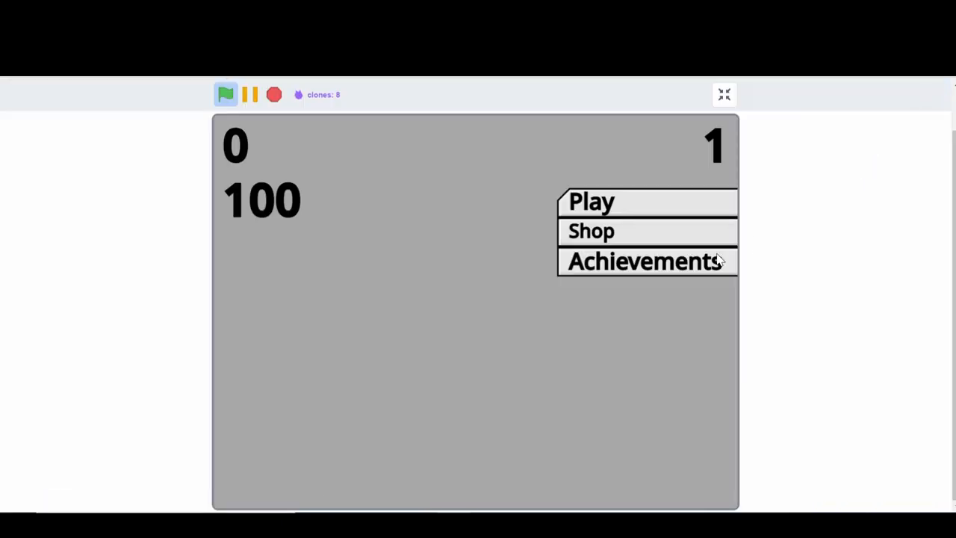
mouse_move(575, 276)
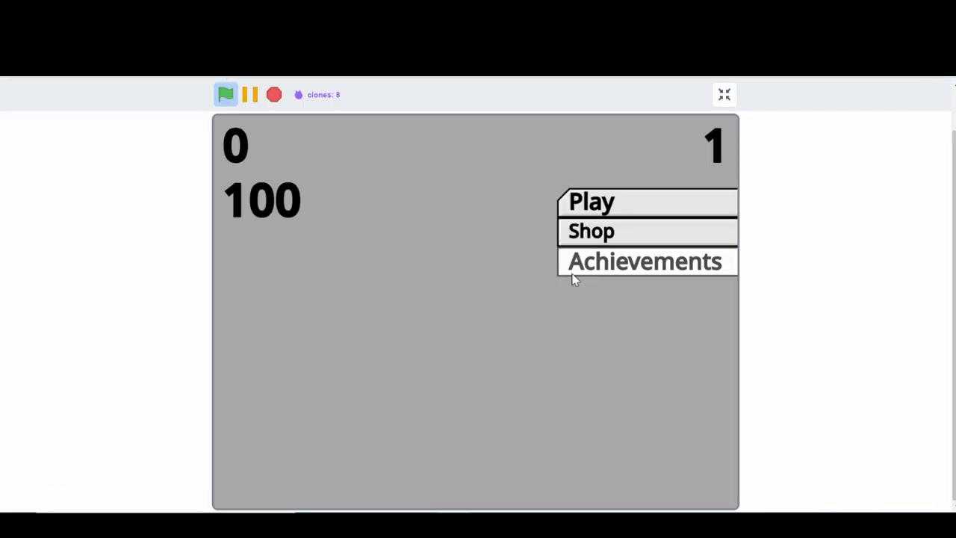
mouse_move(633, 212)
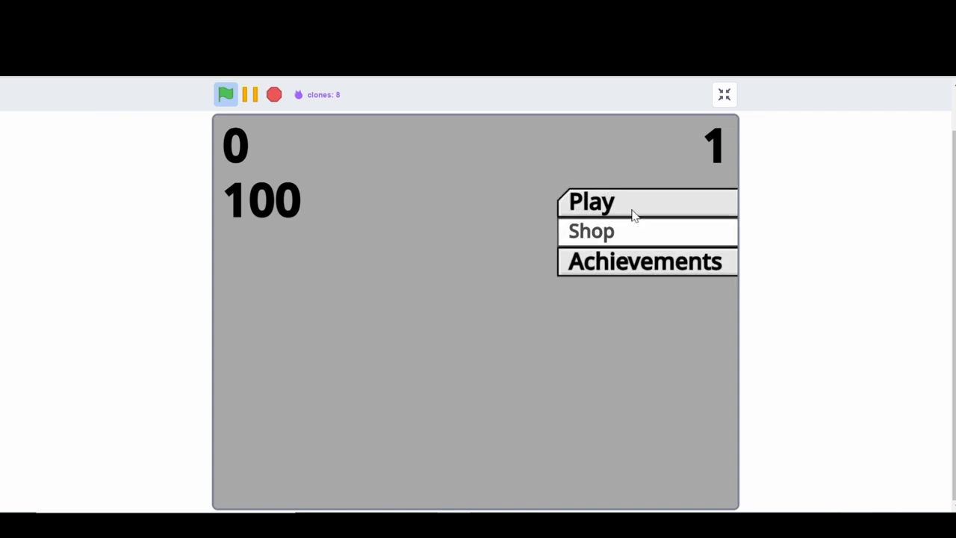
mouse_move(645, 341)
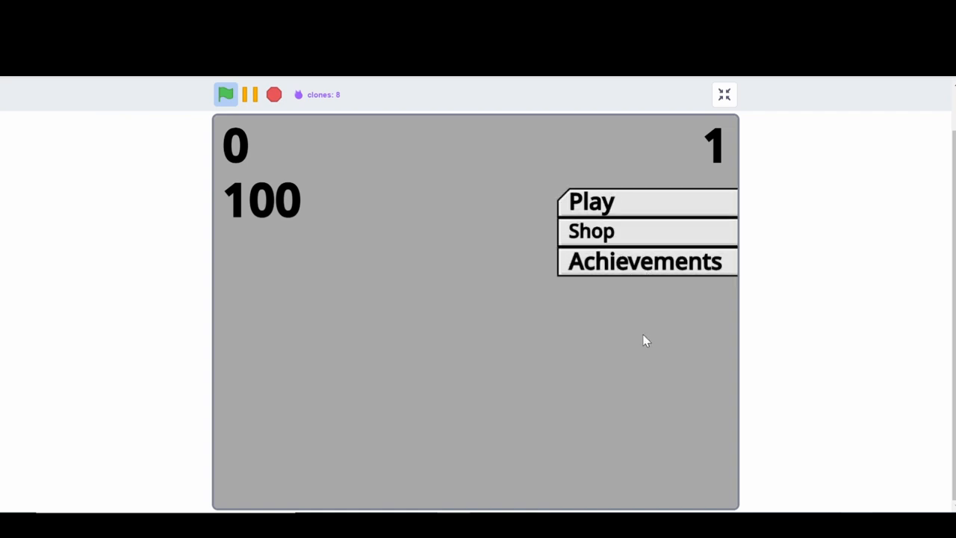
mouse_move(645, 261)
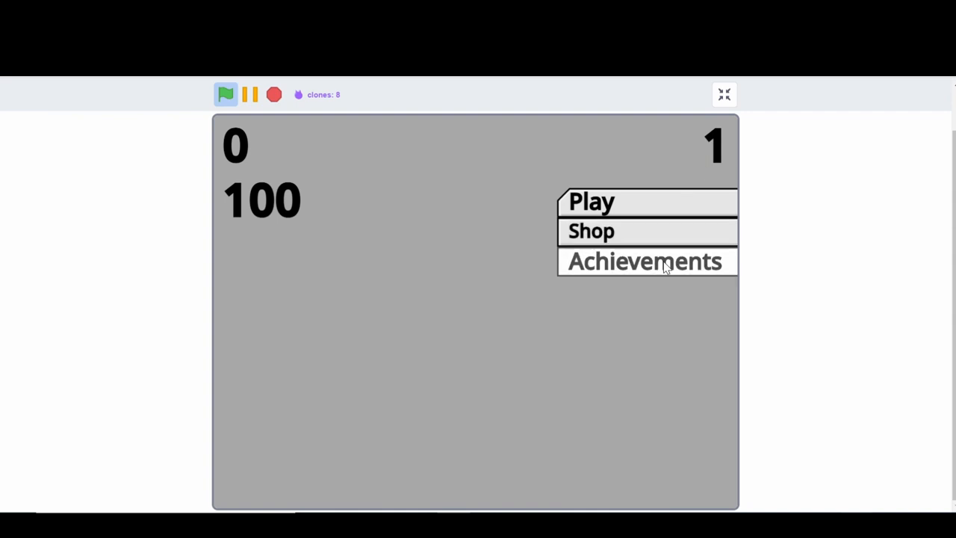
mouse_move(686, 285)
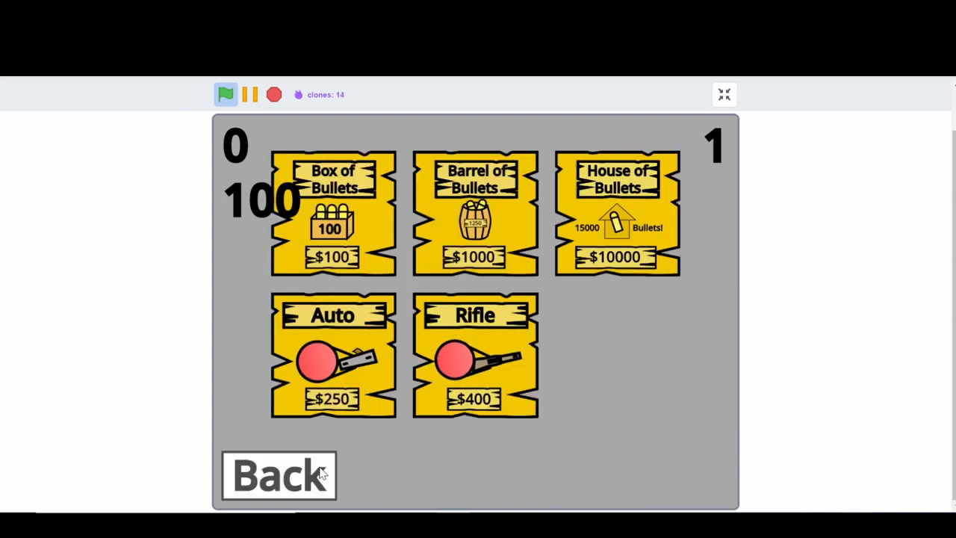
left_click(277, 475)
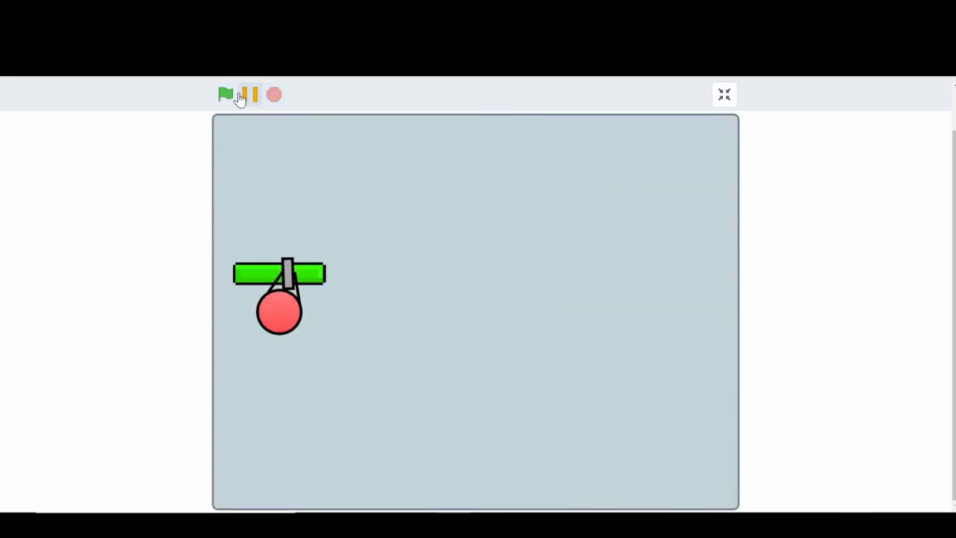
left_click(226, 94)
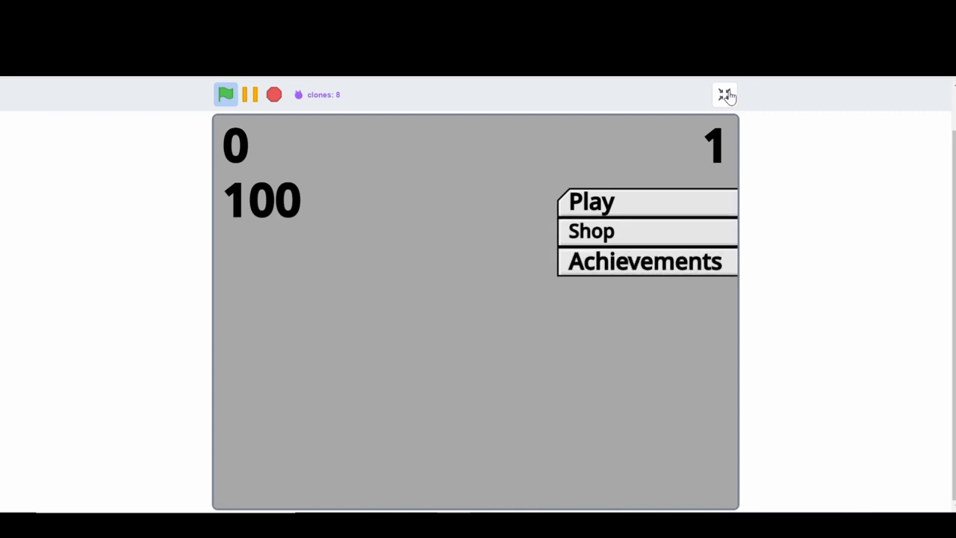
left_click(725, 96)
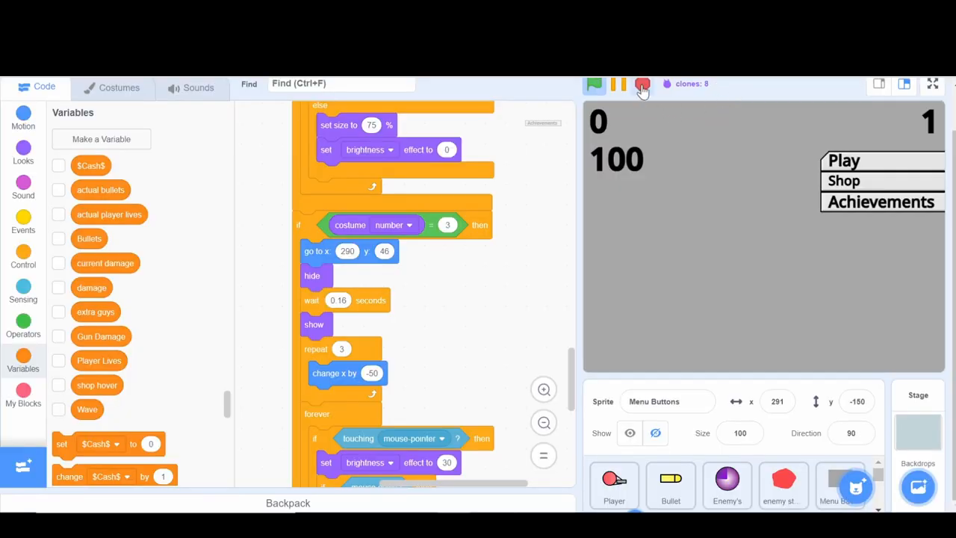
Stop the project and check the Player sprite's shooting wait is 0.3 seconds
left_click(642, 84)
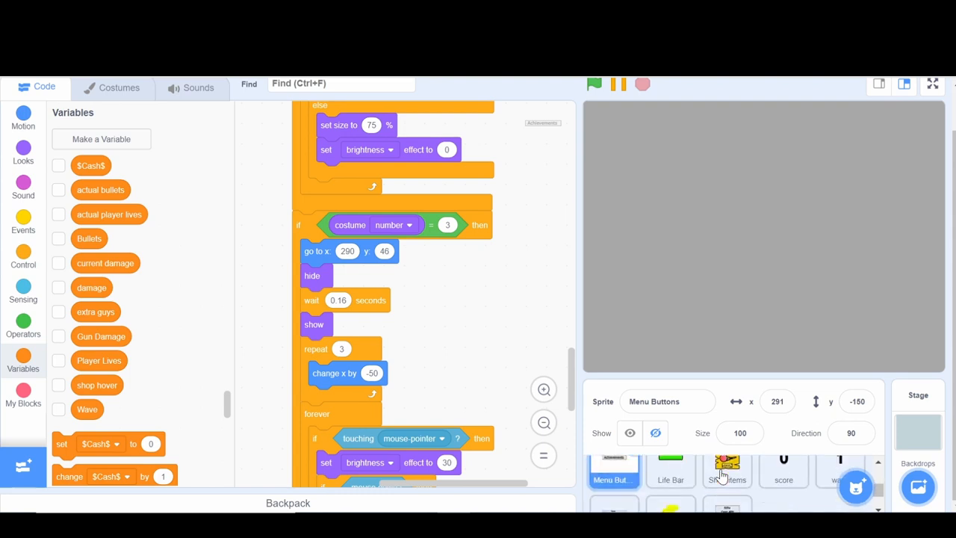
left_click(613, 485)
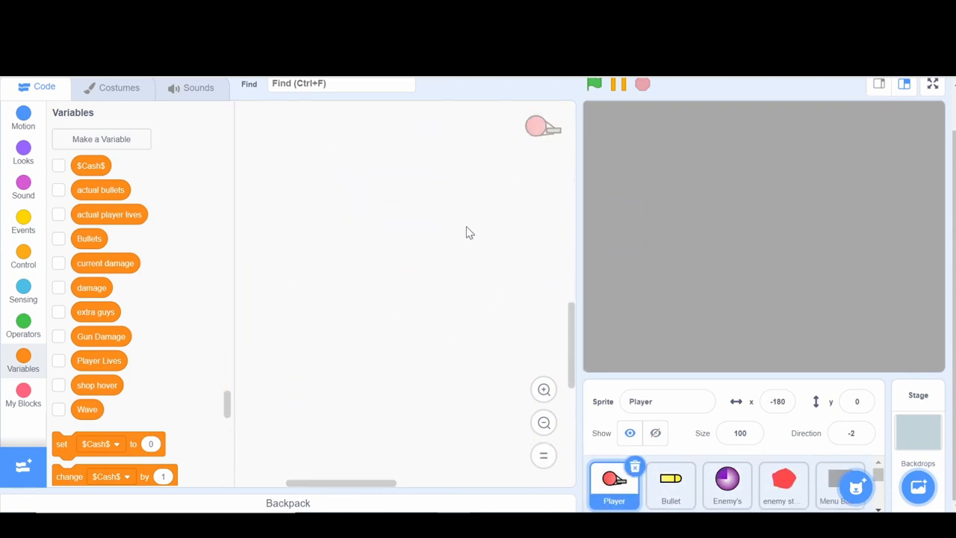
scroll("down", 3)
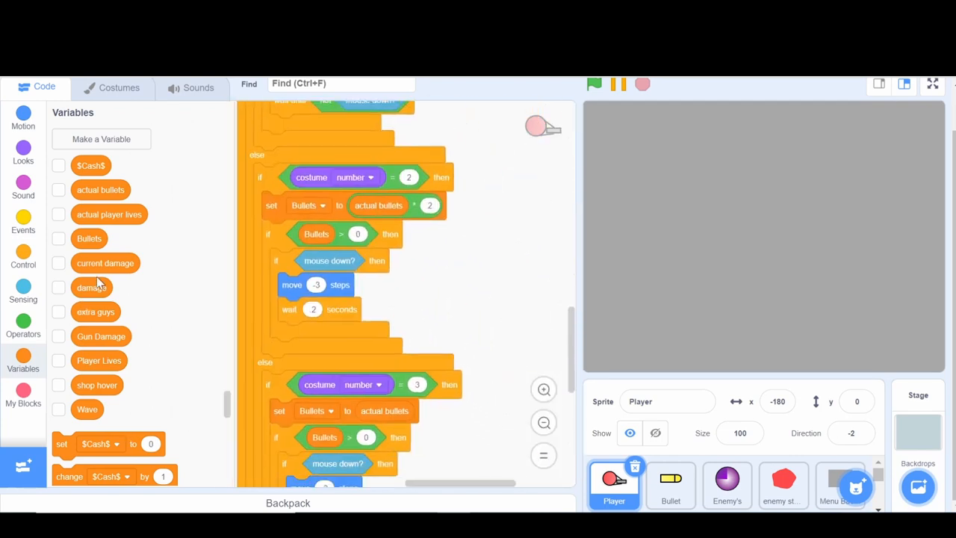
scroll("down", 3)
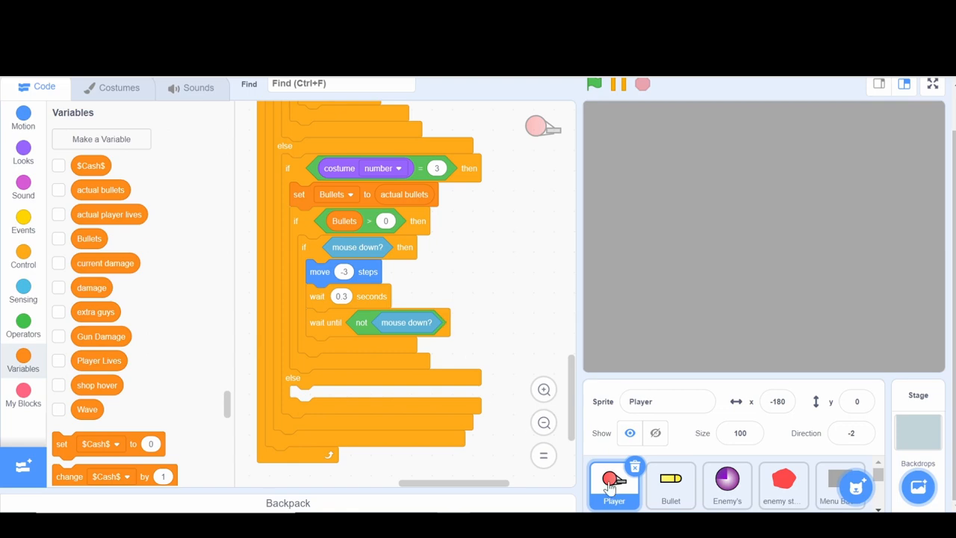
Change the Bullet sprite's firing wait from 0.4 to 0.3 seconds, matching the Player
left_click(669, 485)
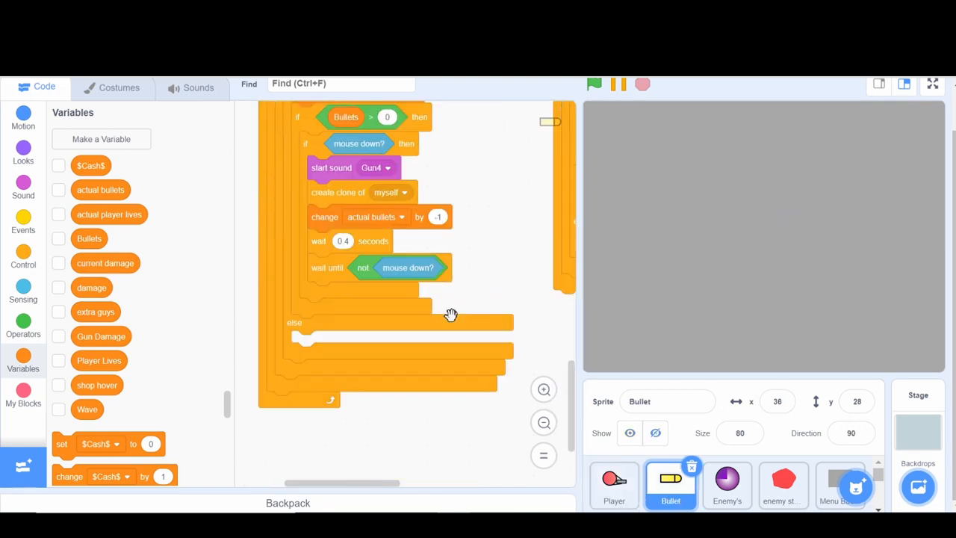
mouse_move(342, 236)
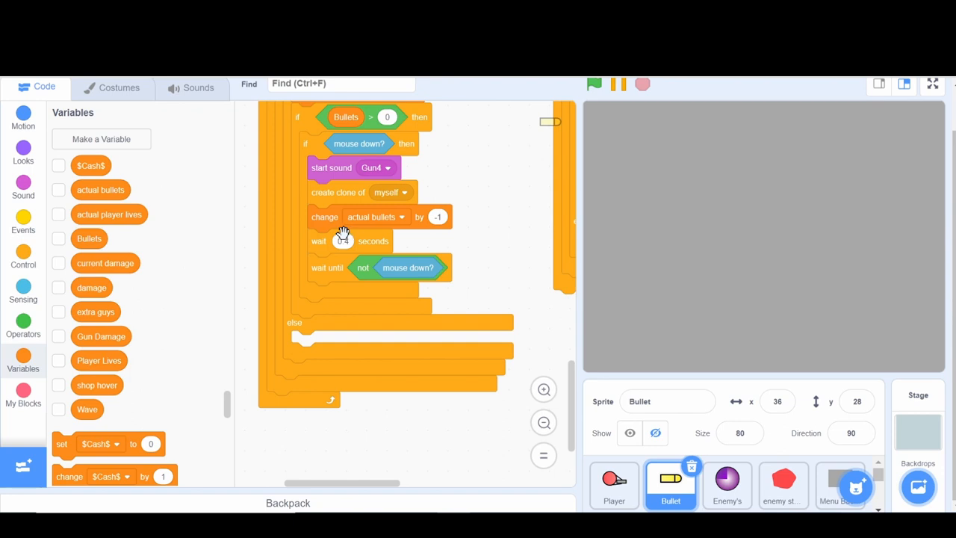
mouse_move(425, 260)
type("0.3")
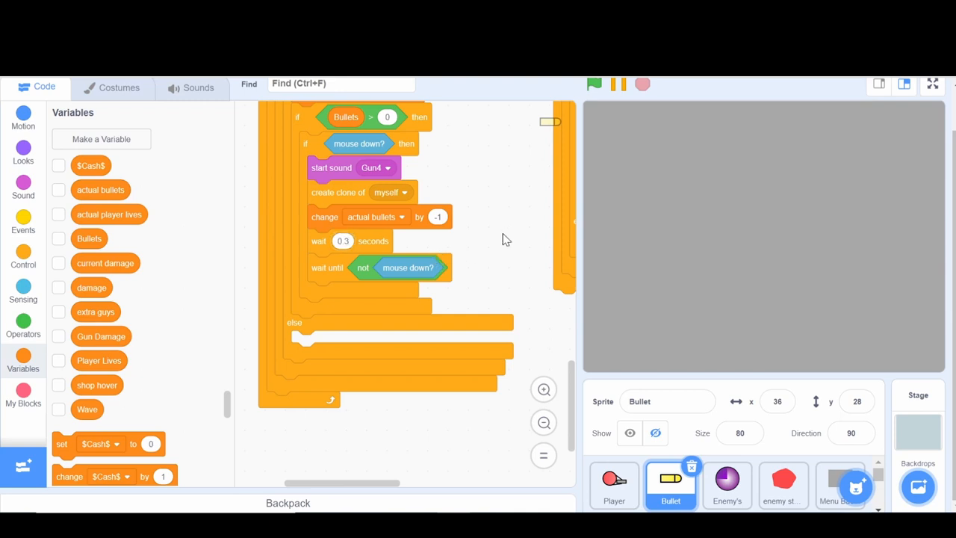
mouse_move(591, 455)
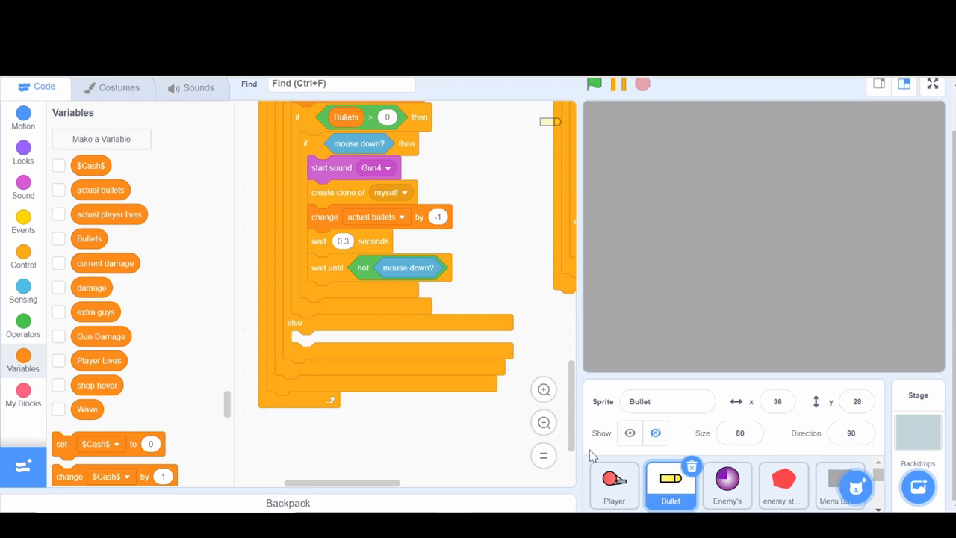
left_click(614, 484)
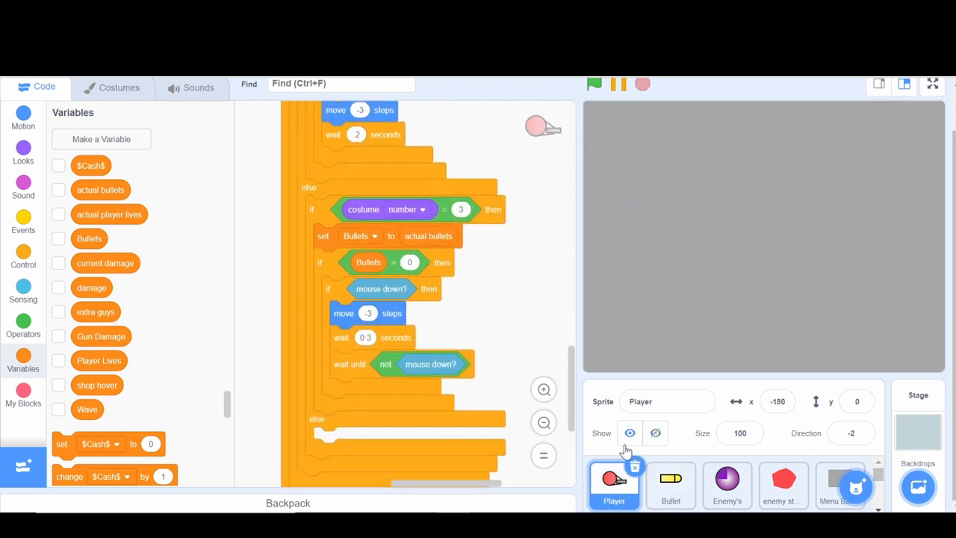
mouse_move(352, 340)
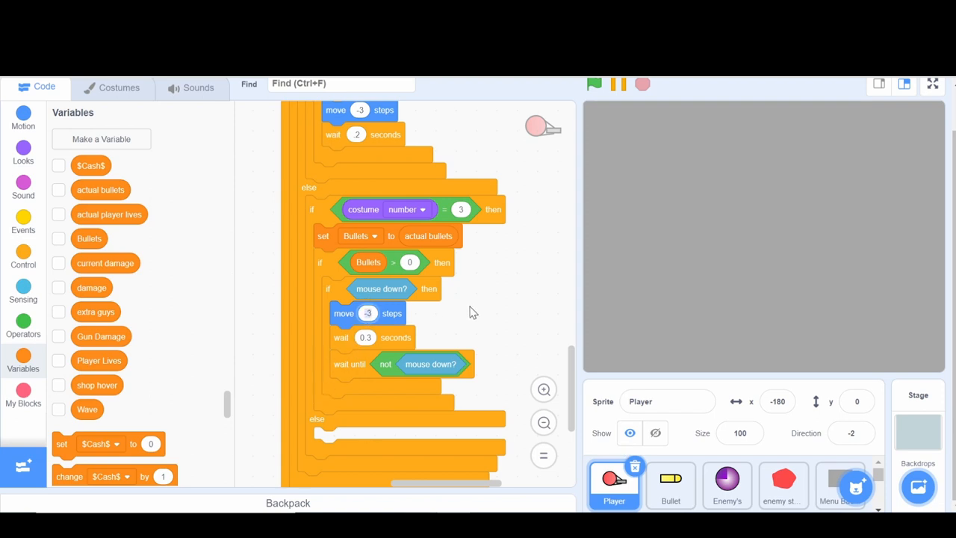
mouse_move(463, 317)
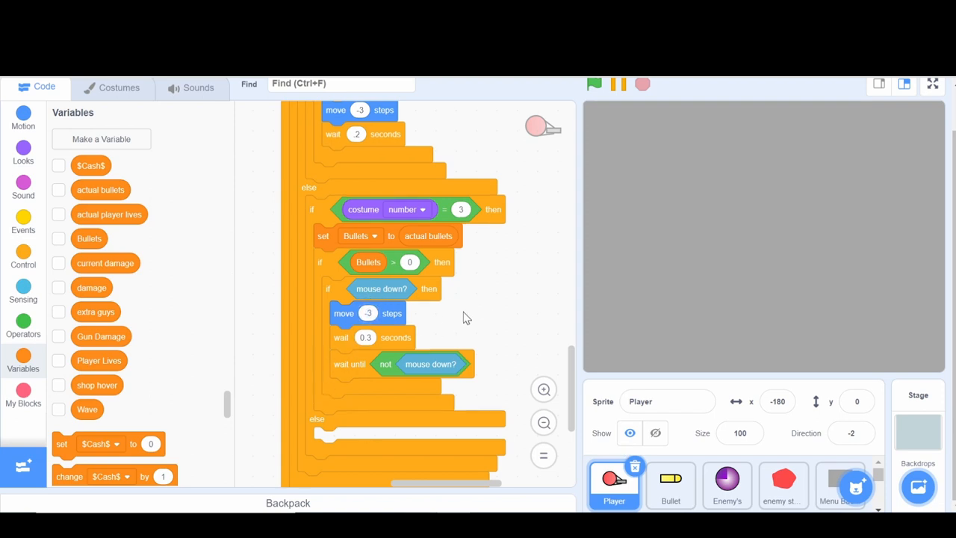
mouse_move(550, 372)
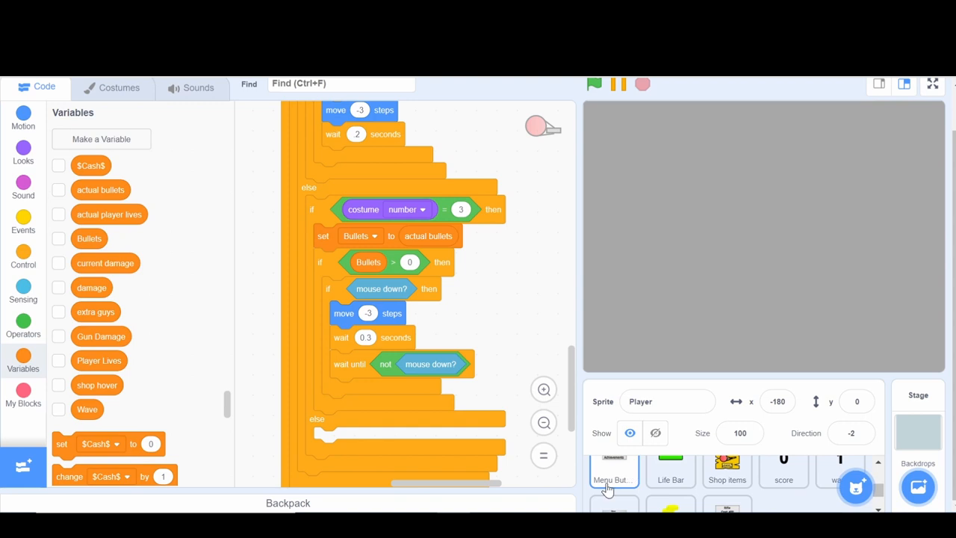
In Menu Buttons, add 'when I receive Achievements' > wait 0.1 > costume Back Button > create clone
left_click(612, 471)
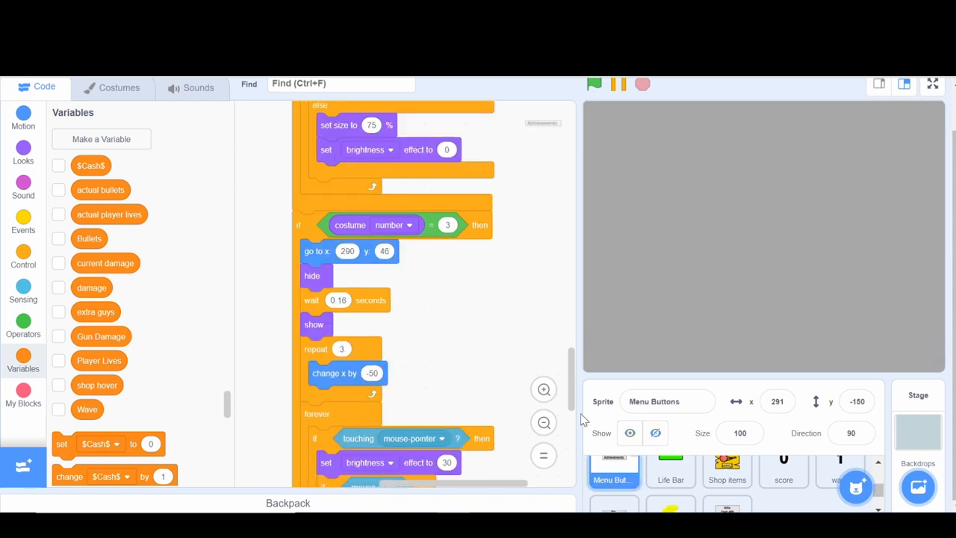
scroll("down", 3)
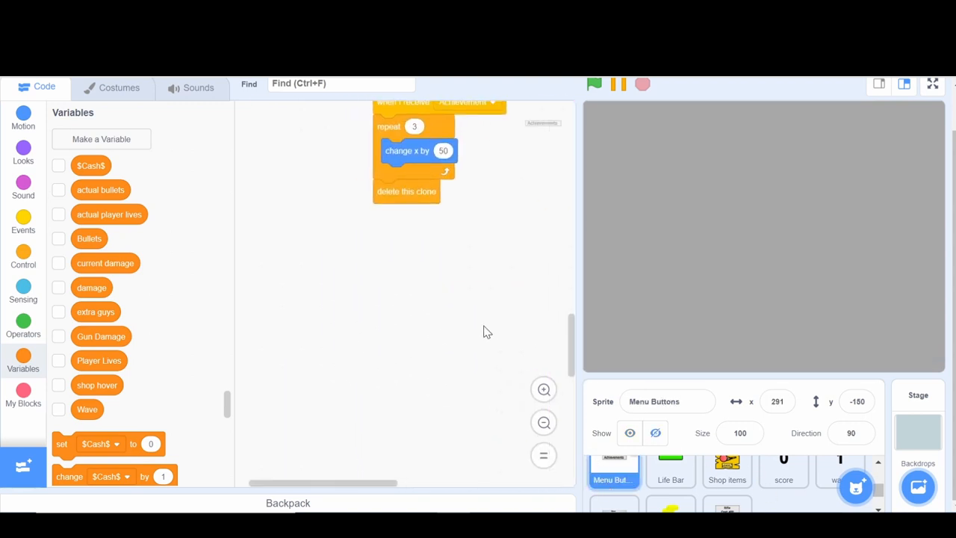
scroll("up", 3)
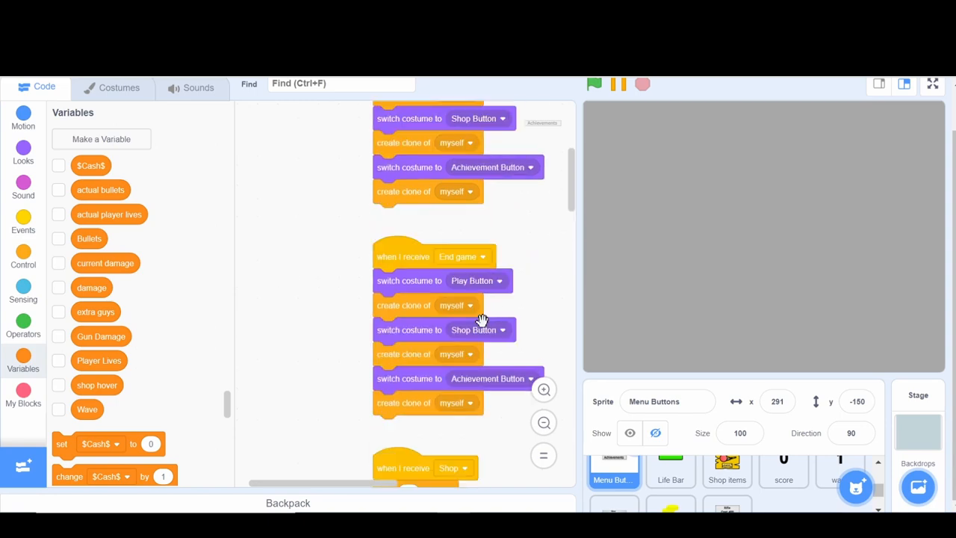
scroll("down", 3)
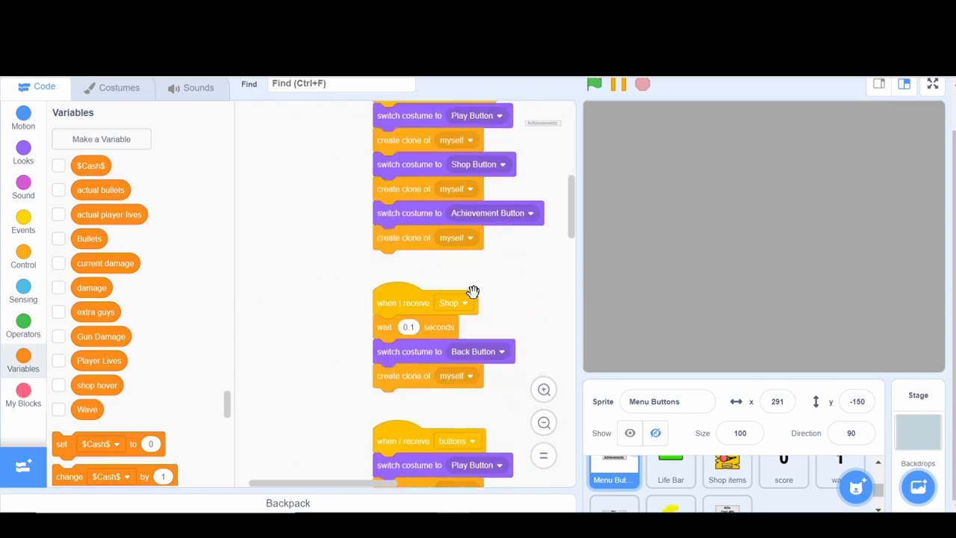
mouse_move(456, 362)
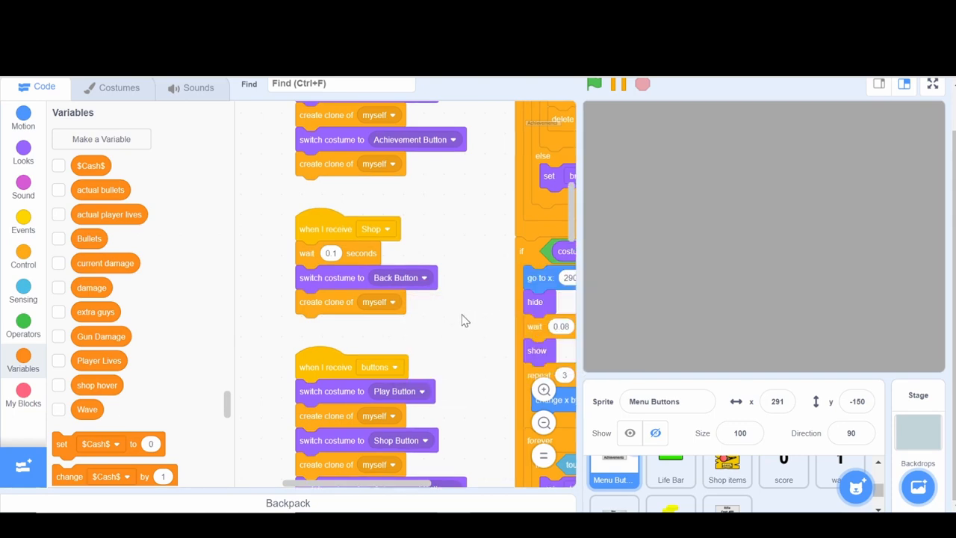
scroll("down", 3)
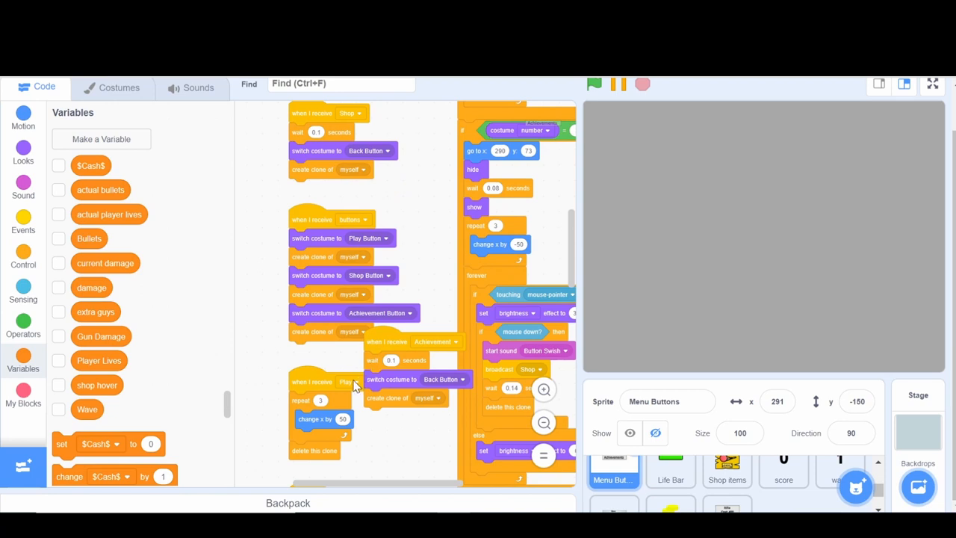
mouse_move(383, 266)
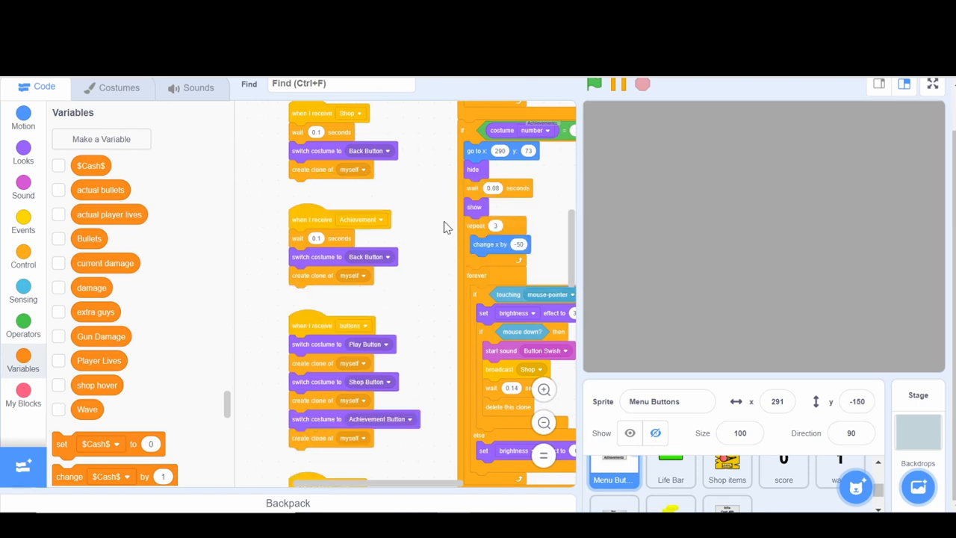
scroll("down", 3)
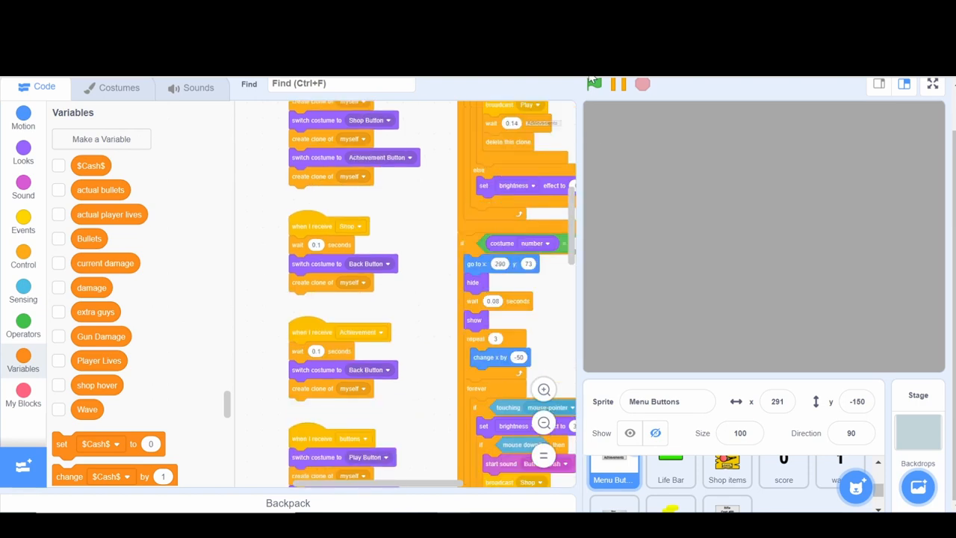
left_click(595, 83)
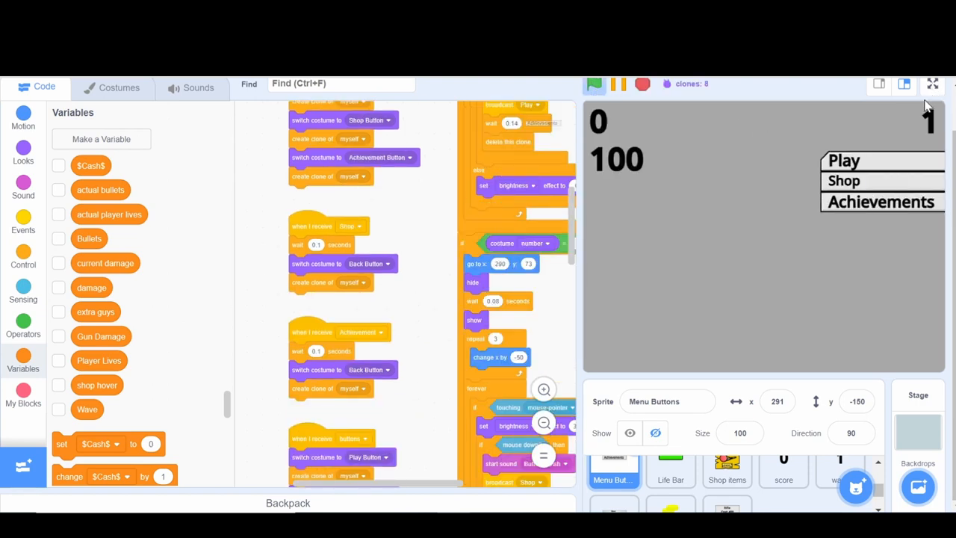
left_click(931, 84)
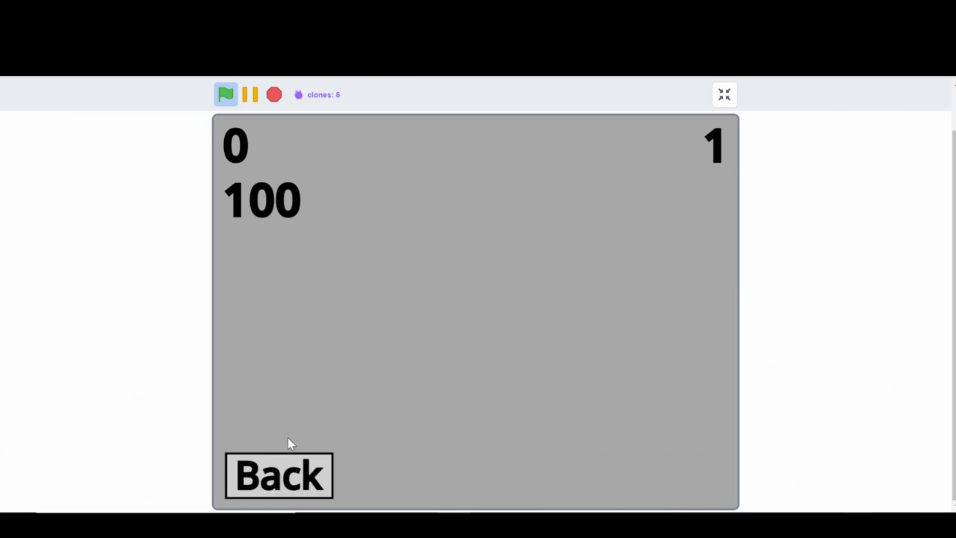
left_click(278, 475)
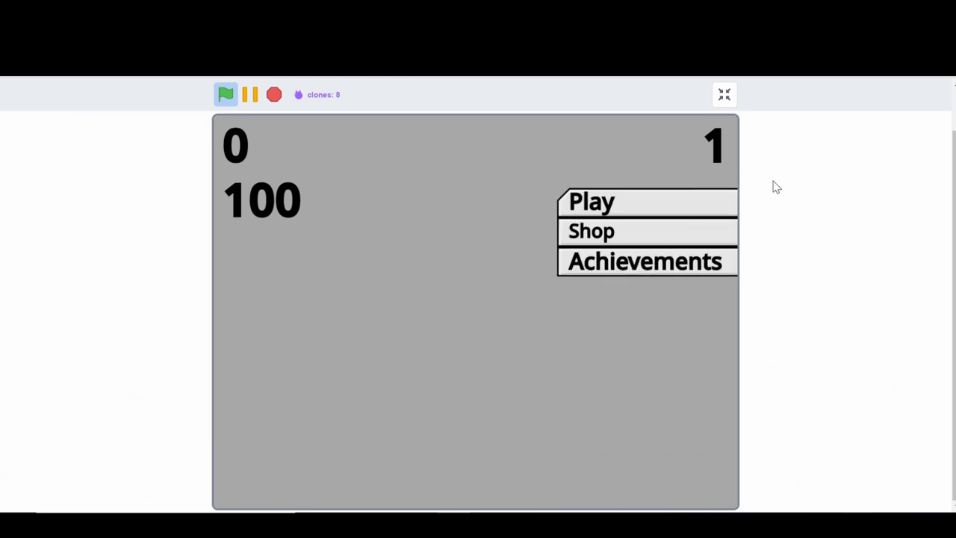
mouse_move(545, 296)
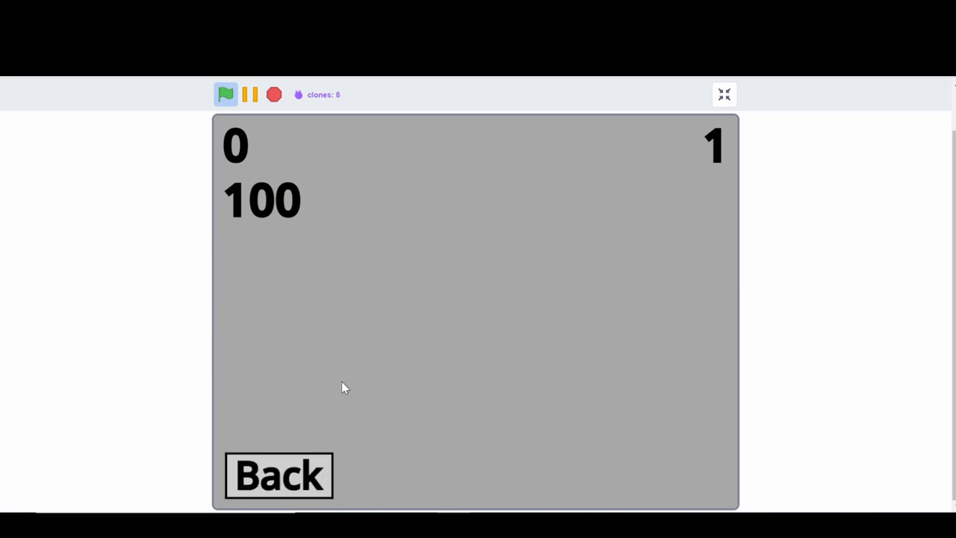
left_click(278, 475)
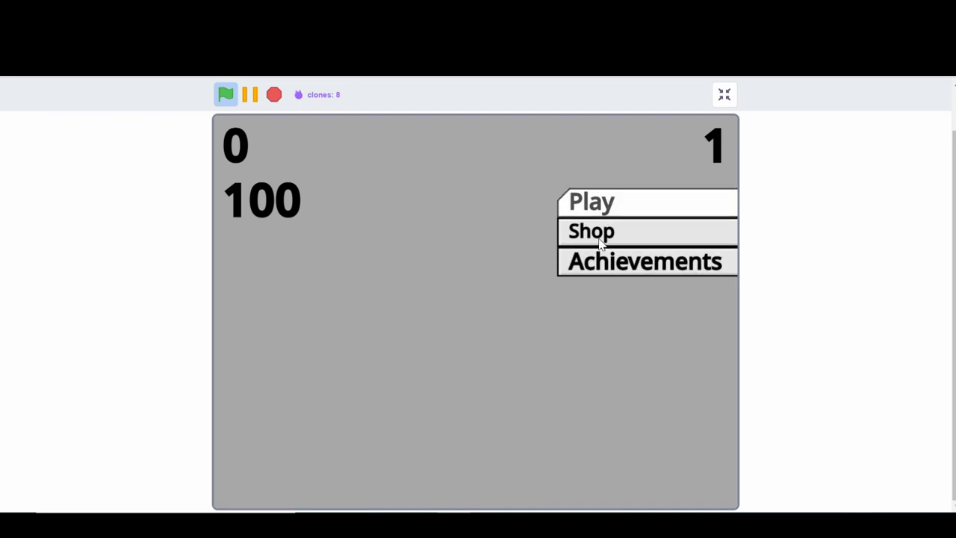
left_click(589, 230)
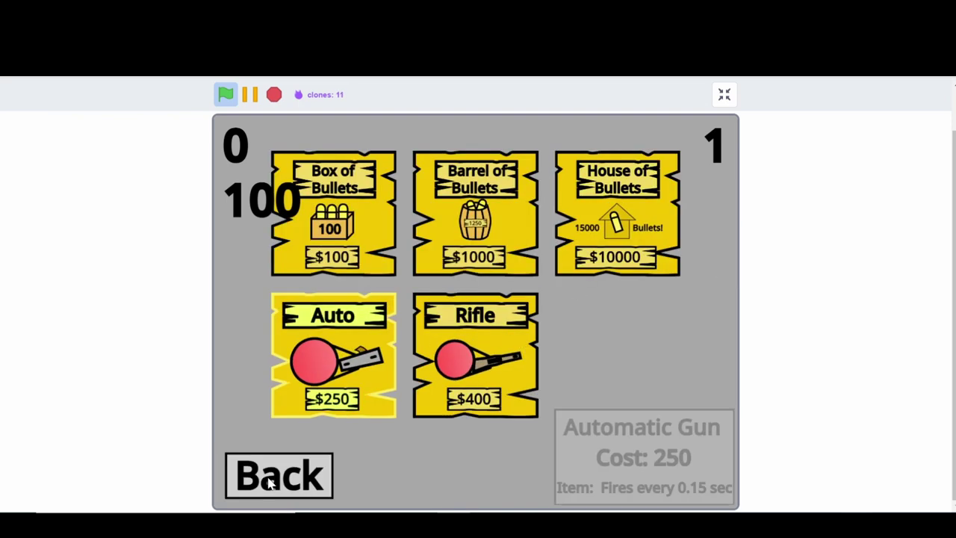
mouse_move(366, 460)
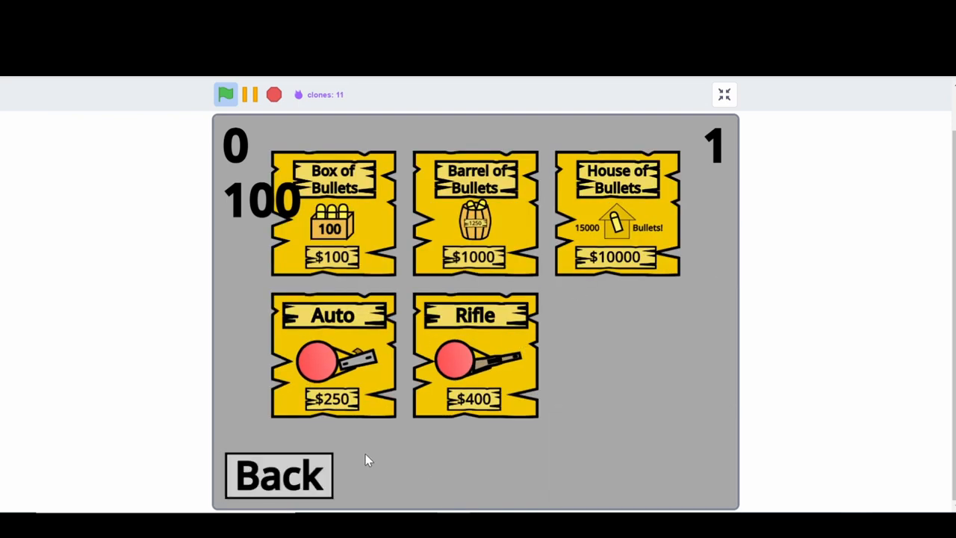
left_click(278, 475)
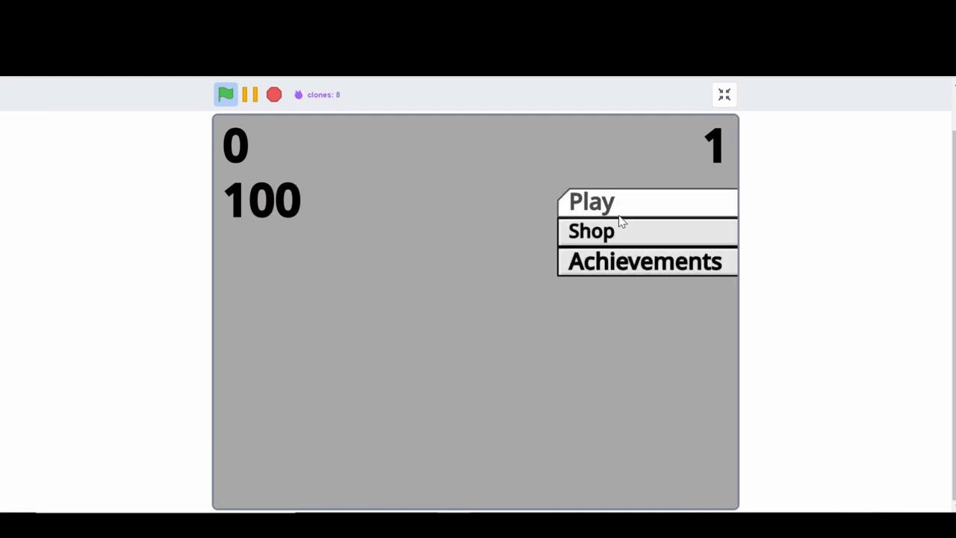
mouse_move(6, 247)
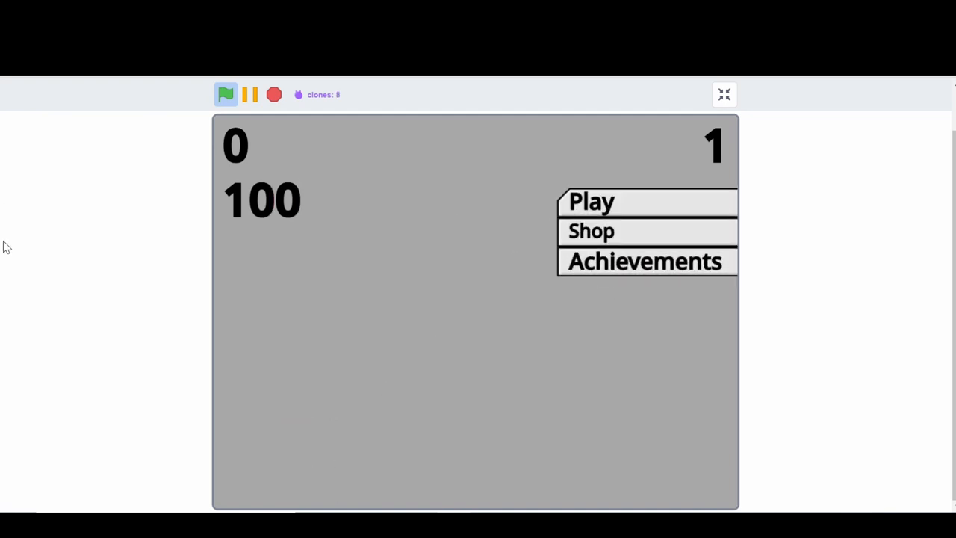
mouse_move(197, 152)
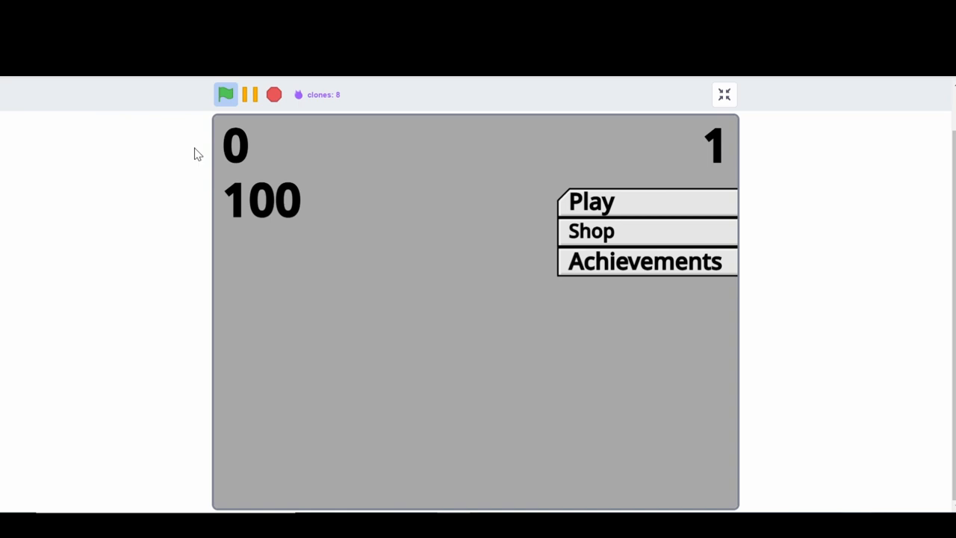
left_click(723, 94)
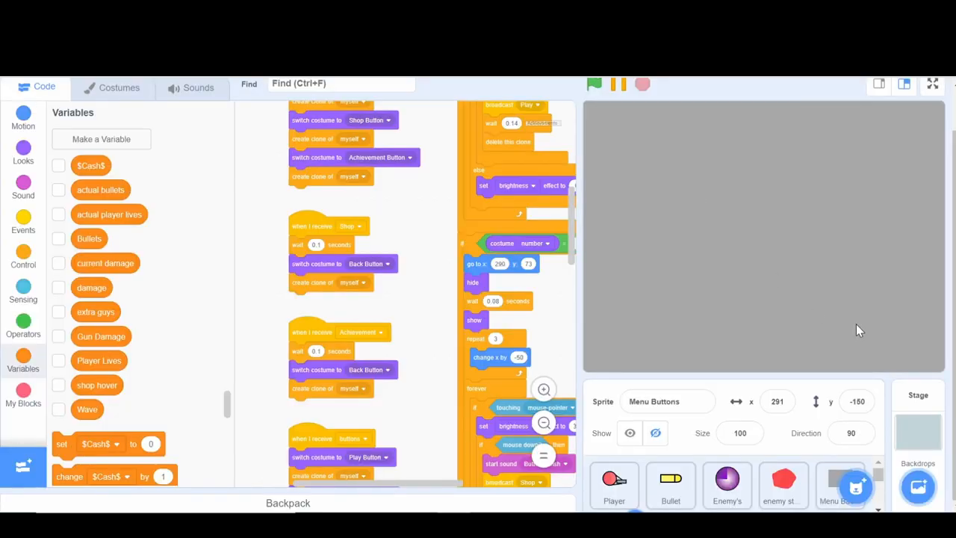